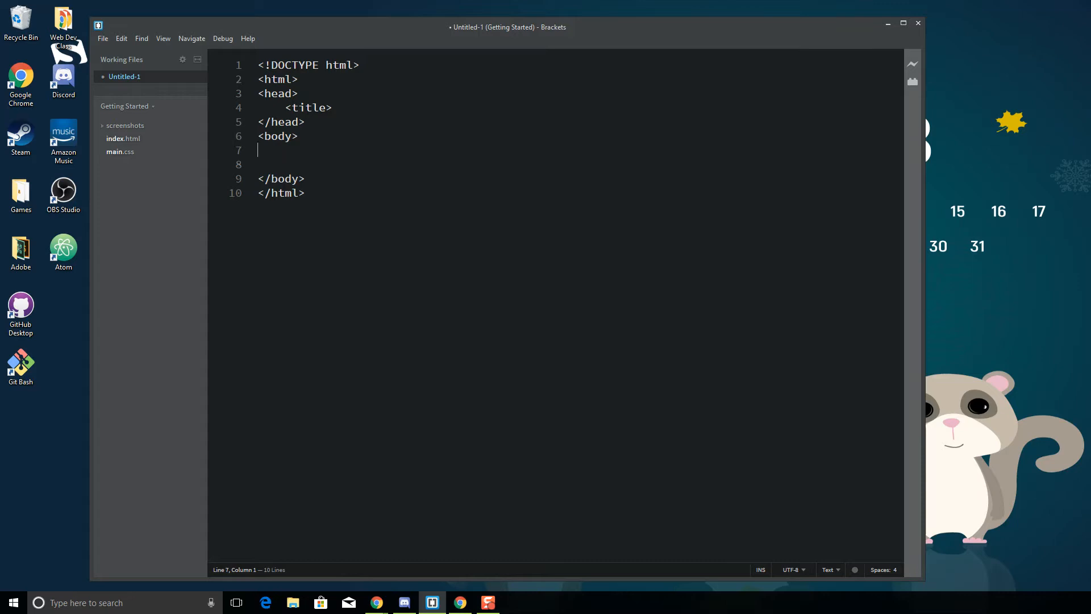
pyautogui.moveTo(306, 65)
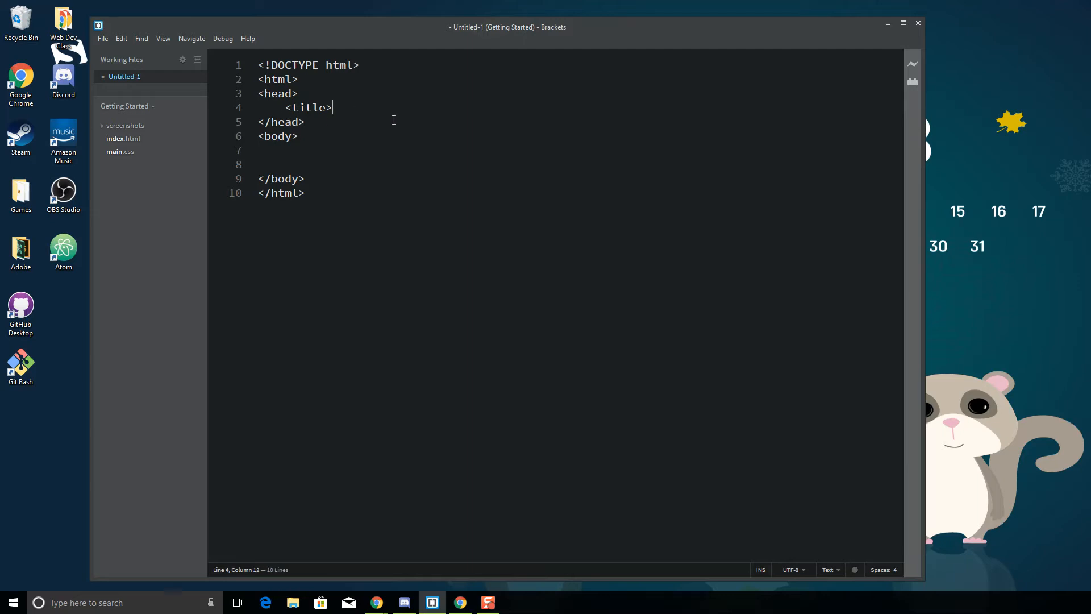
# - Complete the title as 'Example Webpage</title>' and place the cursor on the empty body line
pyautogui.write('Example Webpag')
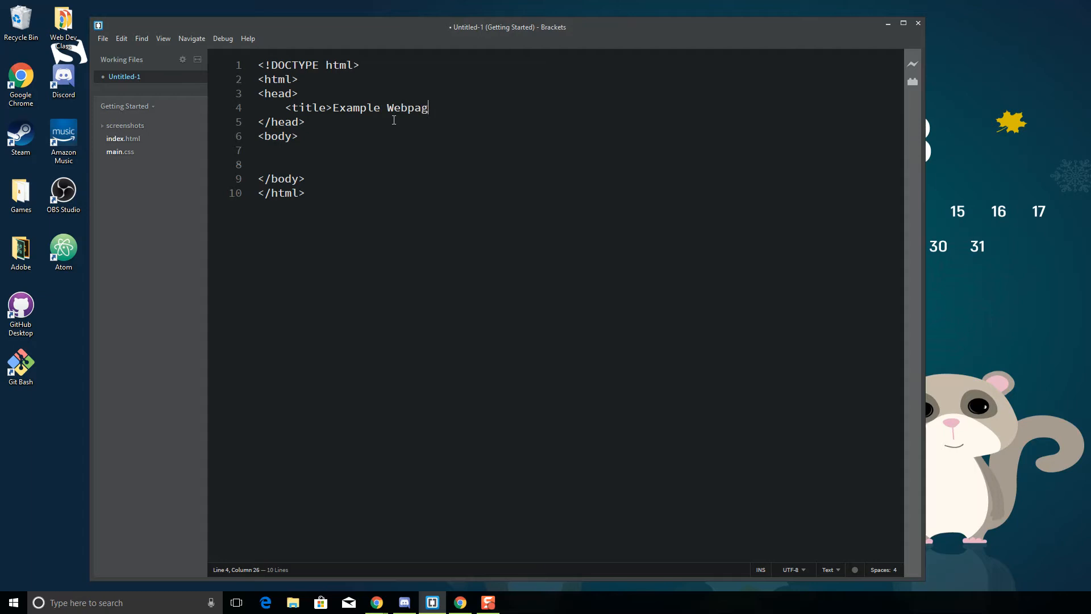
pyautogui.write('e</title>')
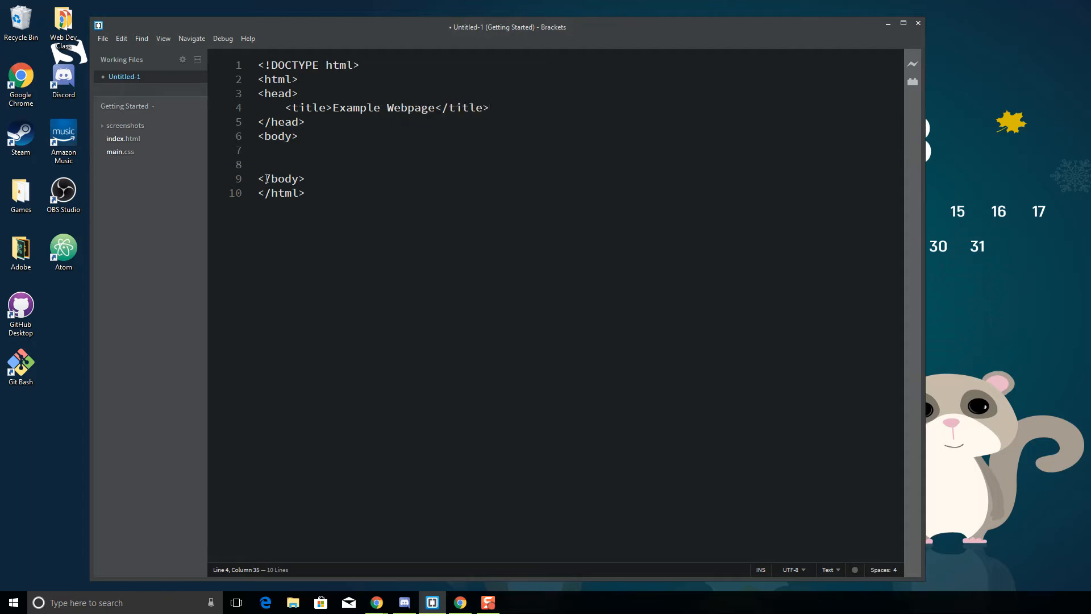
pyautogui.click(259, 164)
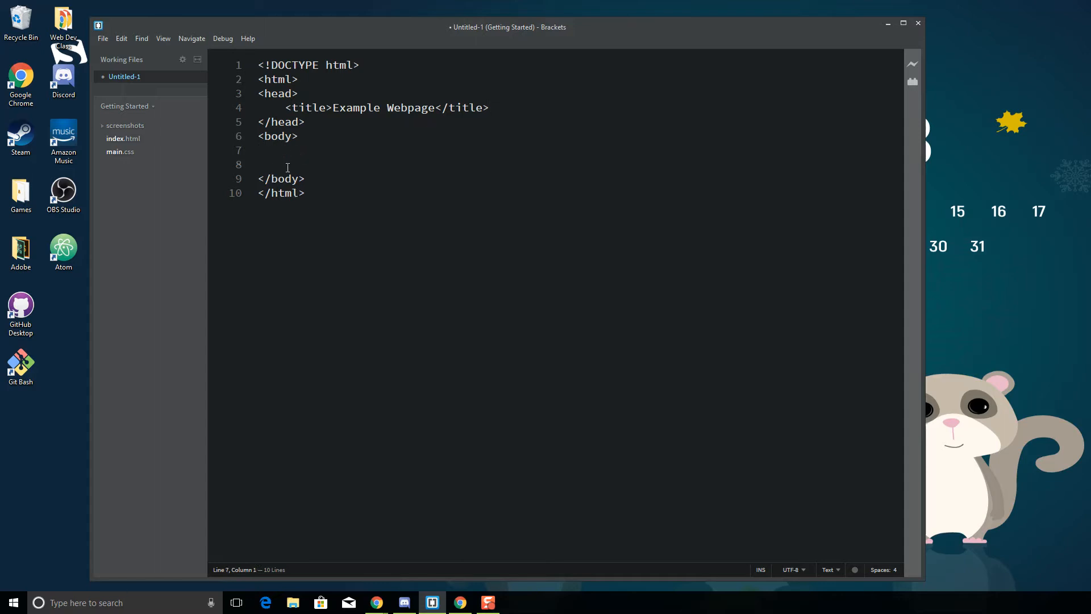
pyautogui.moveTo(319, 203)
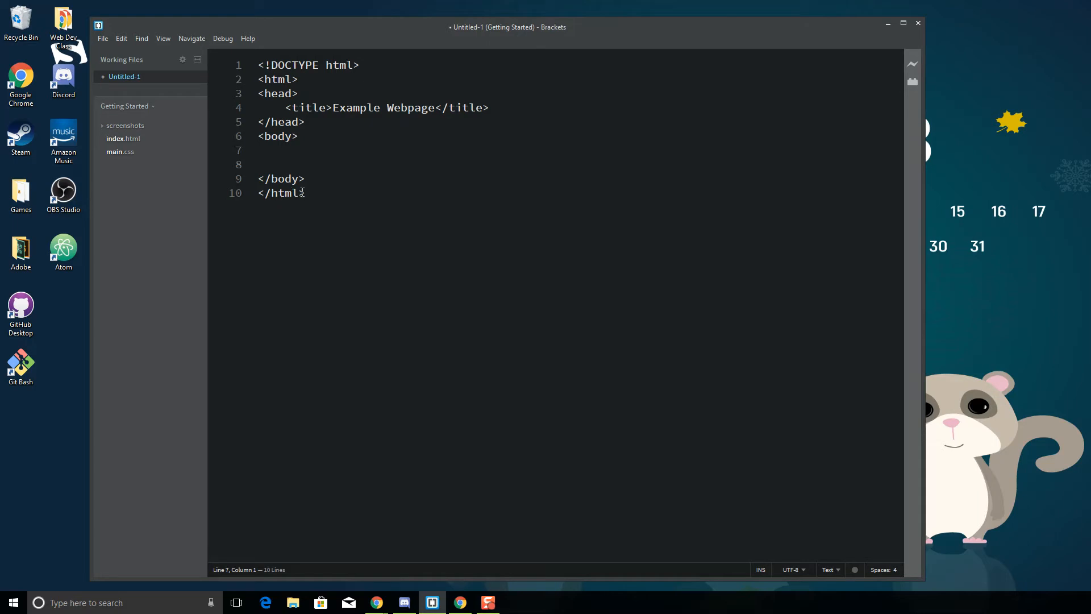
pyautogui.click(315, 144)
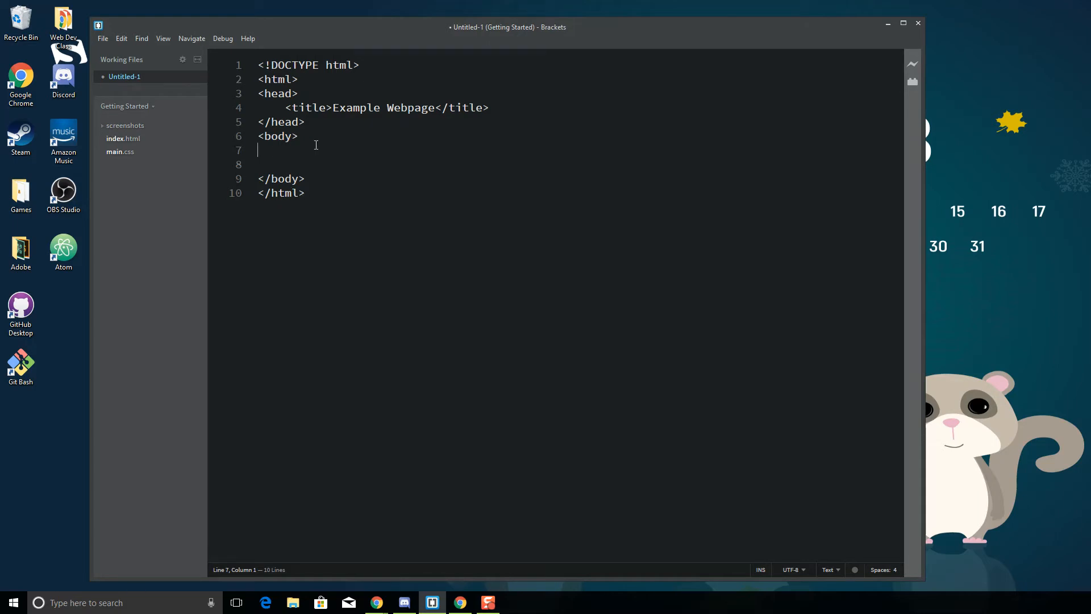
pyautogui.moveTo(479, 107)
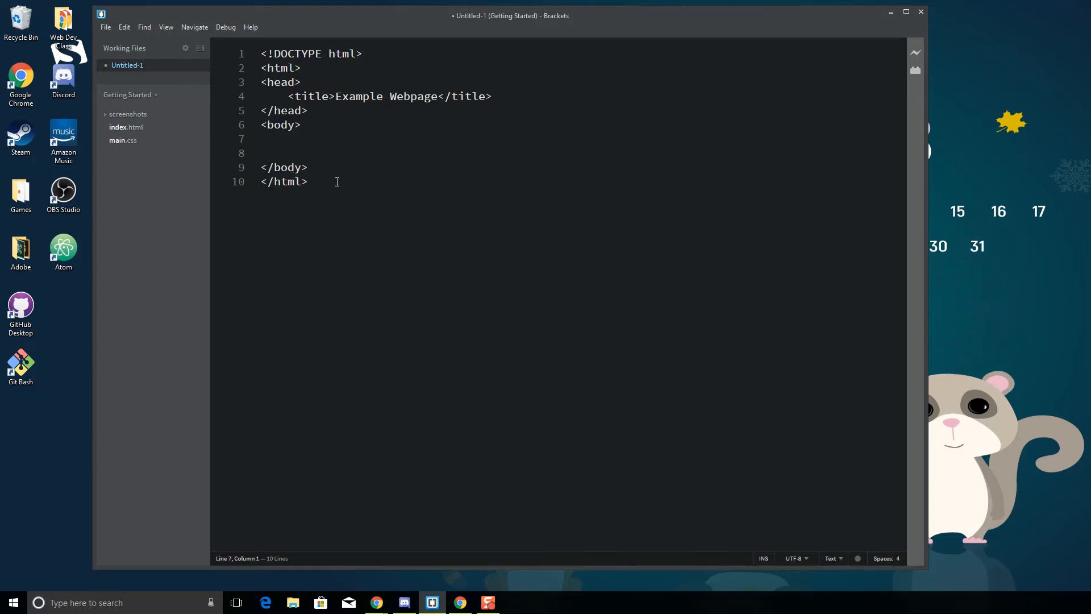
# - Start Save As into the how_to_example folder and begin entering the name how_to.html
pyautogui.click(106, 26)
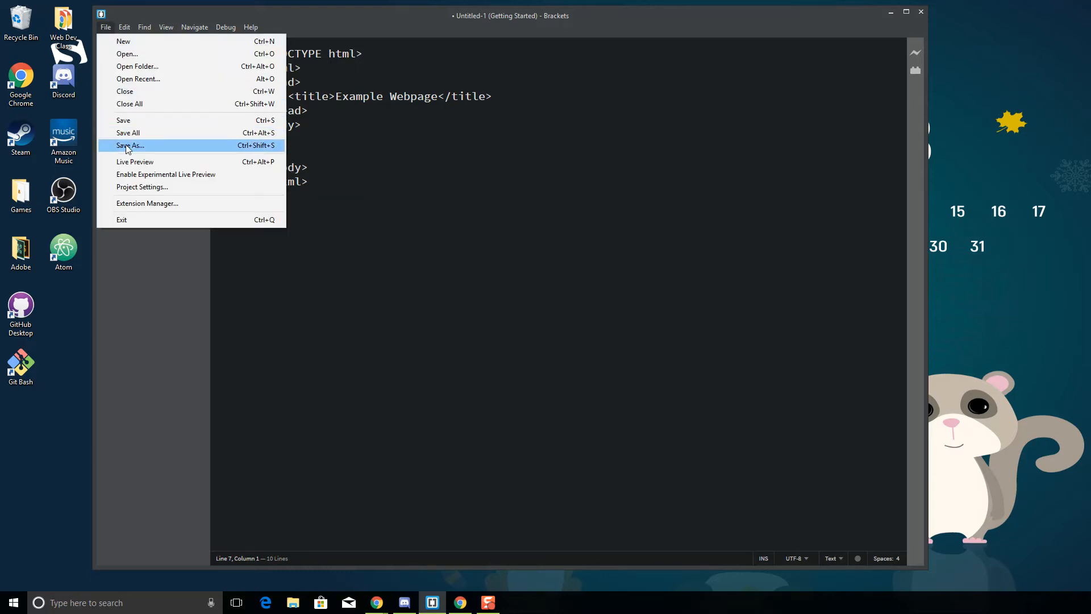
pyautogui.click(129, 145)
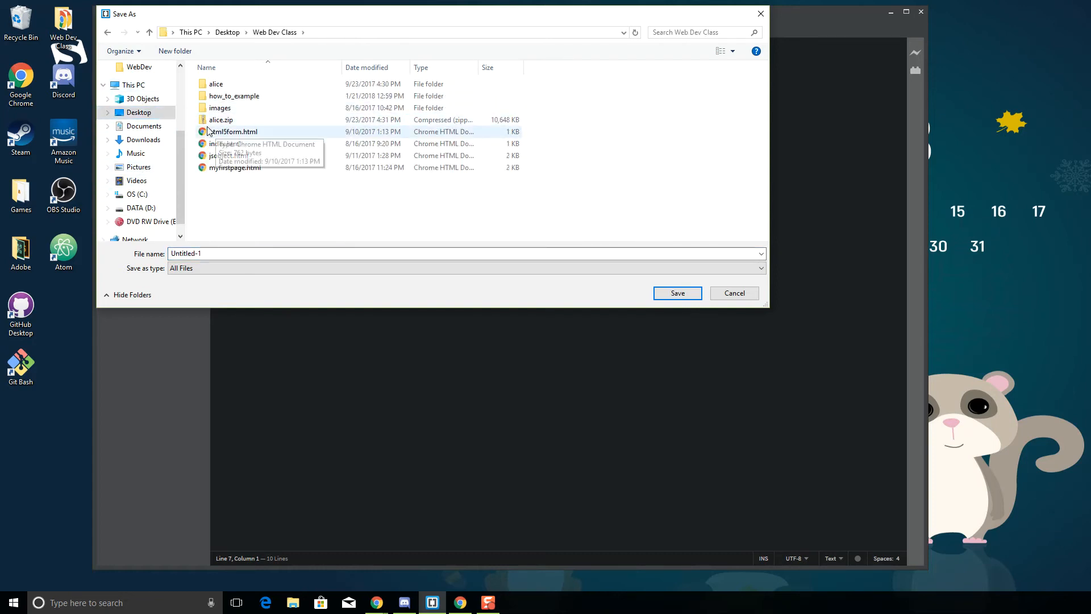
pyautogui.doubleClick(234, 96)
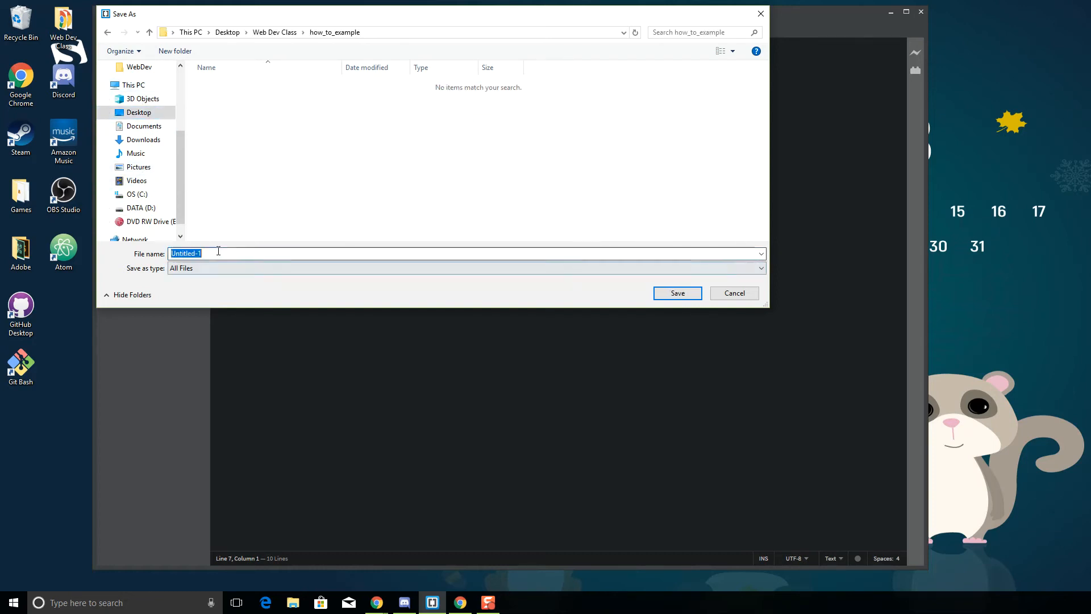
pyautogui.write('how_to.html')
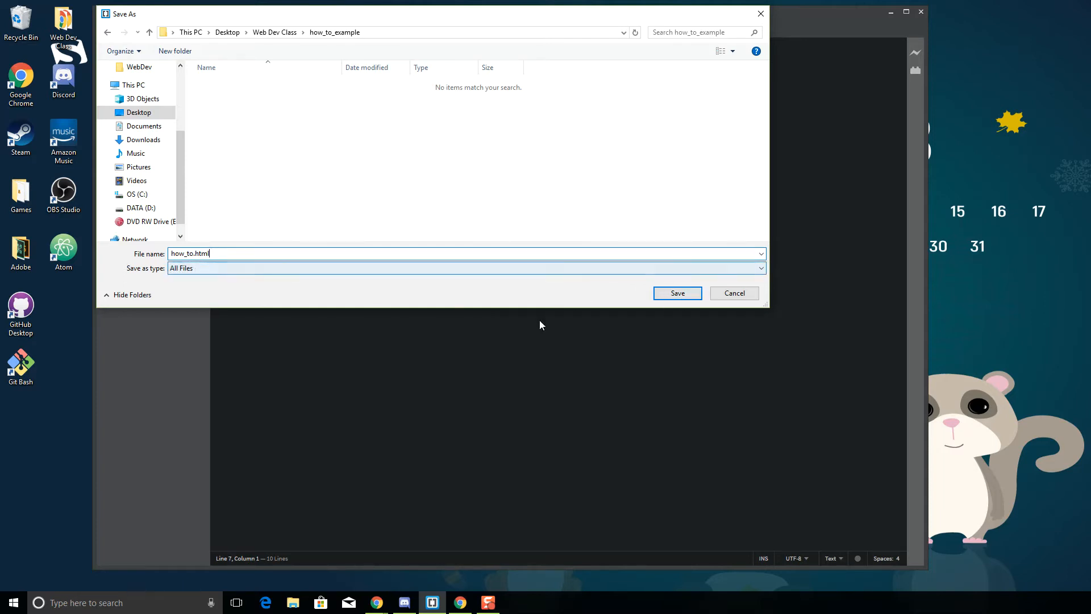
# - Save as how_to.html, keep the HTML language mode, and return to the empty body line
pyautogui.click(676, 293)
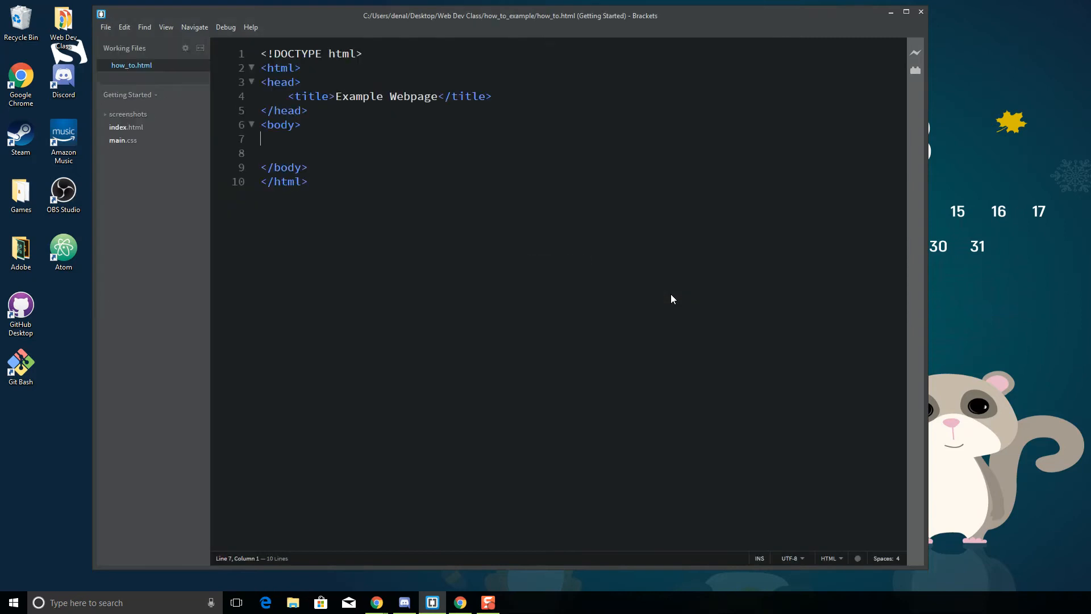
pyautogui.moveTo(561, 520)
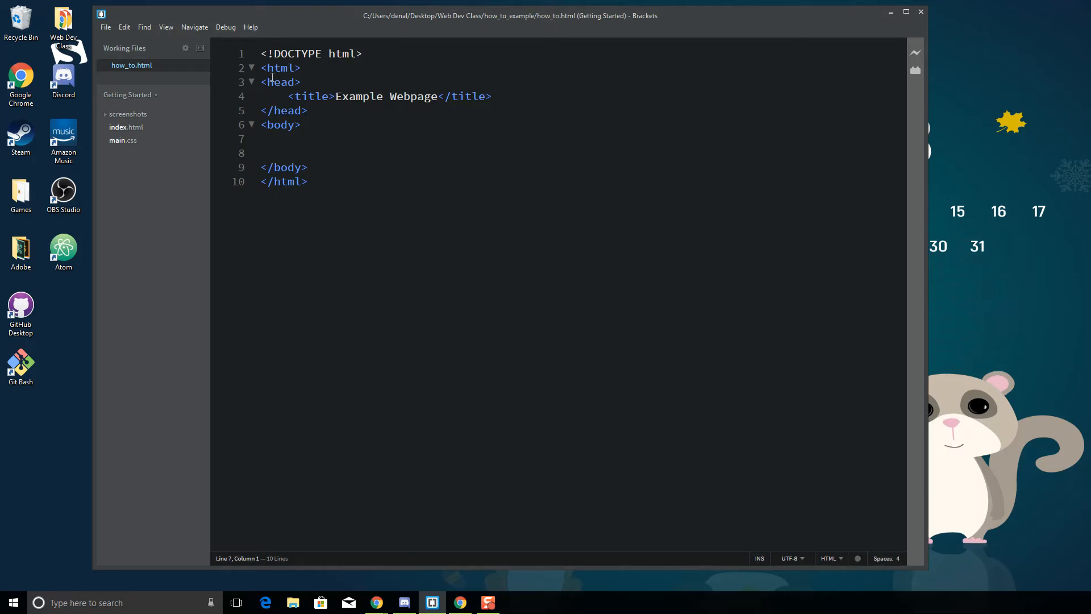
pyautogui.moveTo(303, 202)
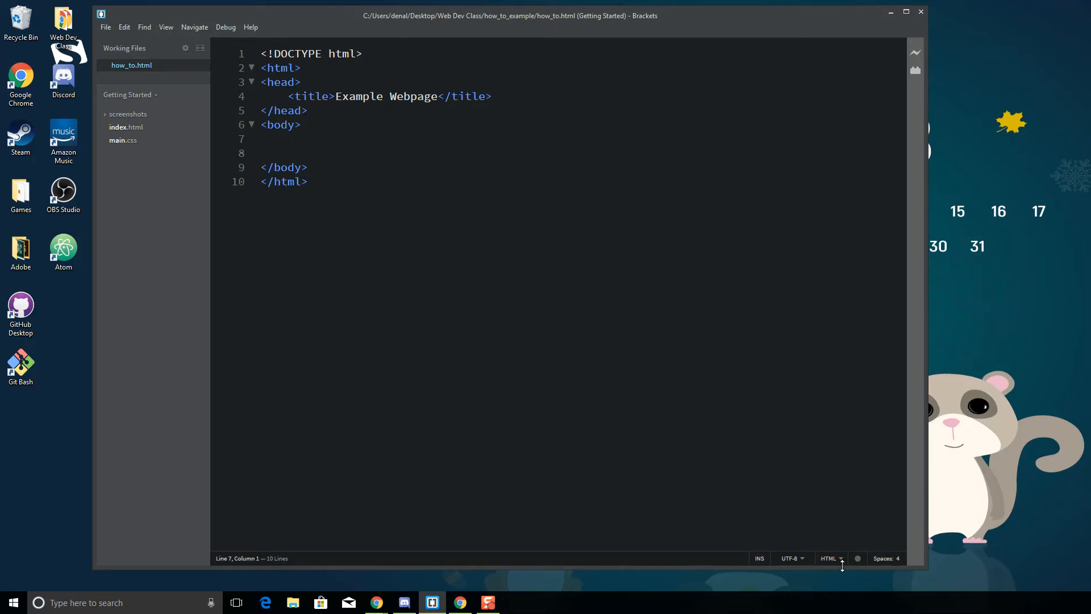
pyautogui.click(828, 559)
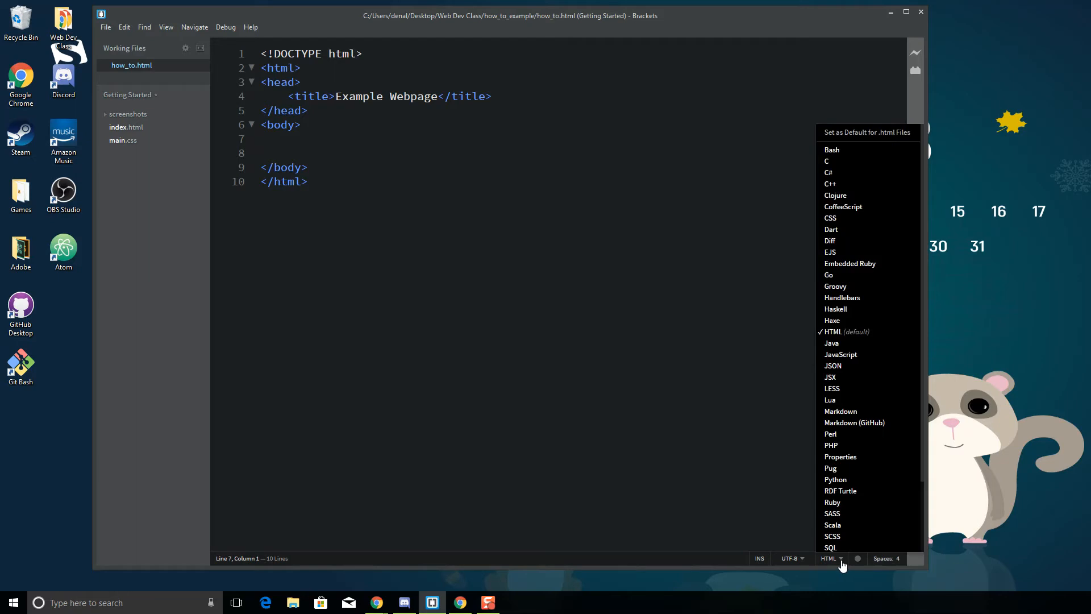
pyautogui.click(828, 557)
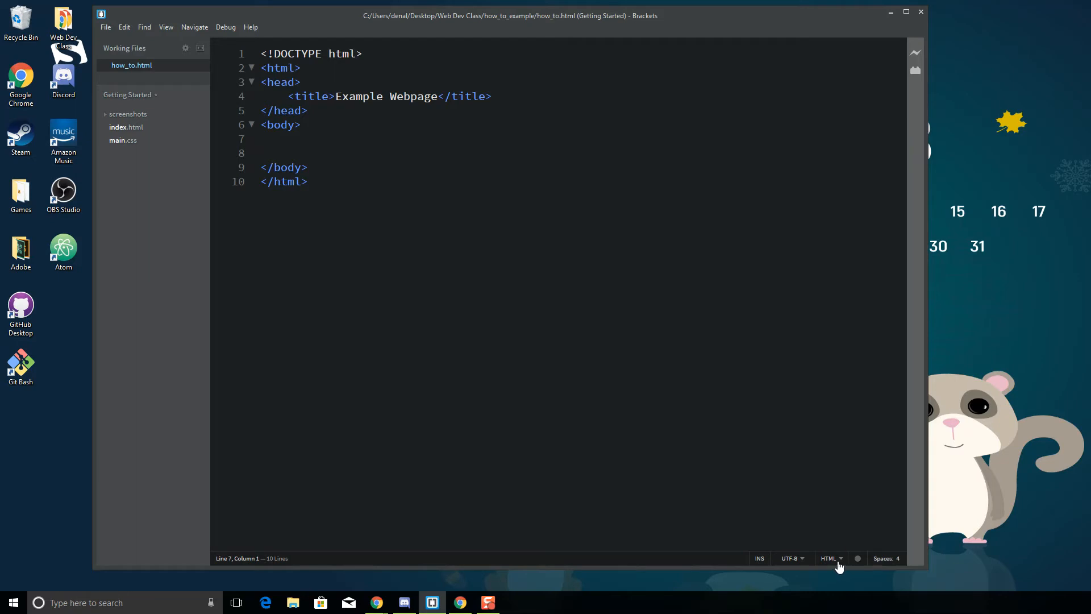
pyautogui.moveTo(625, 406)
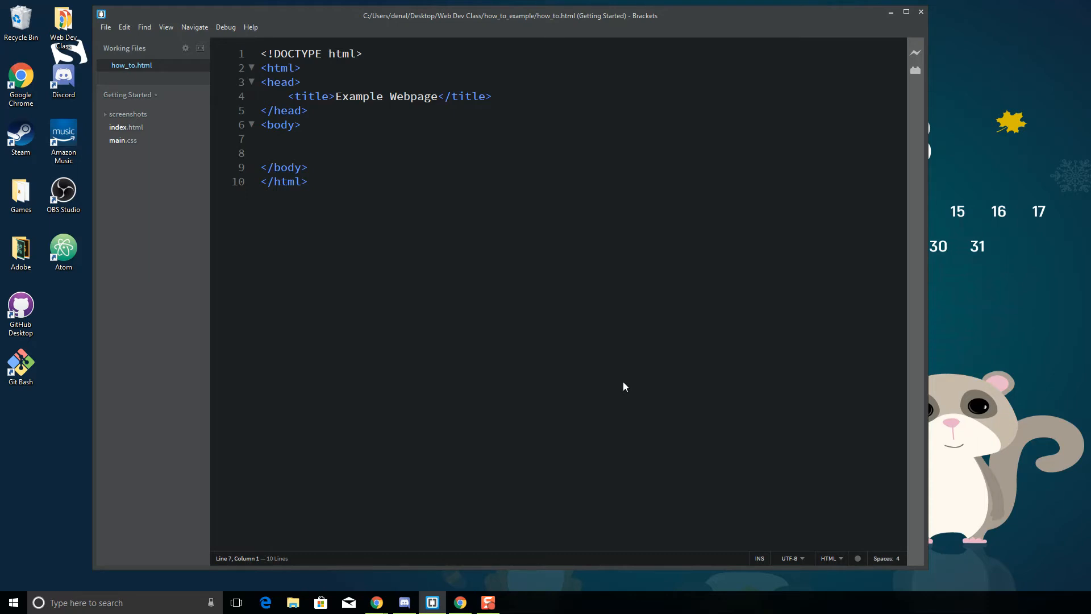
pyautogui.click(261, 138)
pyautogui.write('<h1></h1>')
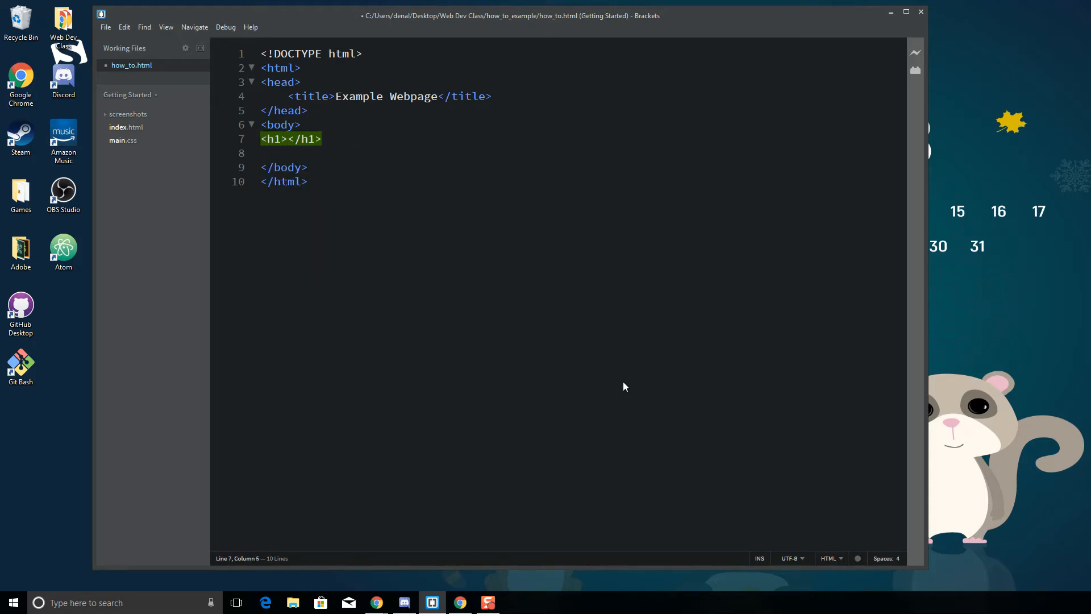
# - Write the h1 text 'How to Make a Peanut Butter Sandwich'
pyautogui.write('H')
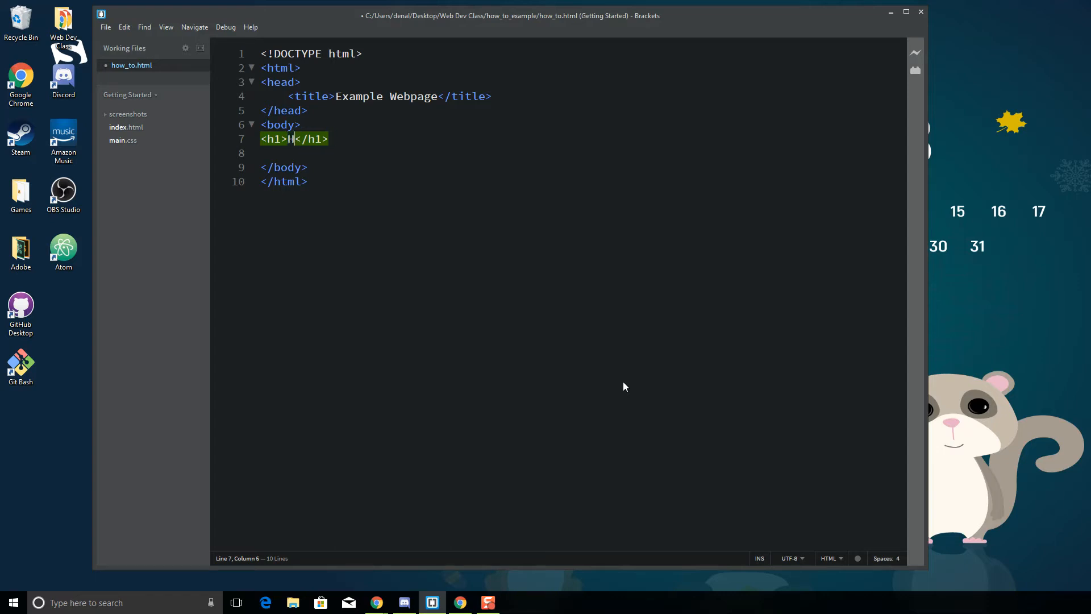
pyautogui.write('ow to Make')
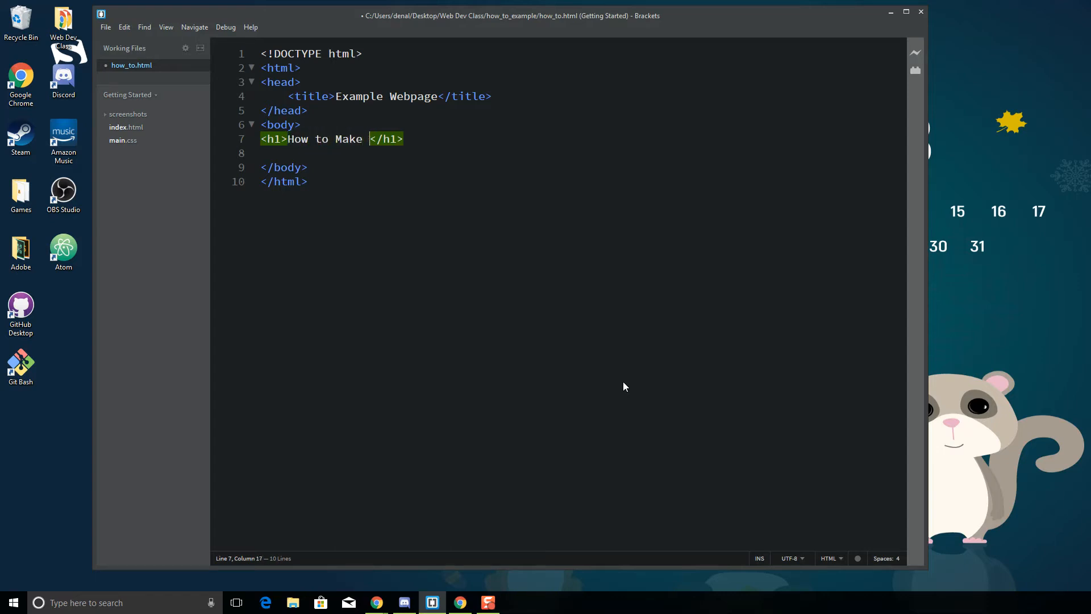
pyautogui.write('a Peanut Butter Sandwich')
pyautogui.click(580, 153)
pyautogui.write('<p></p>')
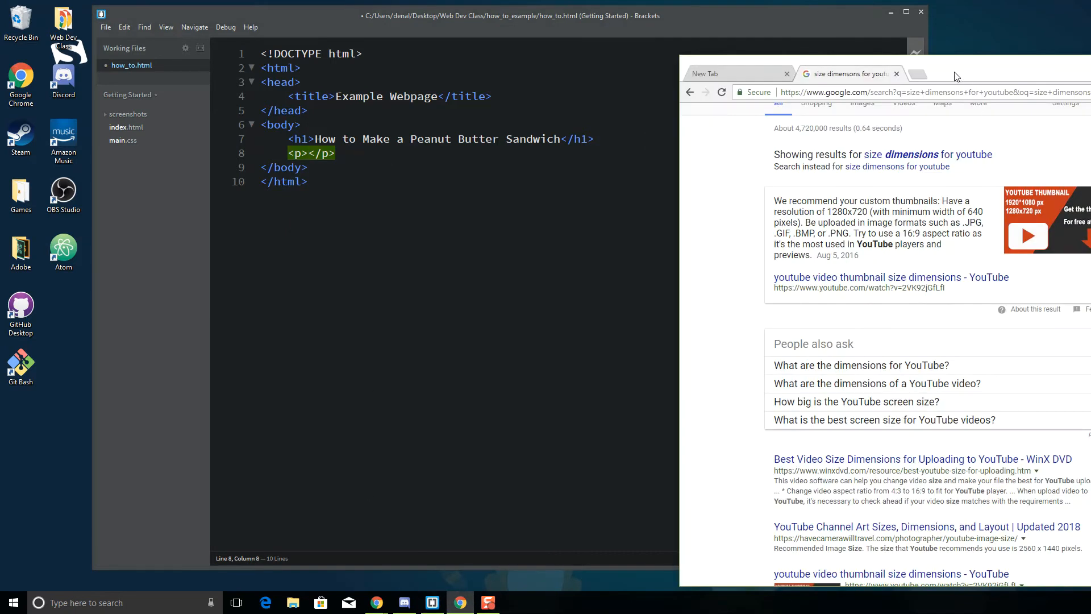
# - In a fresh tab, search 'lorem ipsum generator' and choose the Bacon Ipsum result
pyautogui.click(907, 74)
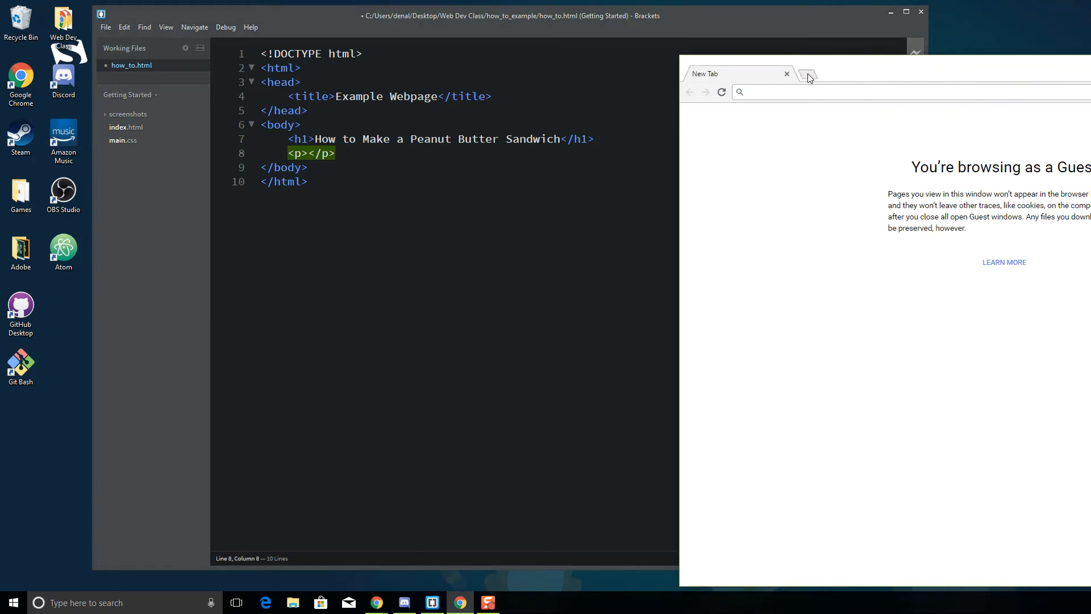
pyautogui.click(807, 74)
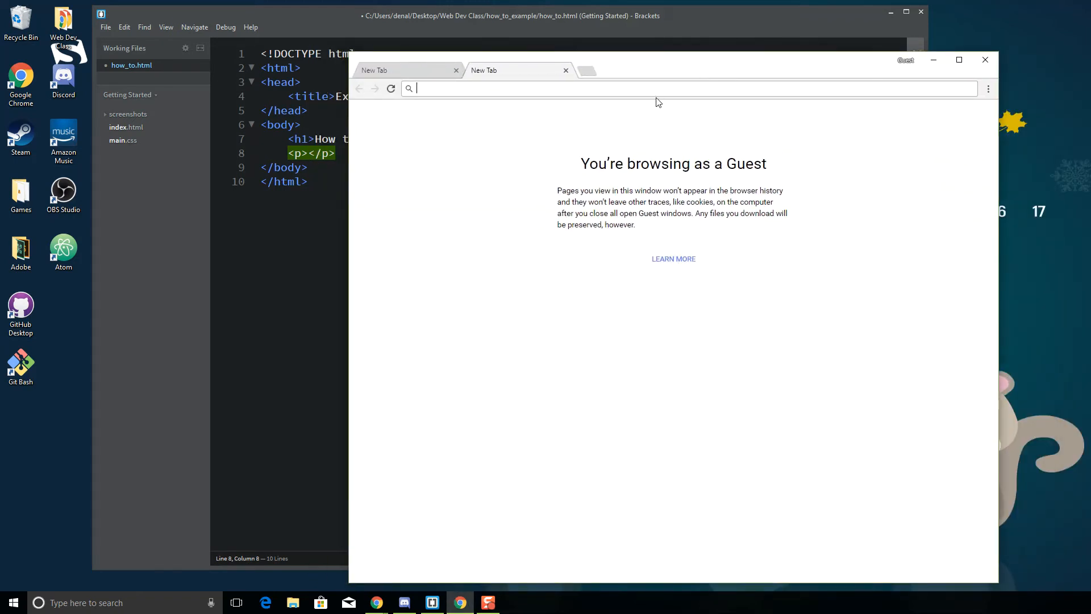
pyautogui.write('lorem ipsum gene')
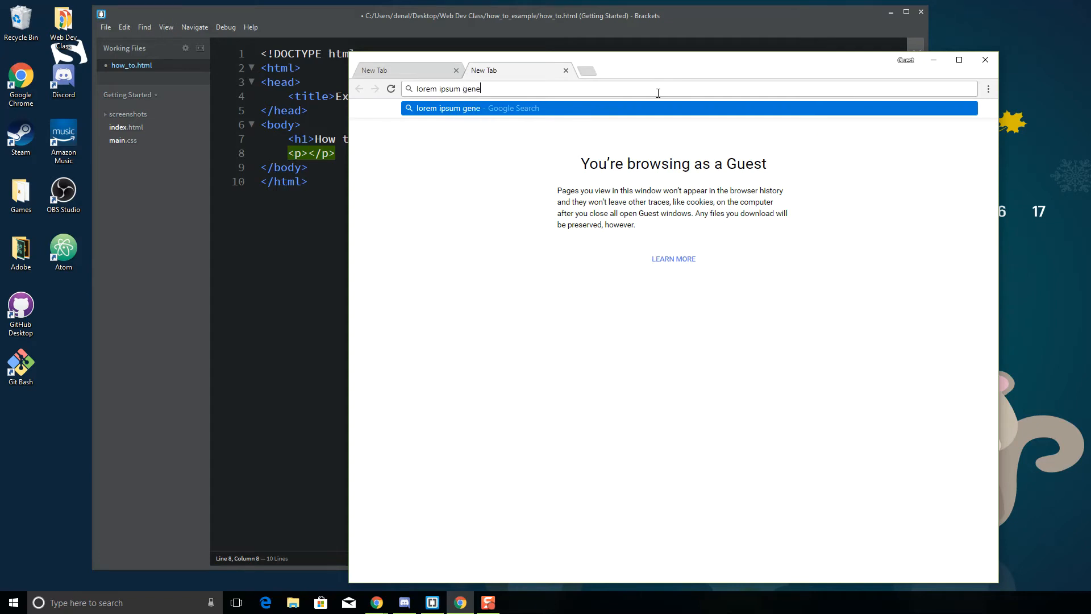
pyautogui.press('enter')
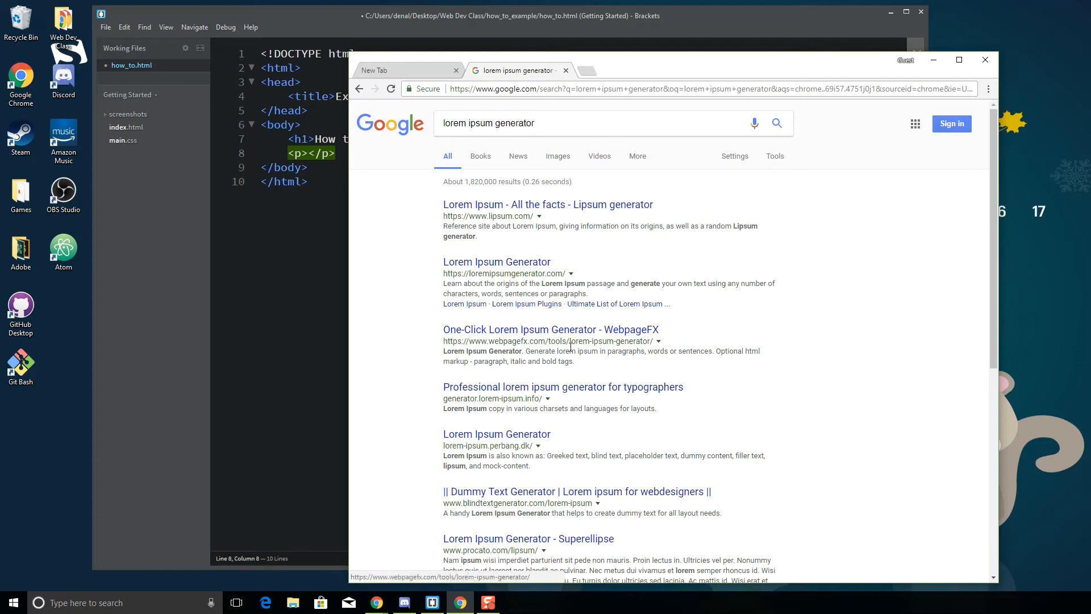
pyautogui.scroll(-3)
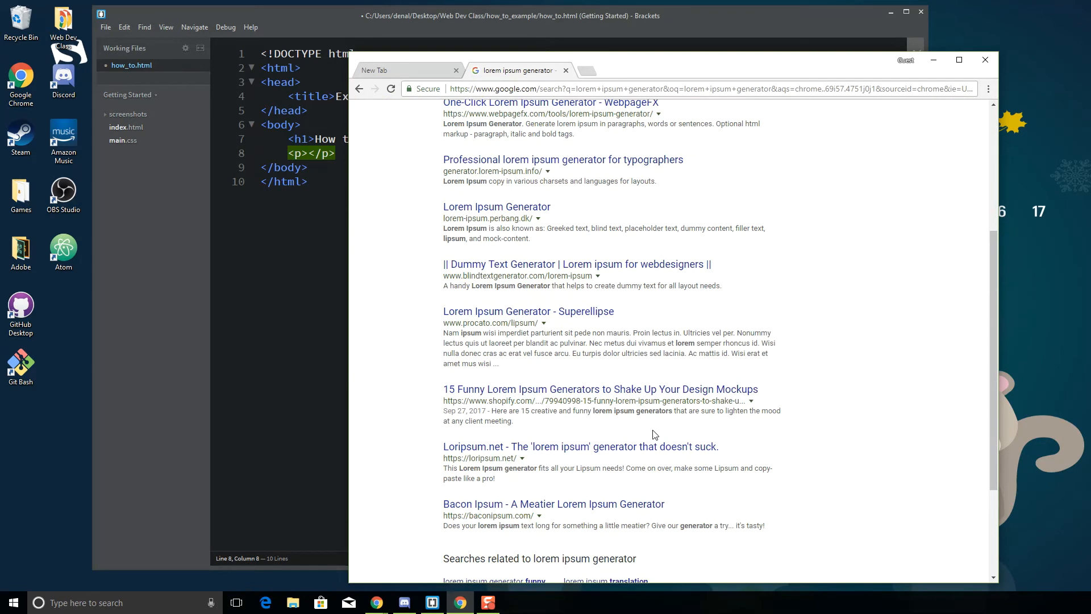
pyautogui.scroll(-3)
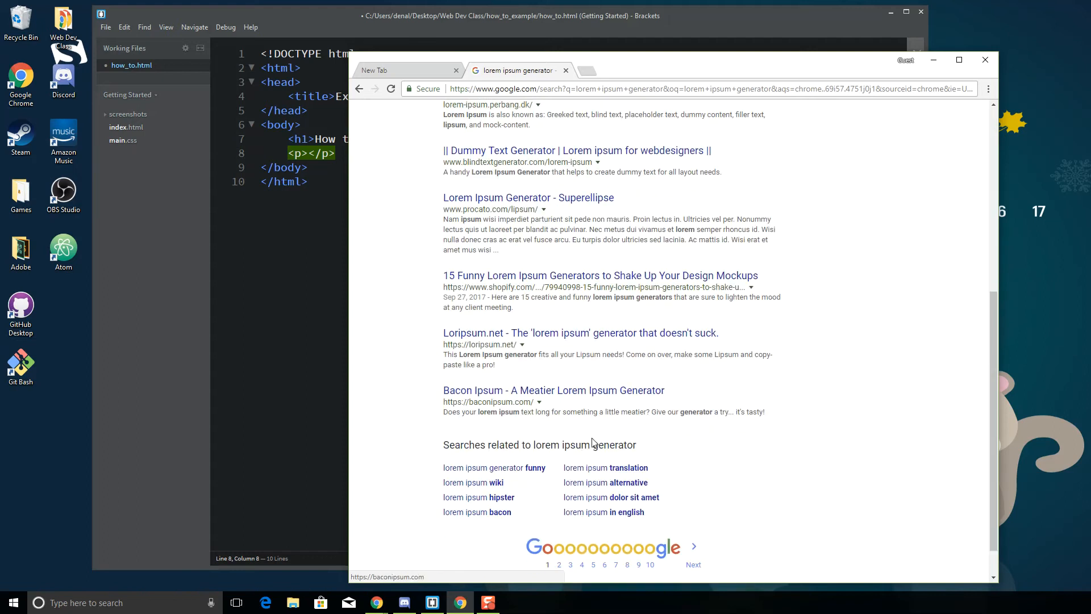
pyautogui.click(554, 390)
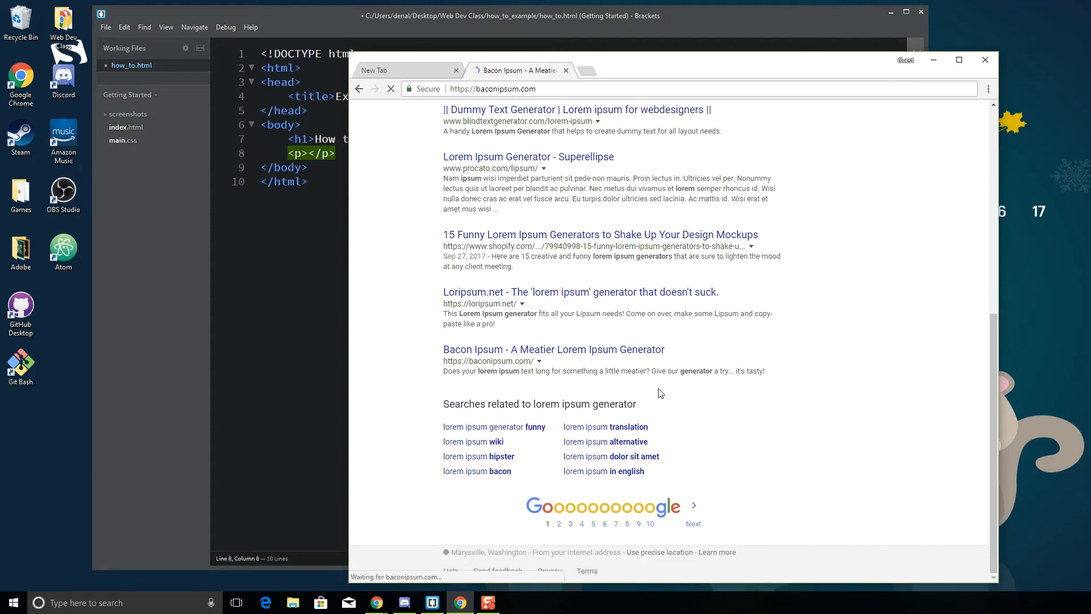
# - Generate 2 paragraphs with 'Make it spicy' ticked via Give Me Bacon
pyautogui.click(554, 349)
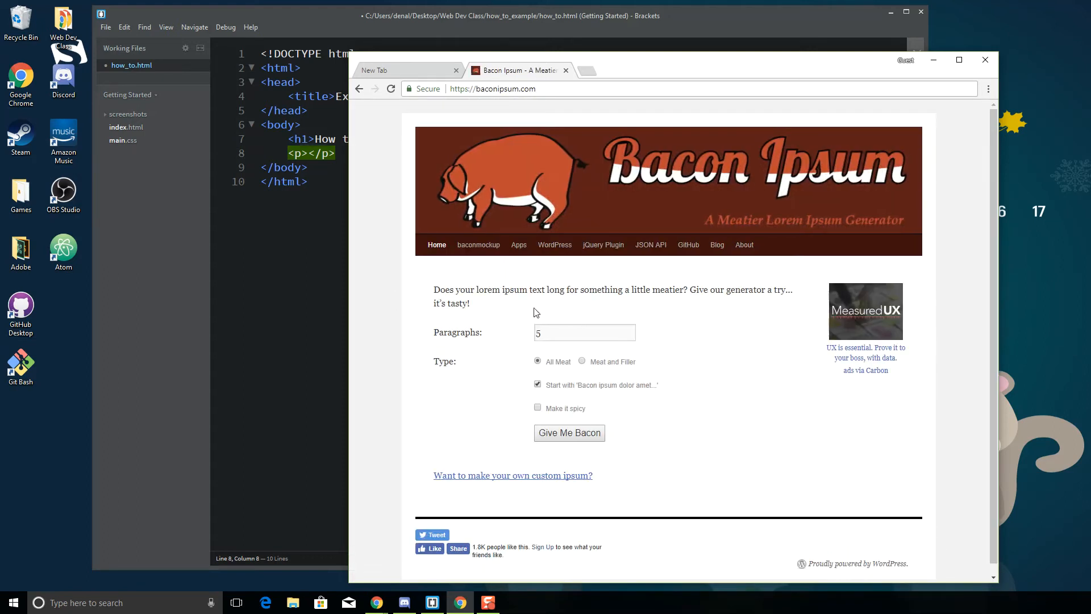
pyautogui.write('2')
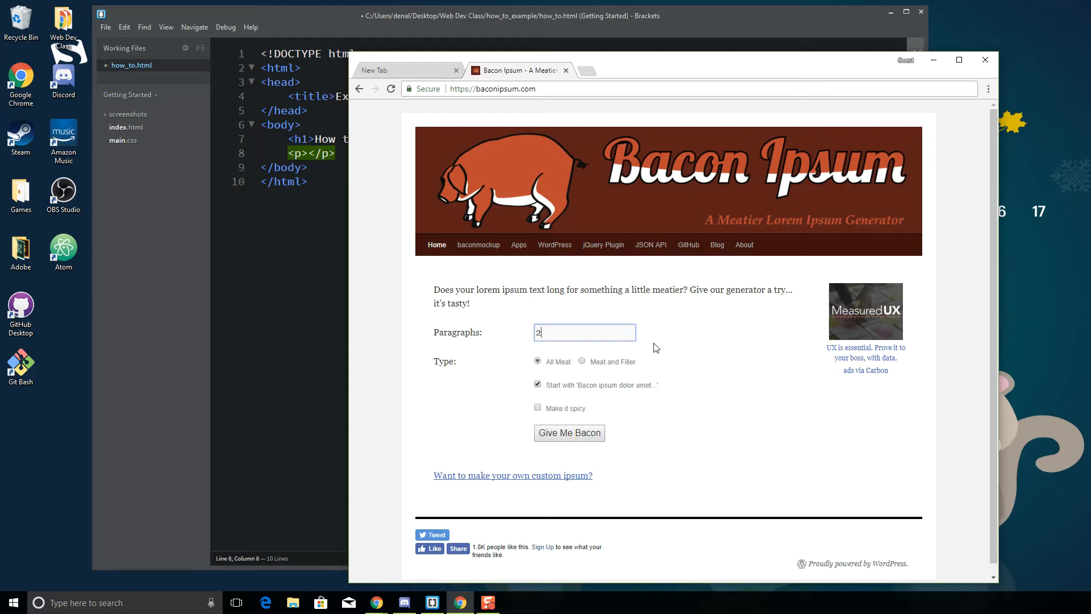
pyautogui.moveTo(573, 417)
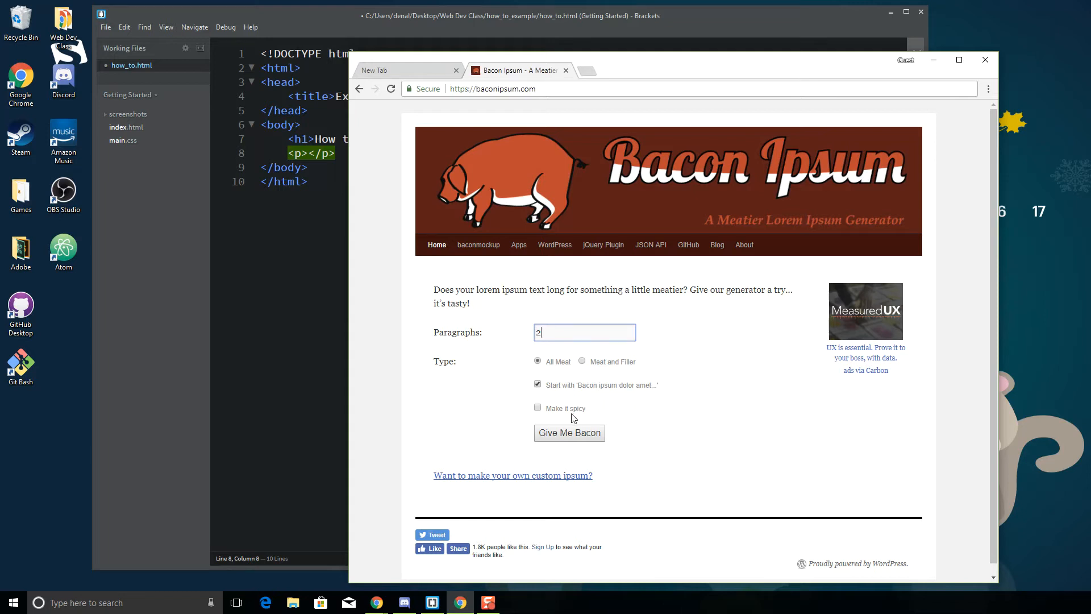
pyautogui.click(538, 407)
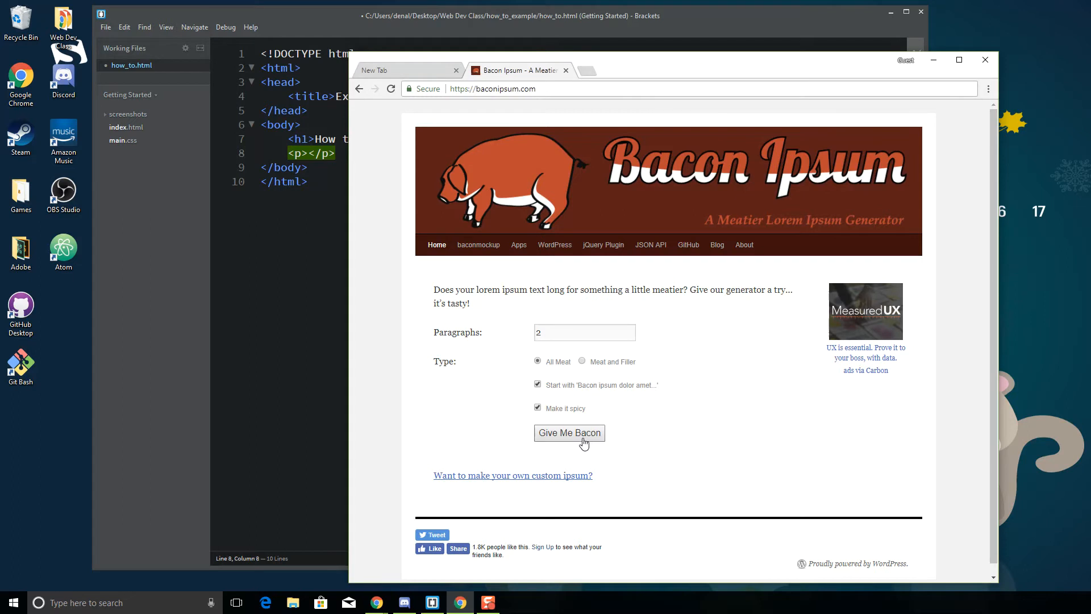
pyautogui.click(568, 432)
pyautogui.write('<h2></h2>')
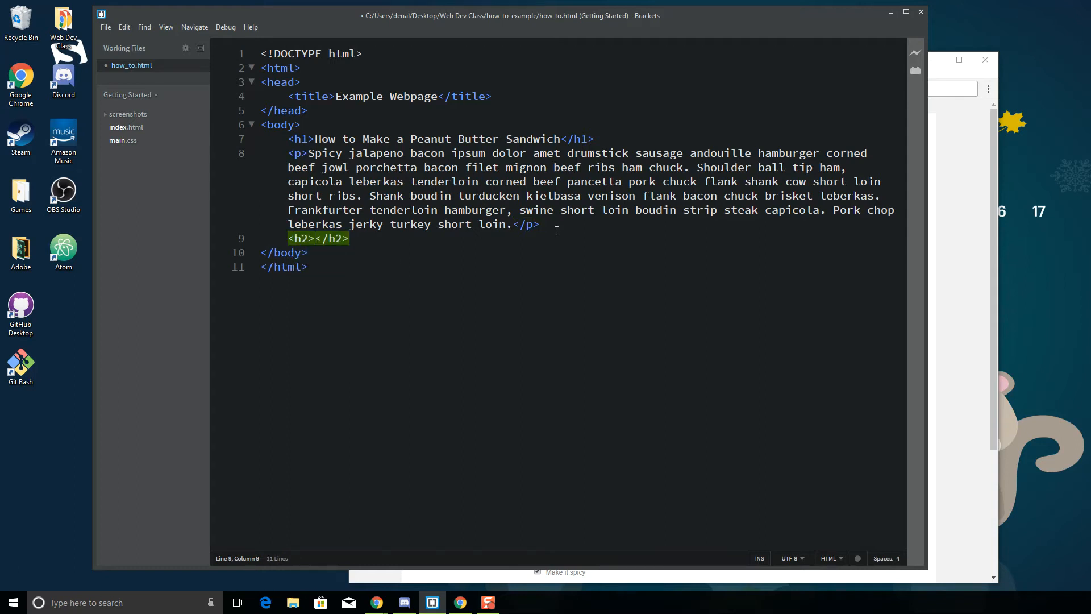
# - Write the h2 subheading 'Step 1: Get your ingredients' on its own lines
pyautogui.press('Enter')
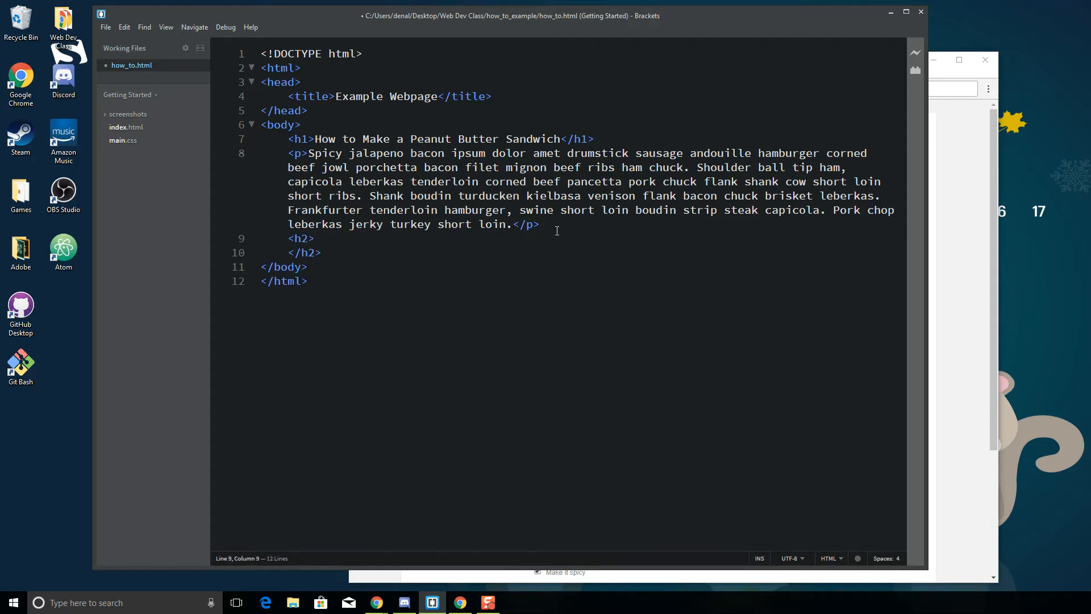
pyautogui.write('Section 2')
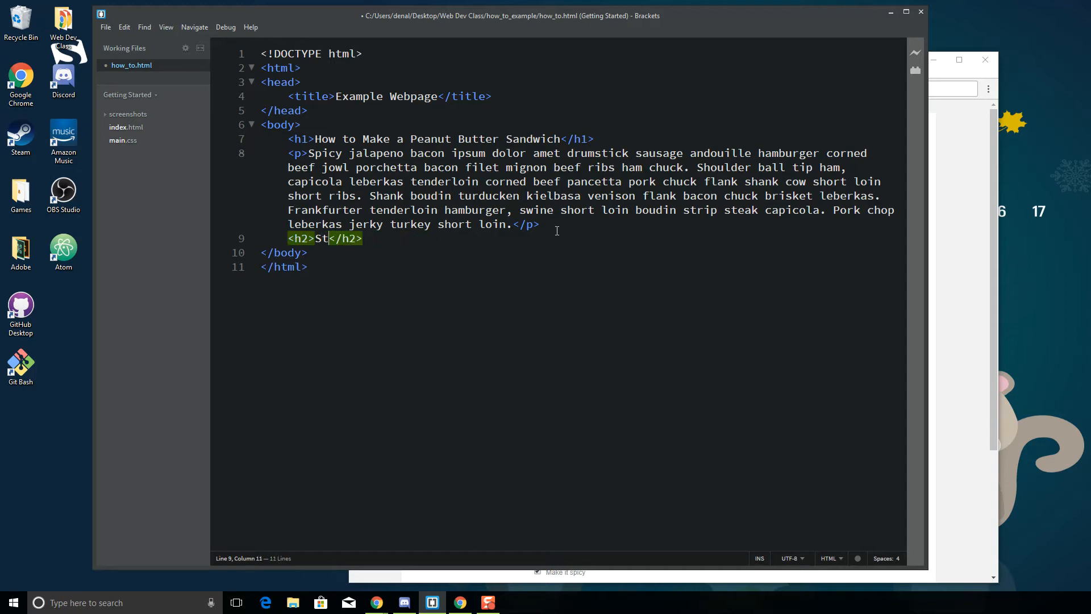
pyautogui.write('ep 1: Get')
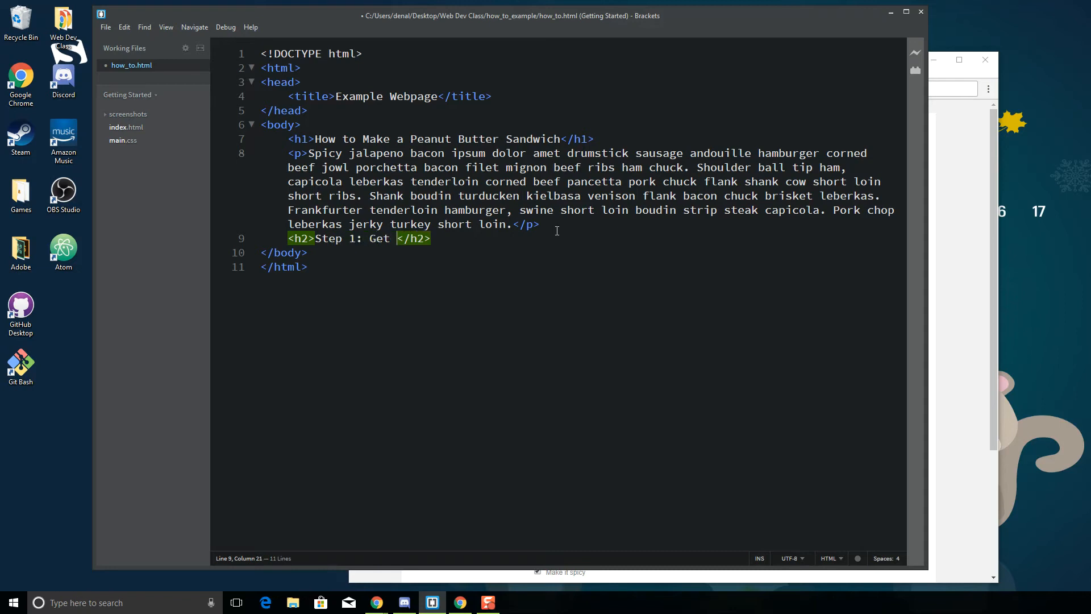
pyautogui.write('your')
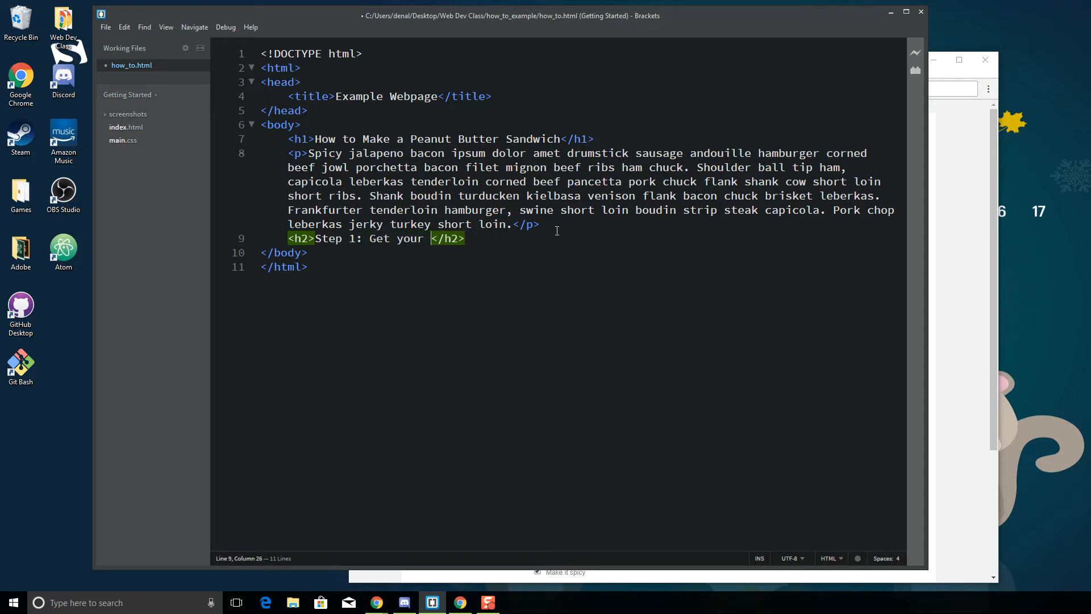
pyautogui.write('ingredients')
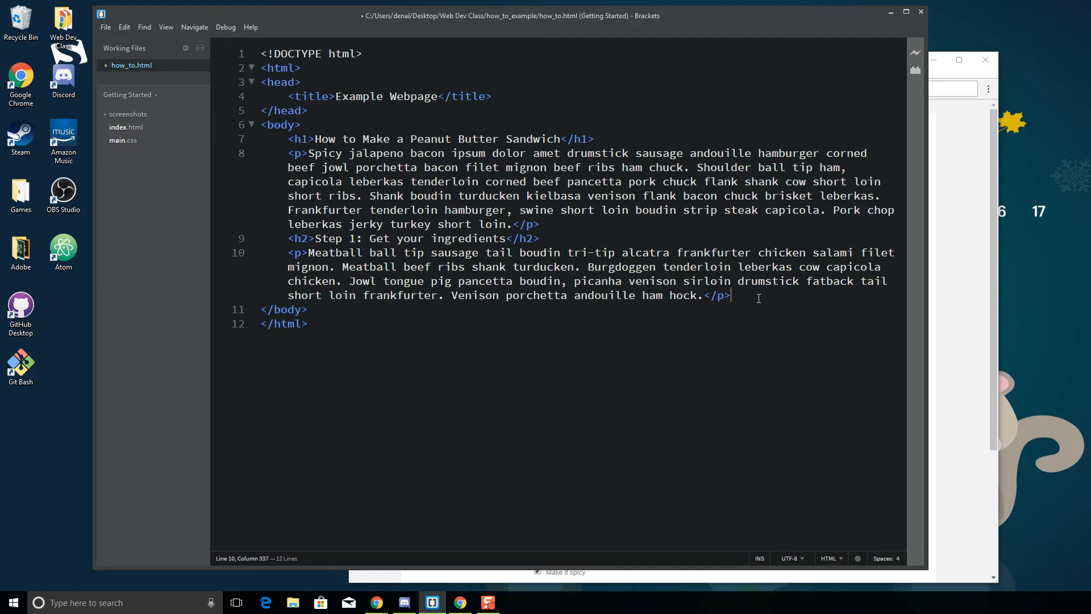
pyautogui.moveTo(687, 330)
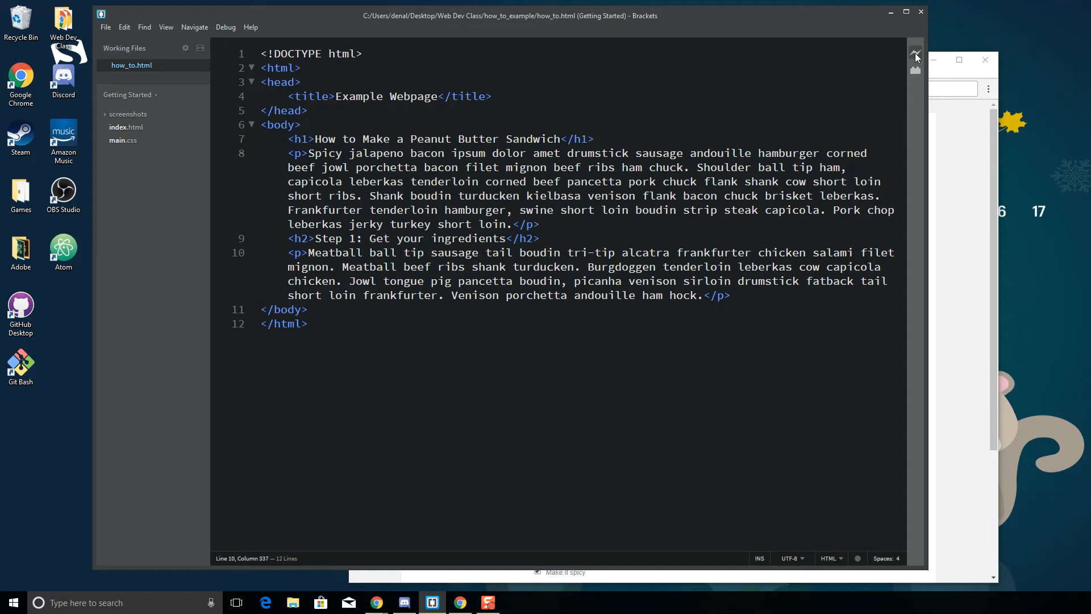
pyautogui.moveTo(916, 54)
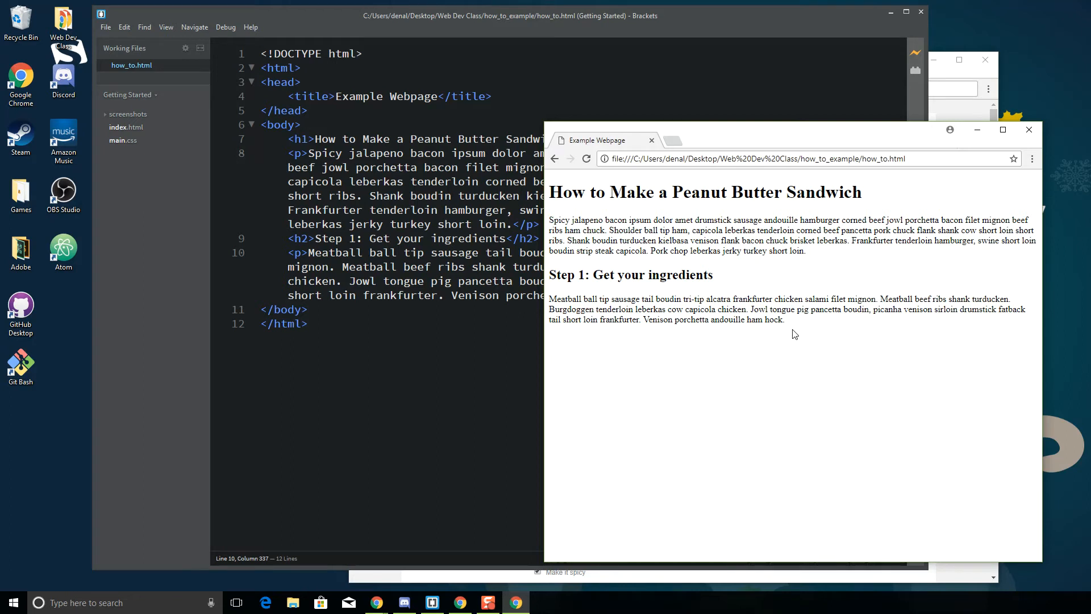
# - Highlight part of the ingredients paragraph in the Chrome preview, then clear the selection
pyautogui.moveTo(557, 191); pyautogui.dragTo(849, 191)
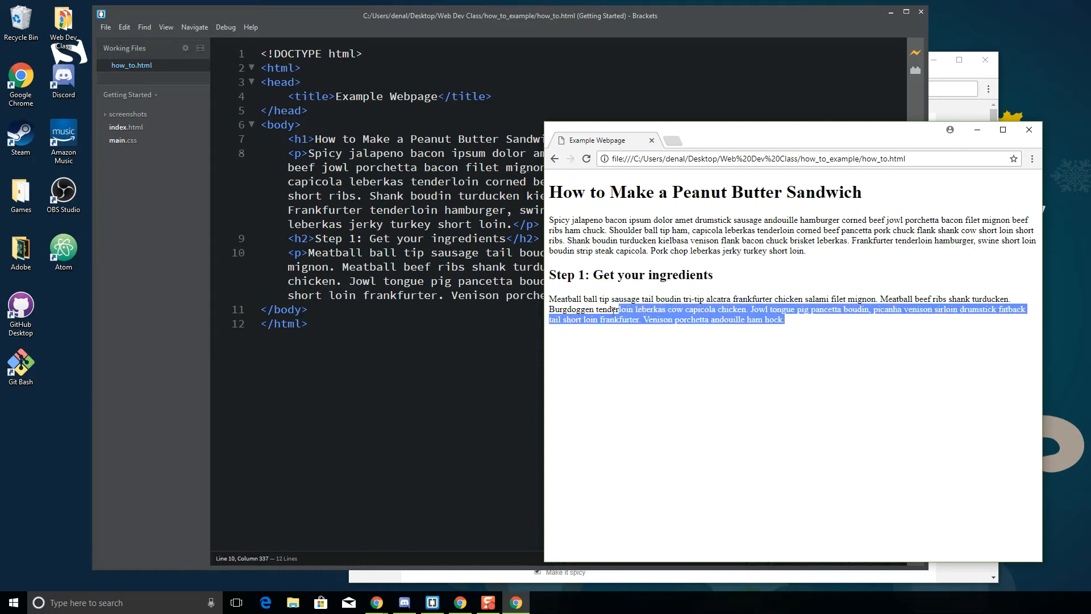
pyautogui.click(863, 309)
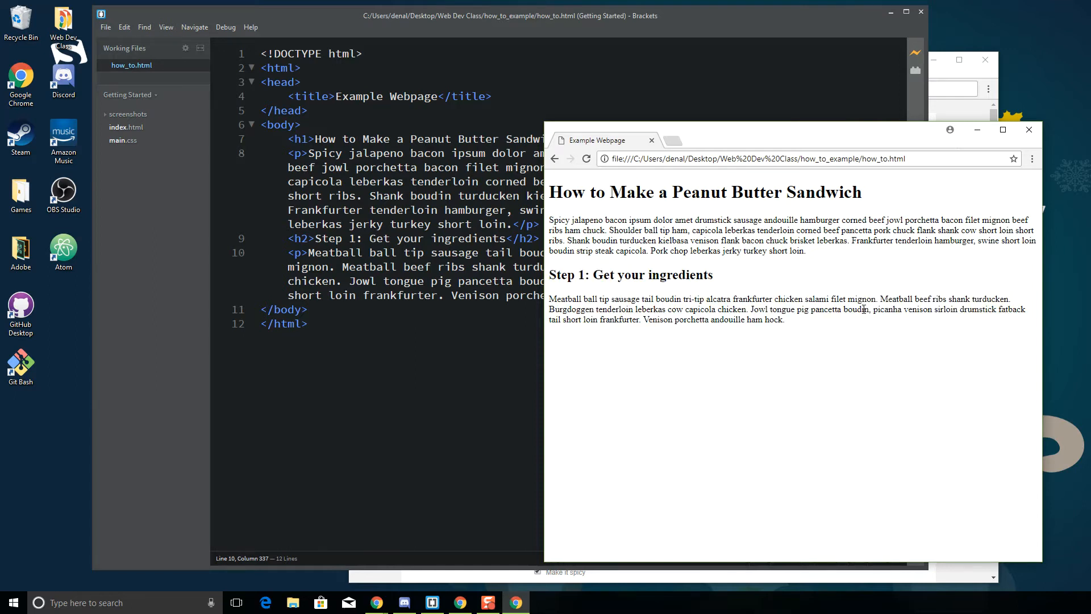
pyautogui.moveTo(776, 262)
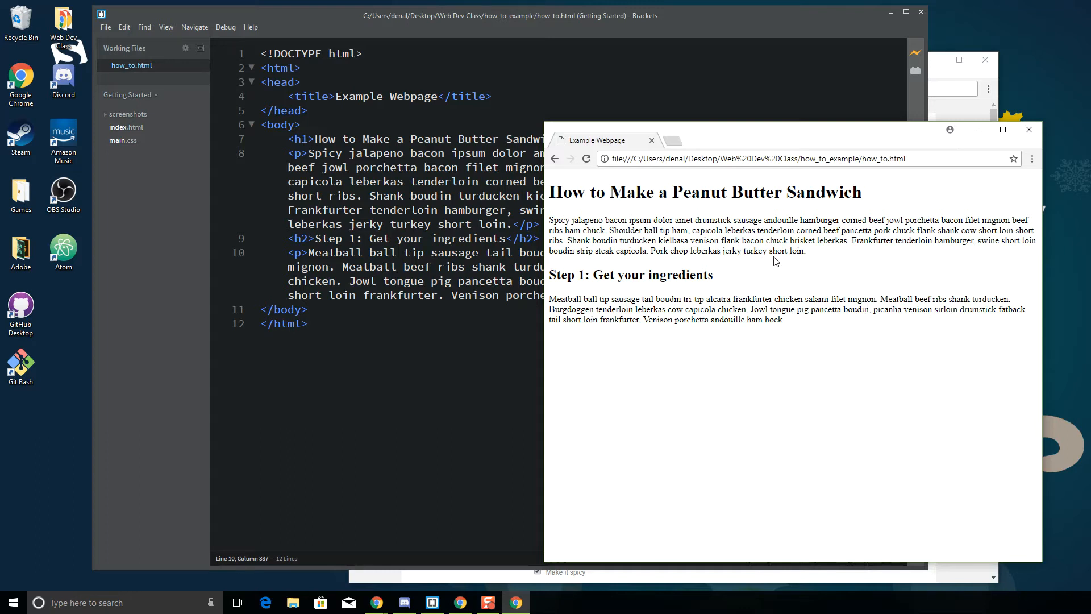
pyautogui.moveTo(777, 262)
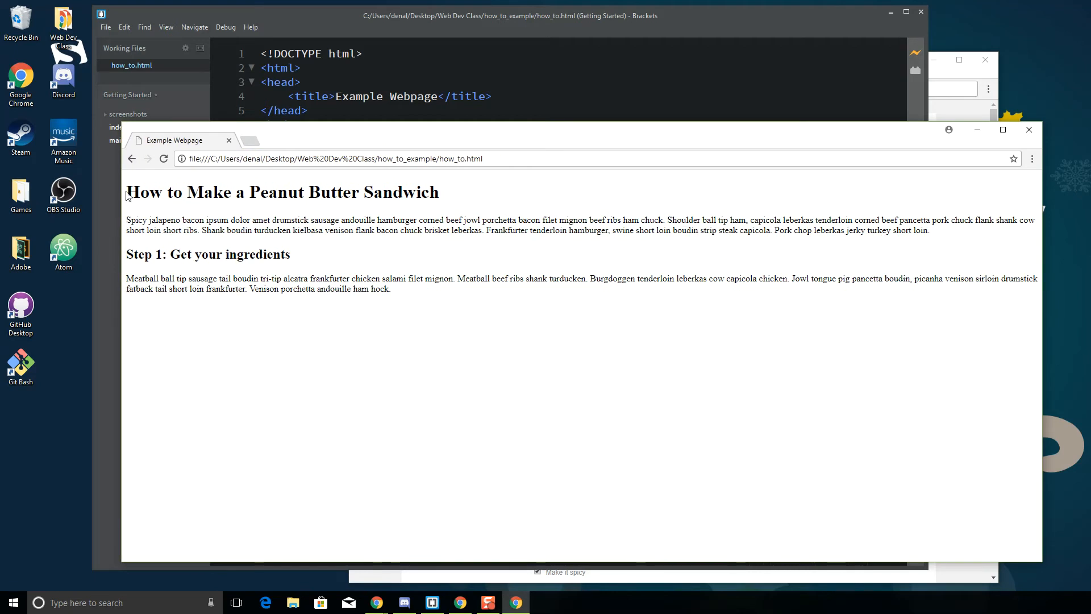
pyautogui.moveTo(1046, 221)
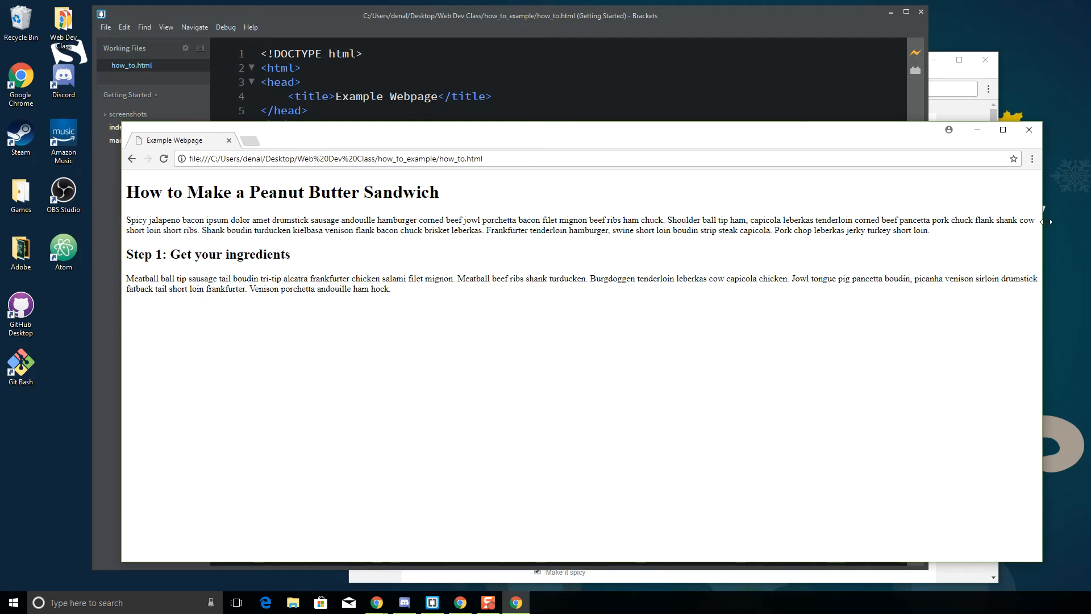
pyautogui.moveTo(1044, 246)
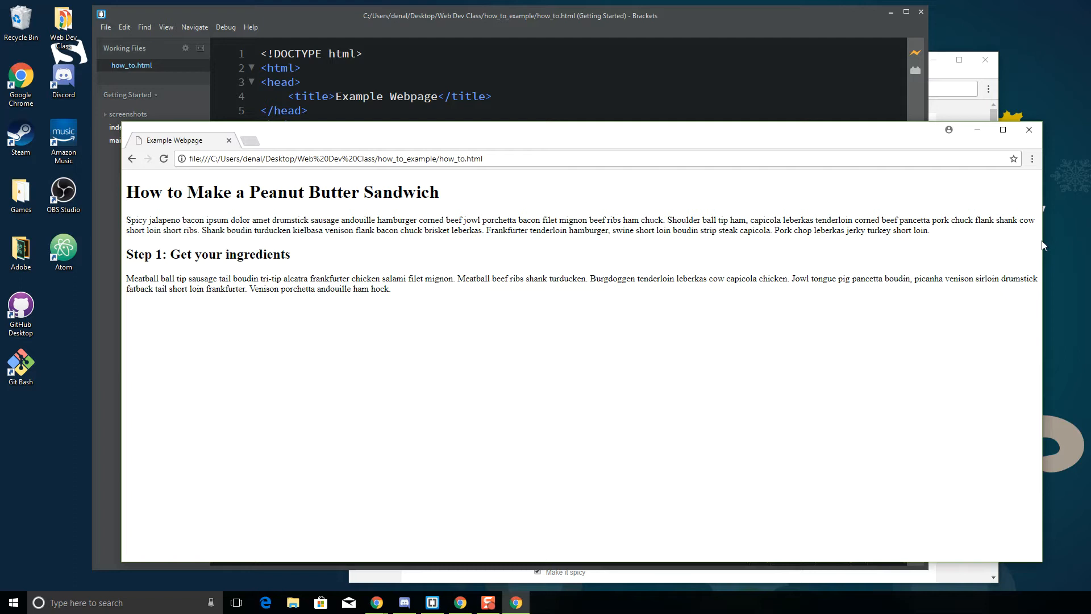
pyautogui.moveTo(432, 287)
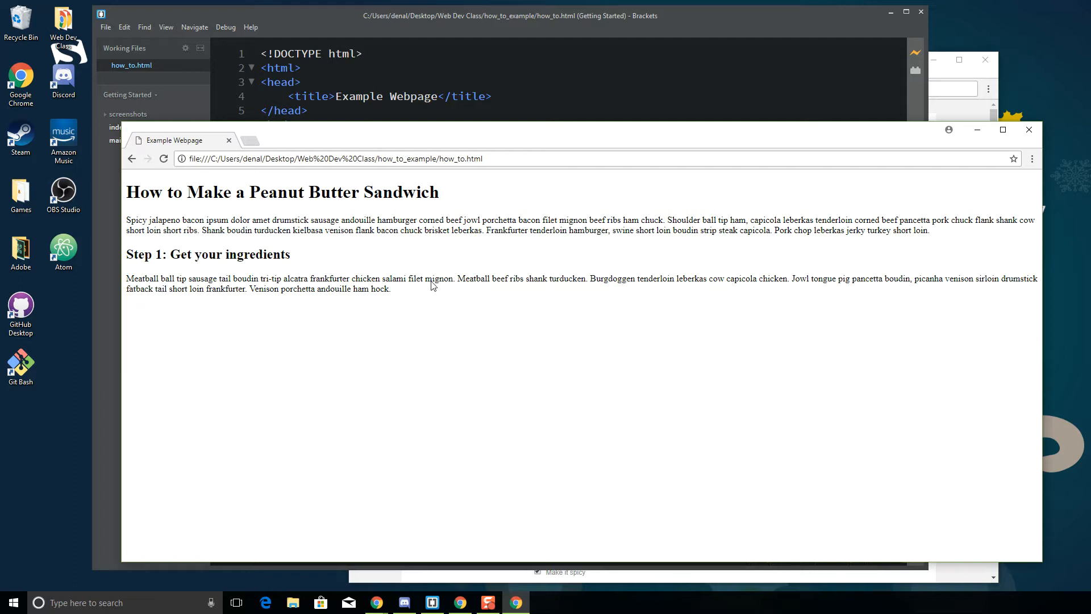
pyautogui.moveTo(127, 258)
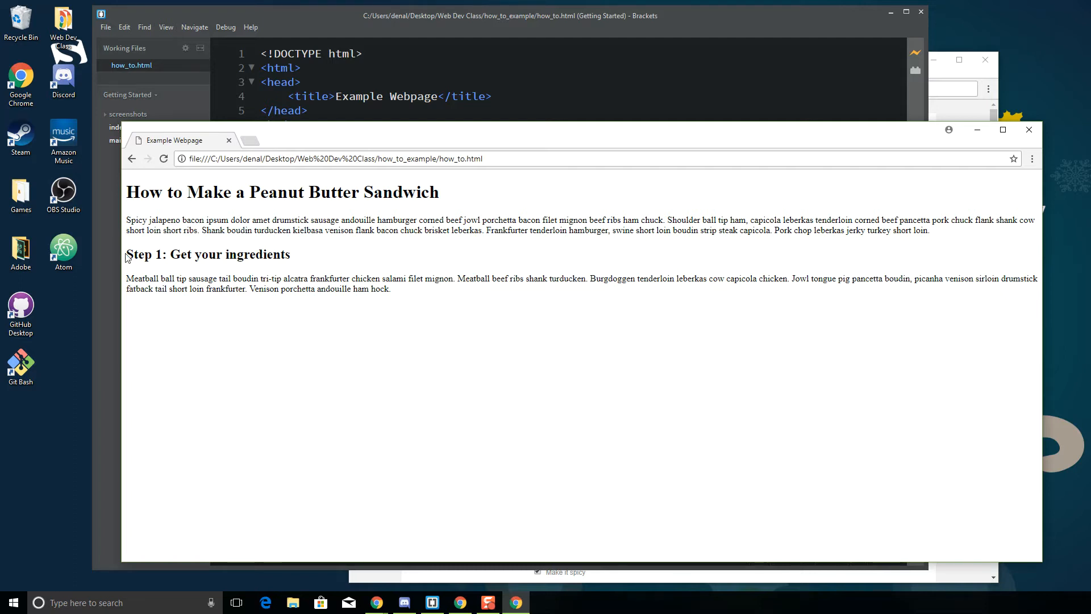
pyautogui.moveTo(128, 253)
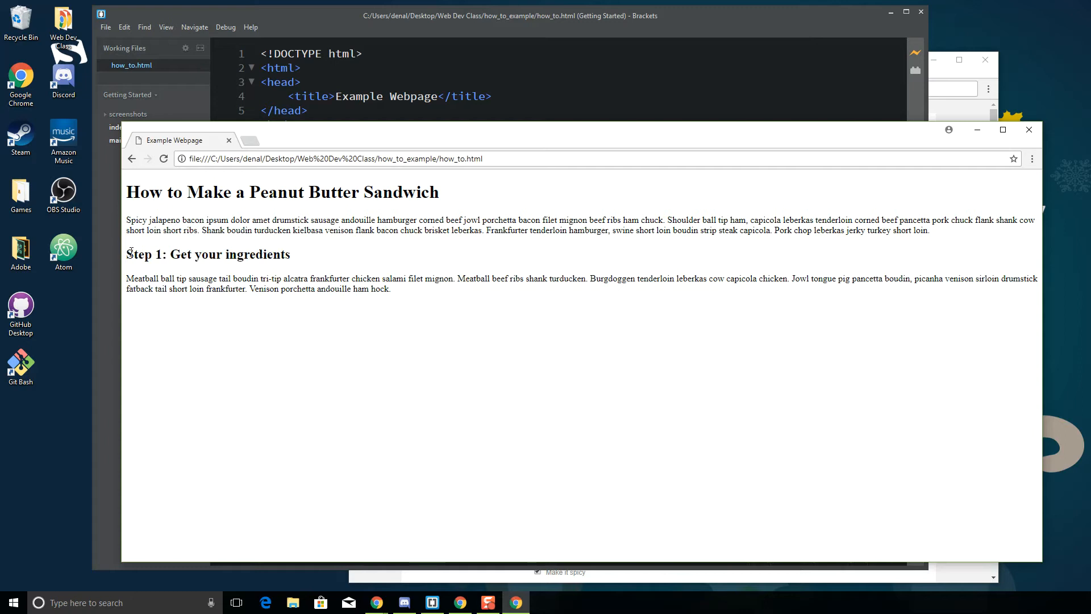
pyautogui.moveTo(292, 265)
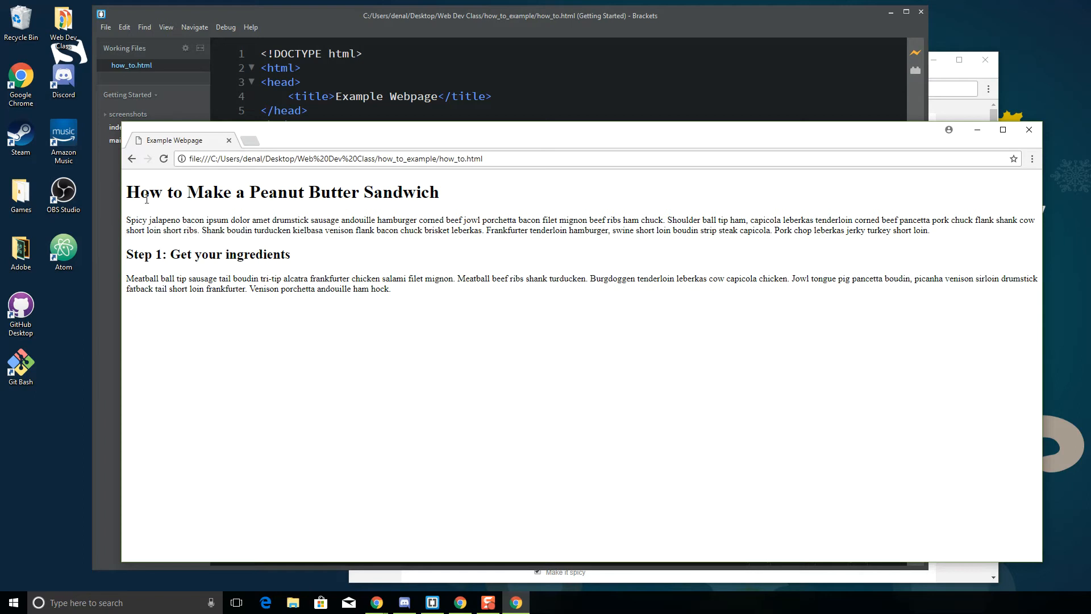
pyautogui.moveTo(153, 320)
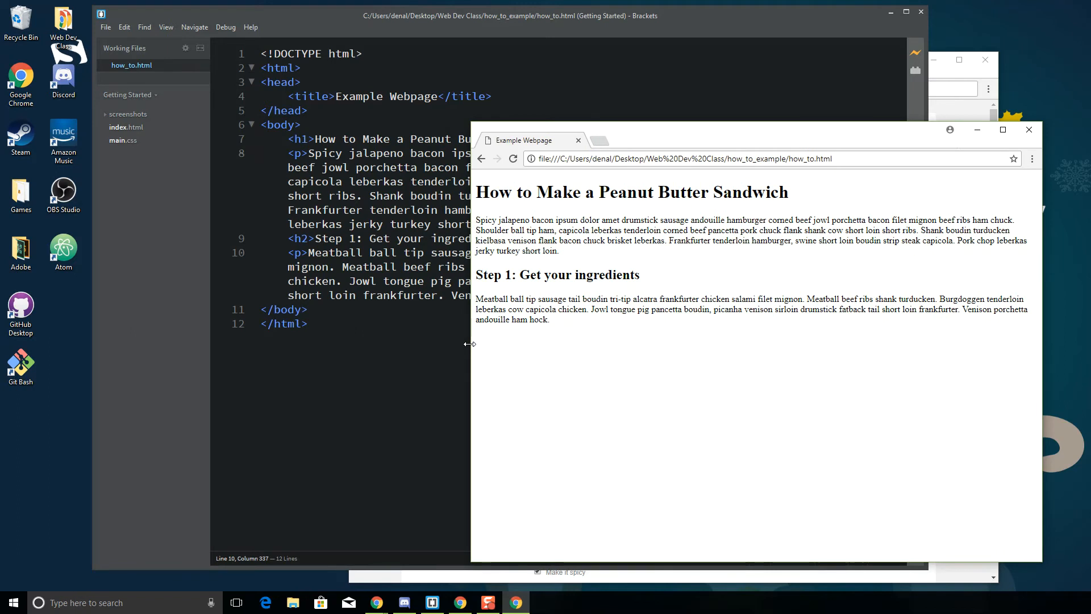
pyautogui.moveTo(465, 218)
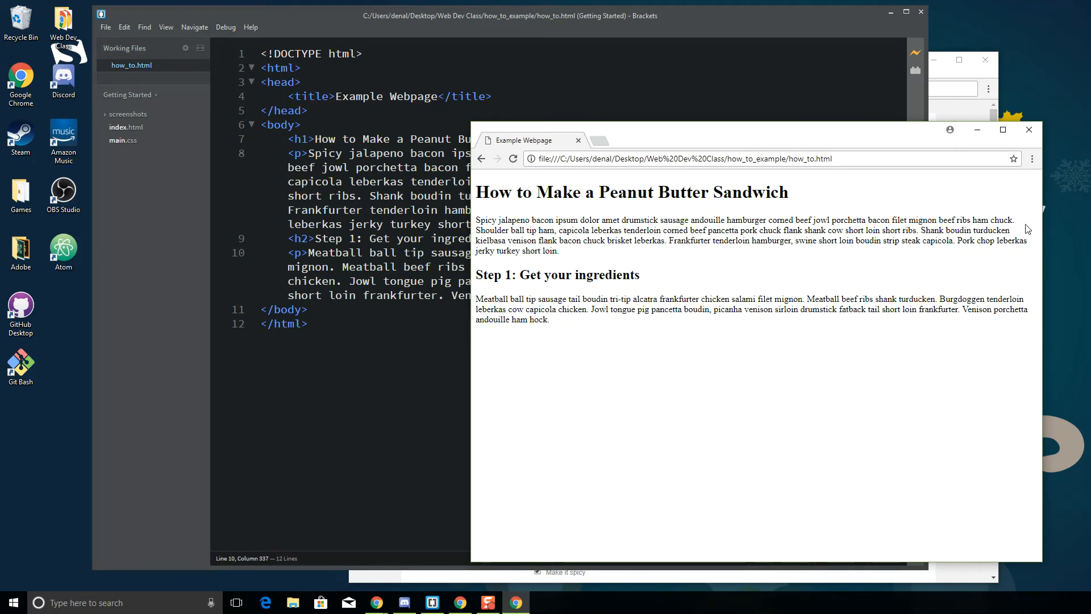
pyautogui.moveTo(499, 228)
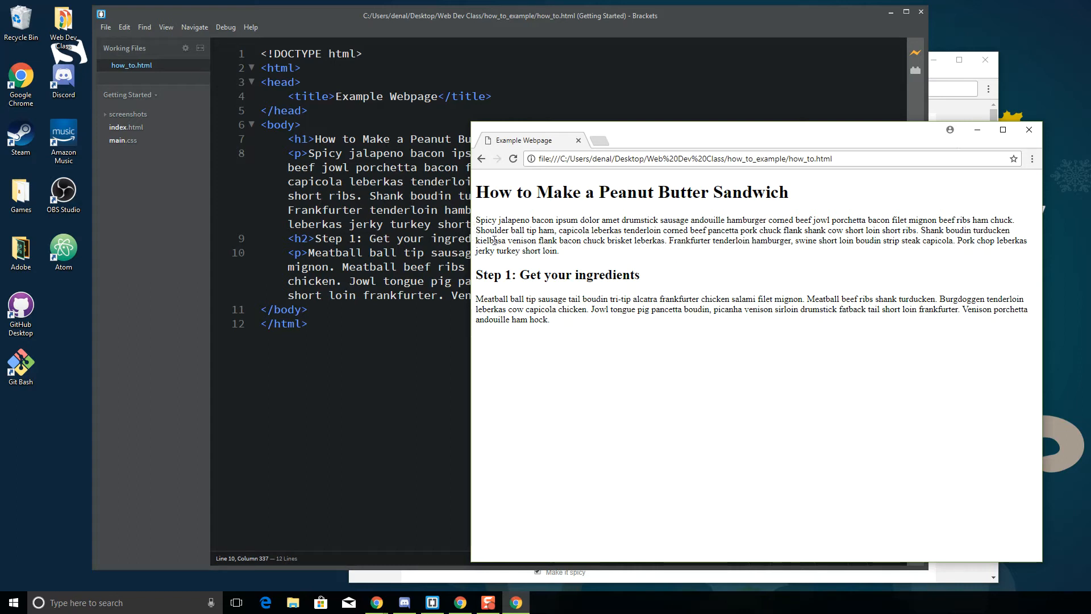
pyautogui.moveTo(494, 237)
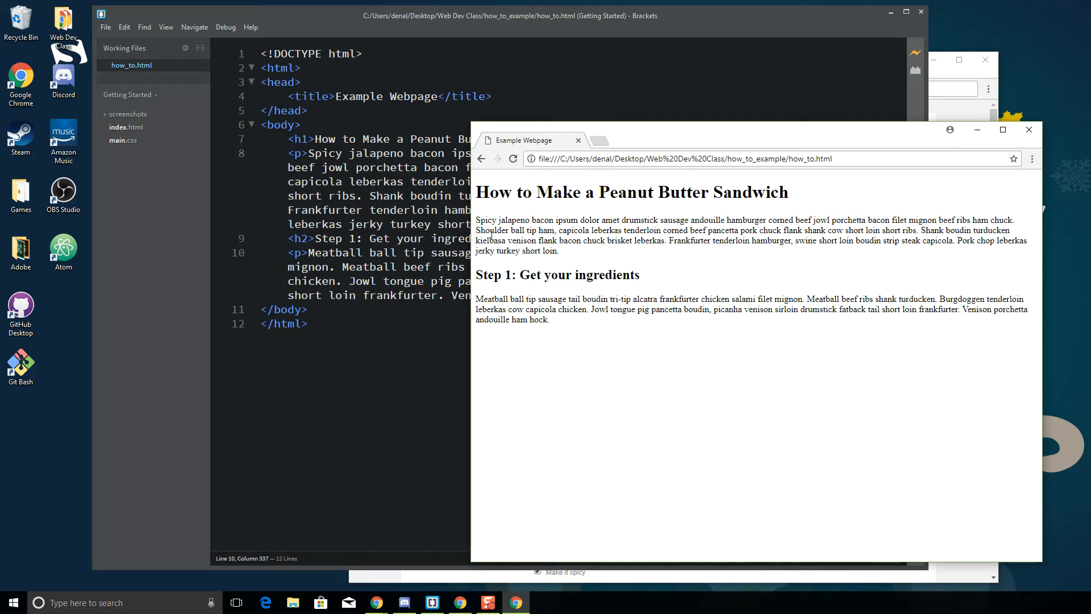
pyautogui.moveTo(1016, 360)
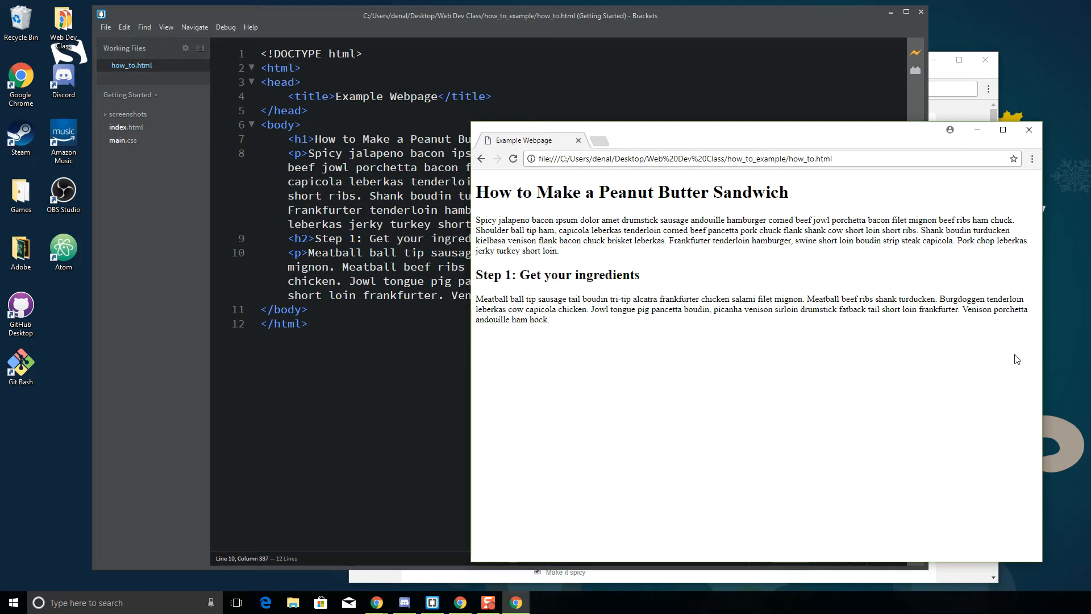
pyautogui.moveTo(1016, 270)
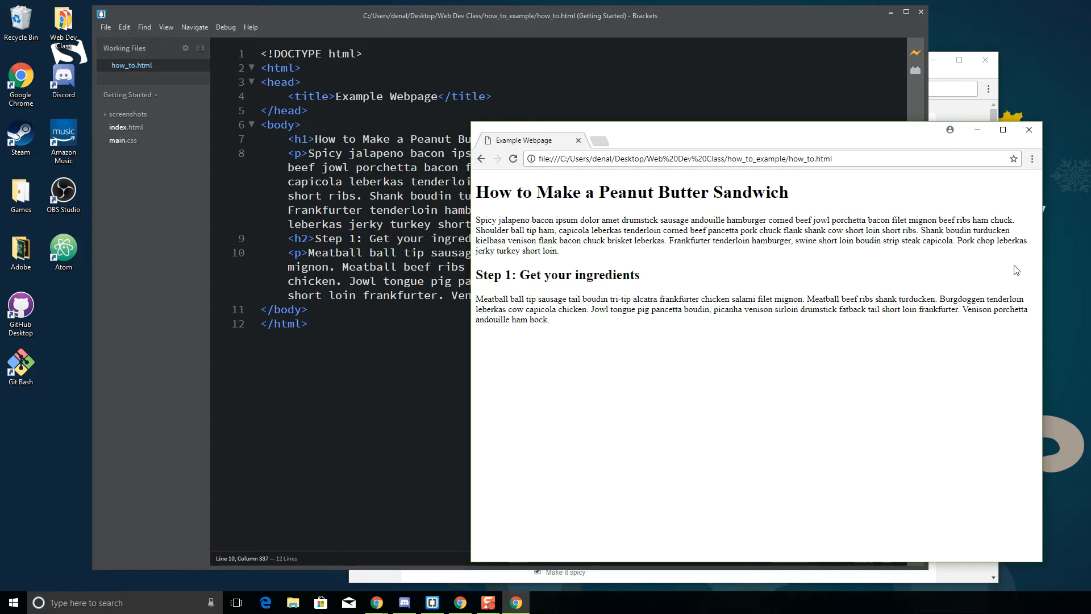
pyautogui.moveTo(601, 390)
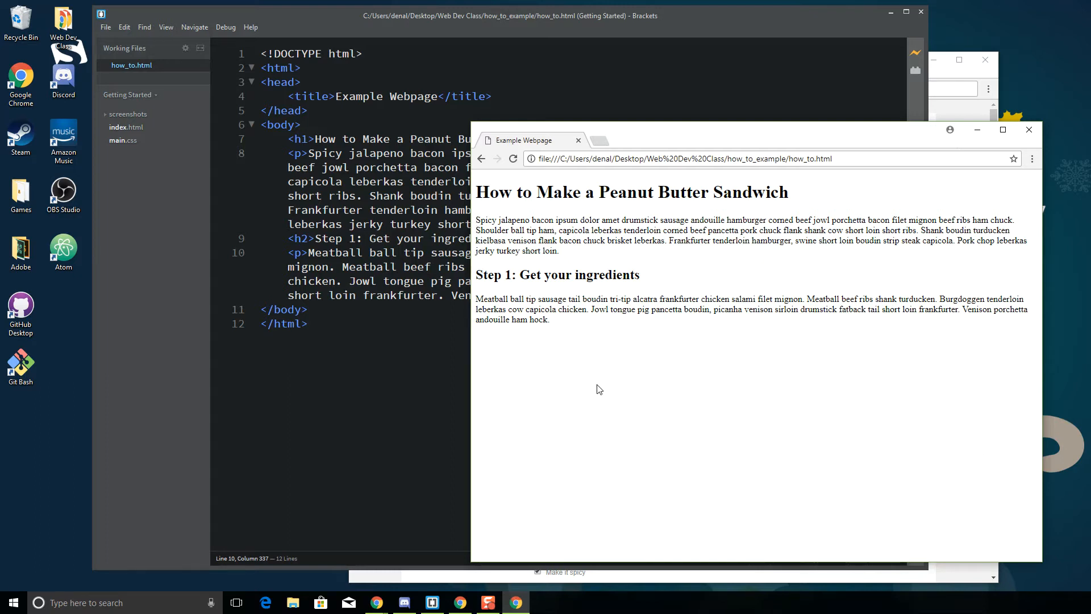
pyautogui.moveTo(948, 334)
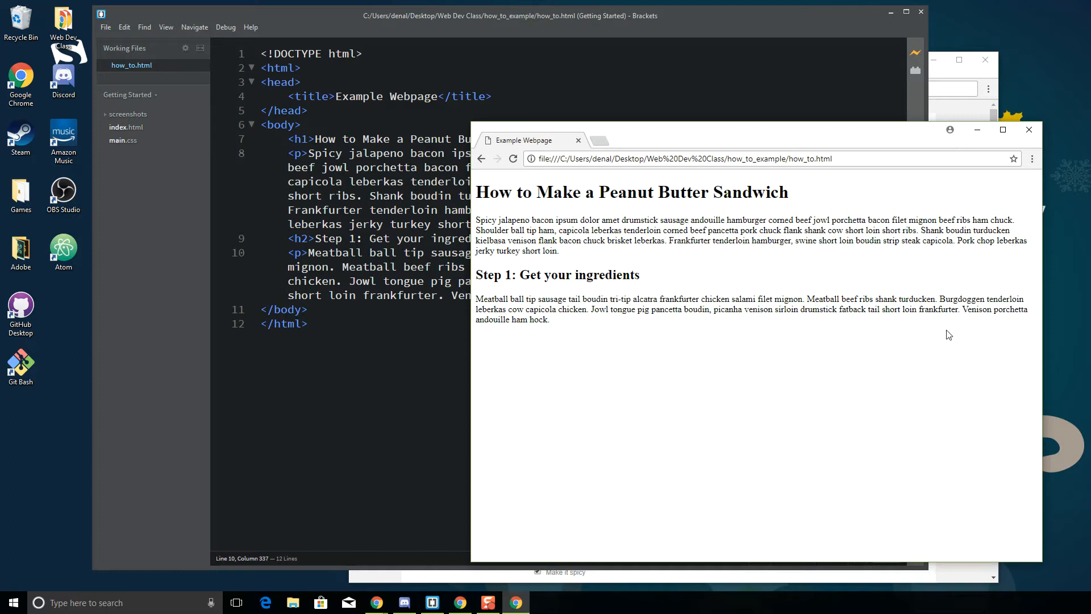
pyautogui.moveTo(479, 190)
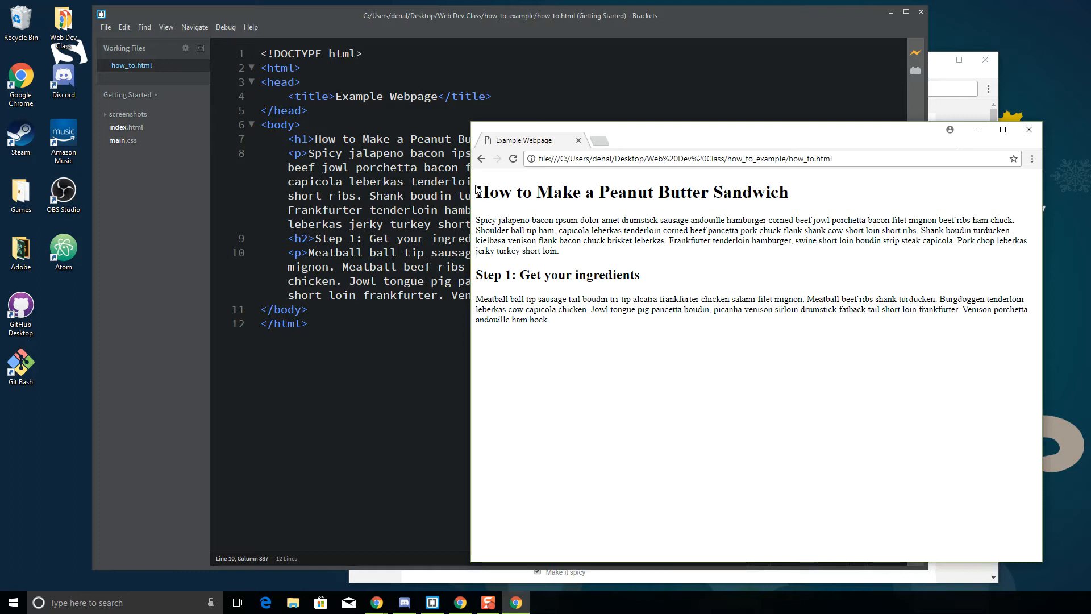
pyautogui.moveTo(873, 291)
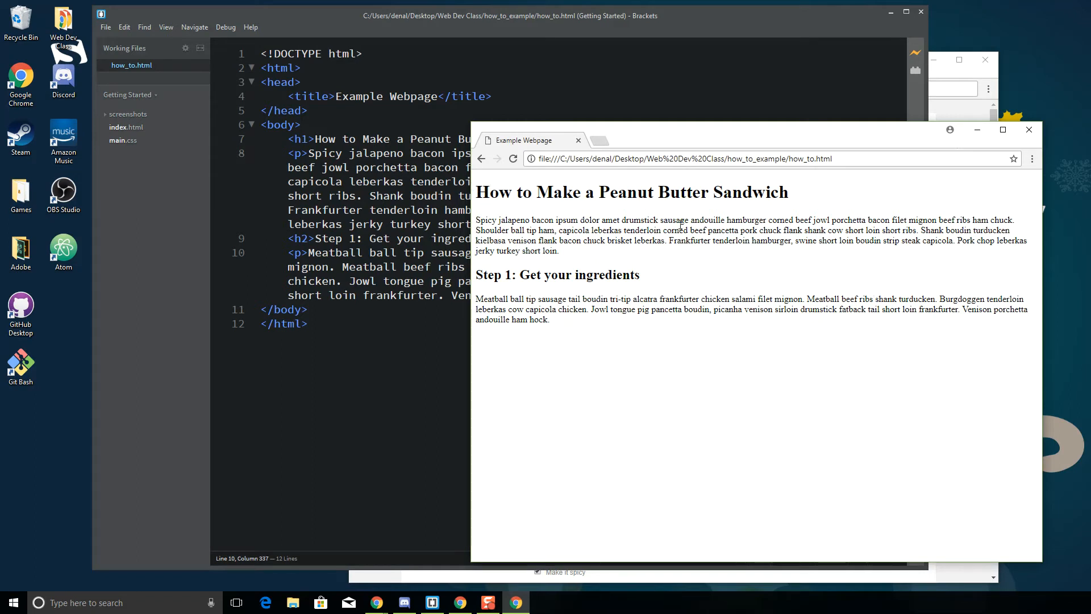
pyautogui.moveTo(987, 252)
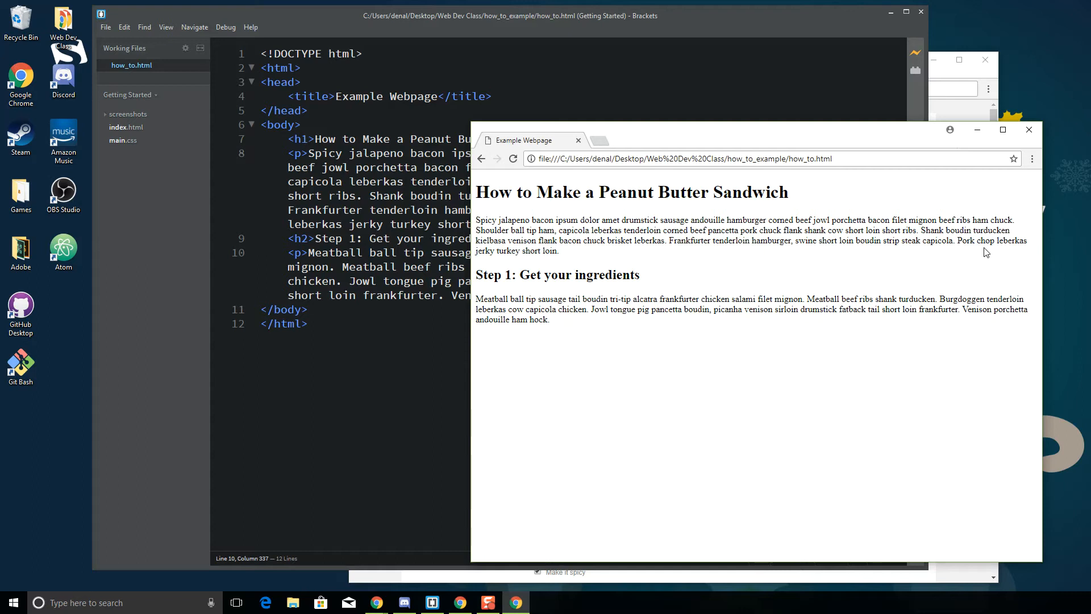
pyautogui.moveTo(976, 247)
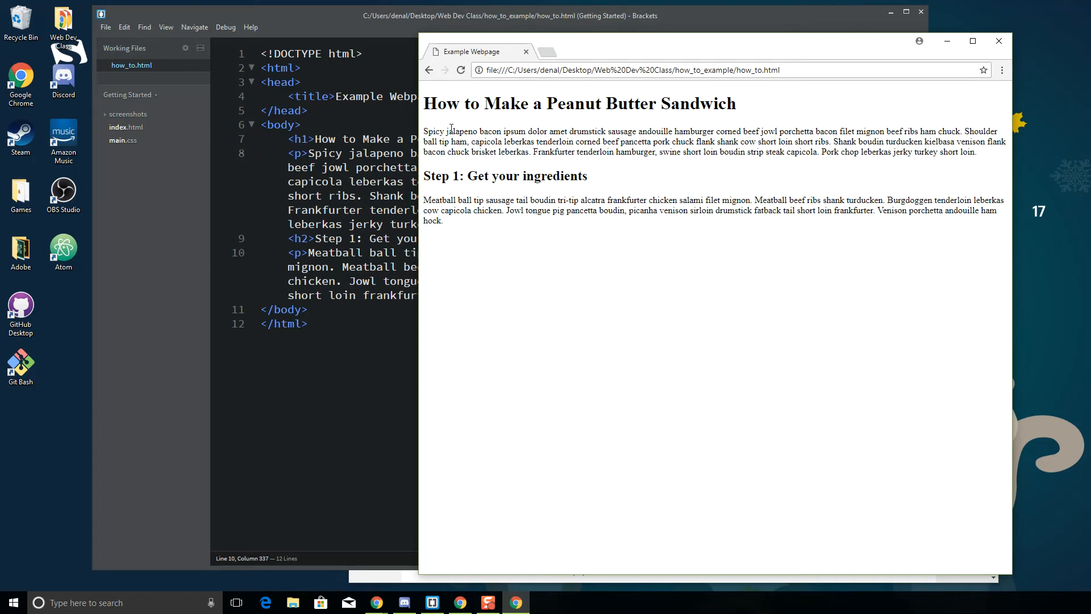
pyautogui.moveTo(462, 98)
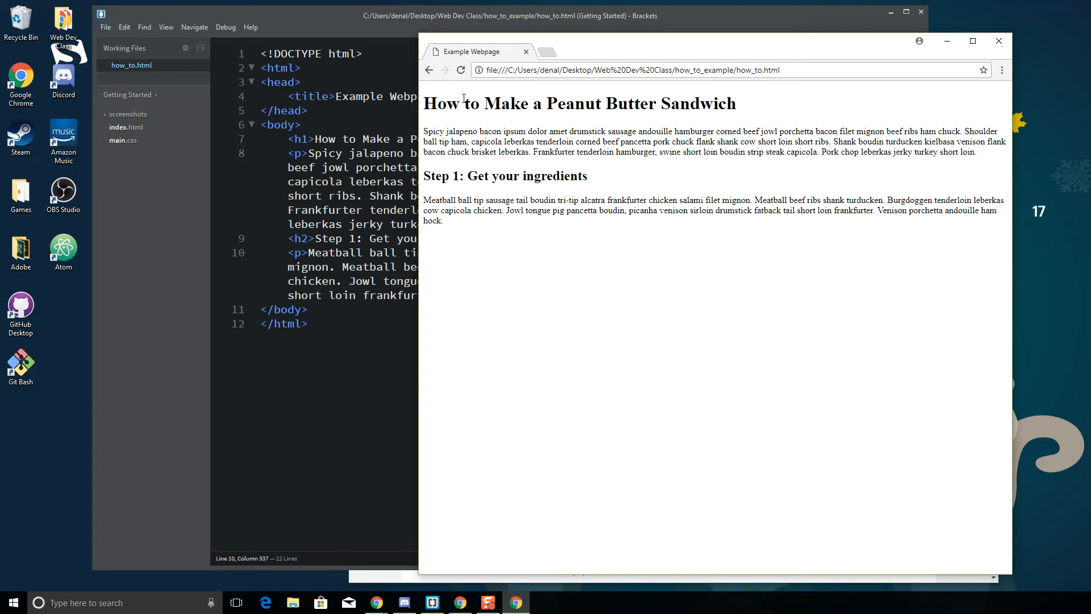
pyautogui.moveTo(467, 138)
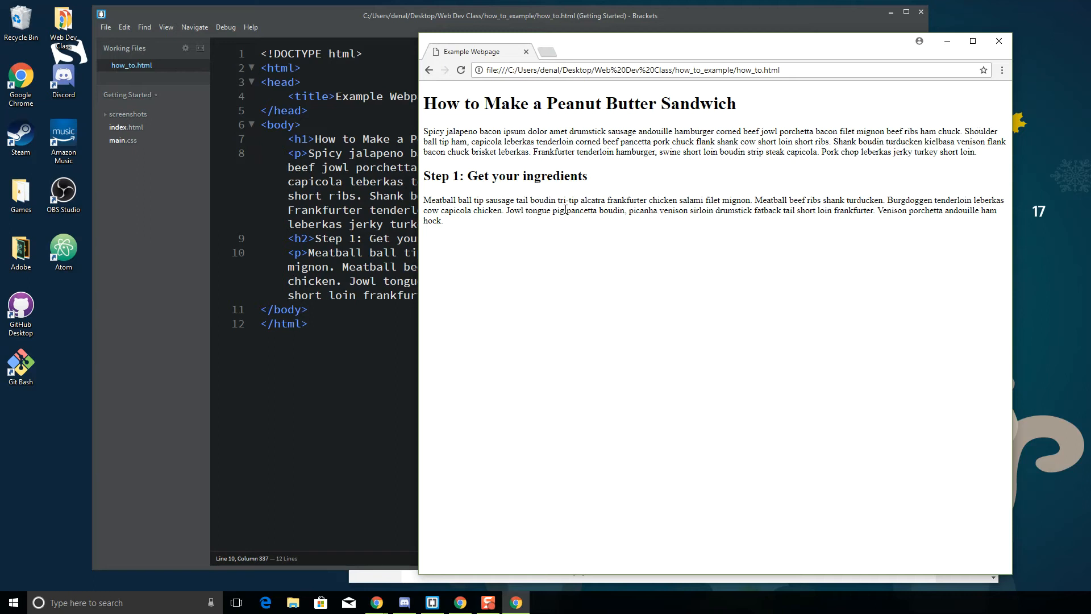
pyautogui.doubleClick(447, 131)
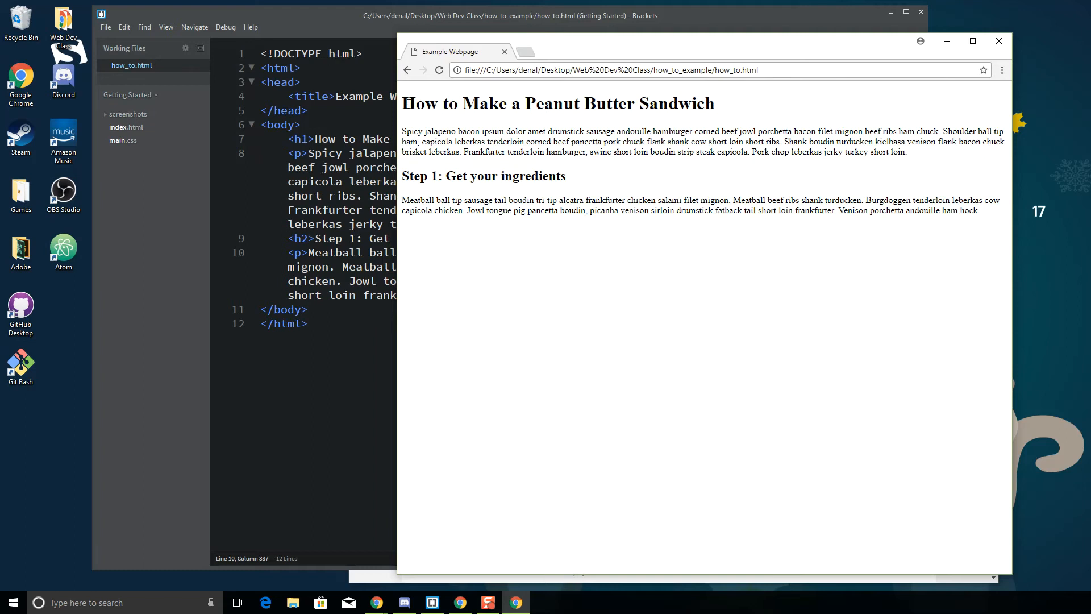
pyautogui.doubleClick(421, 104)
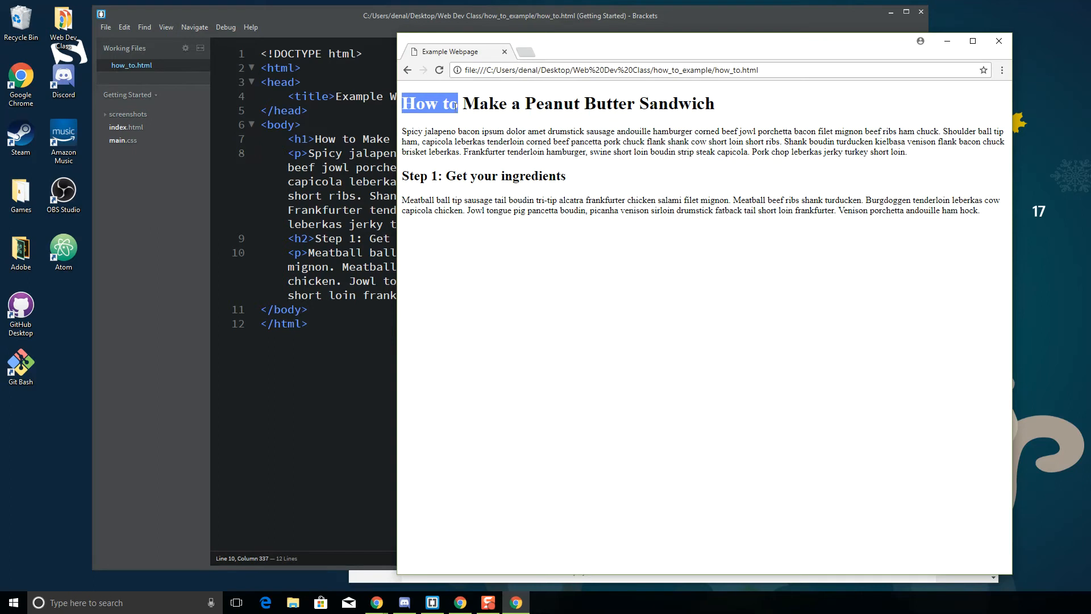
pyautogui.moveTo(1010, 112)
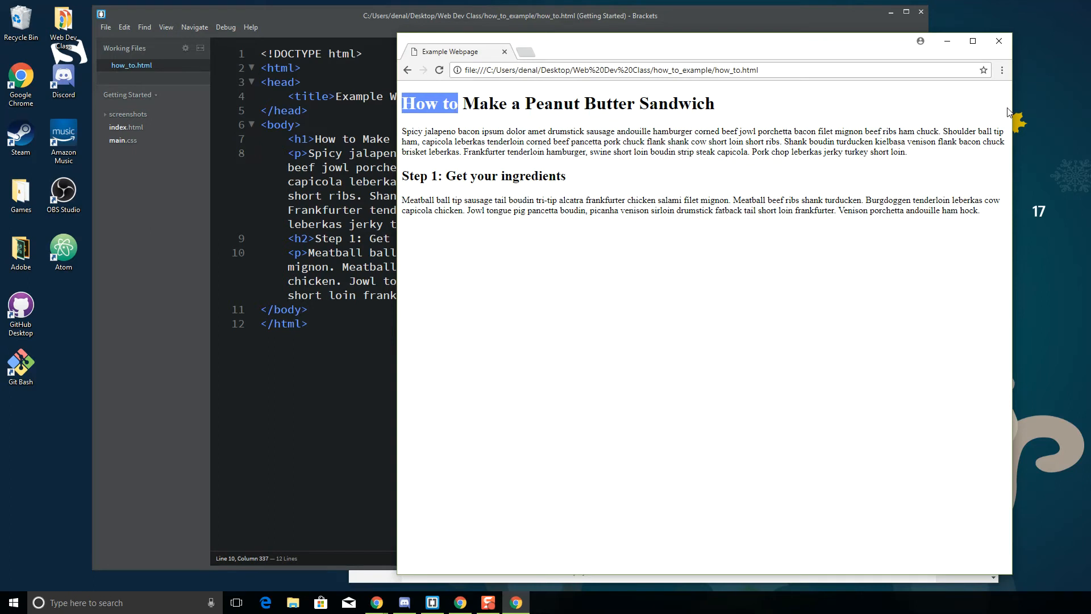
pyautogui.moveTo(677, 89)
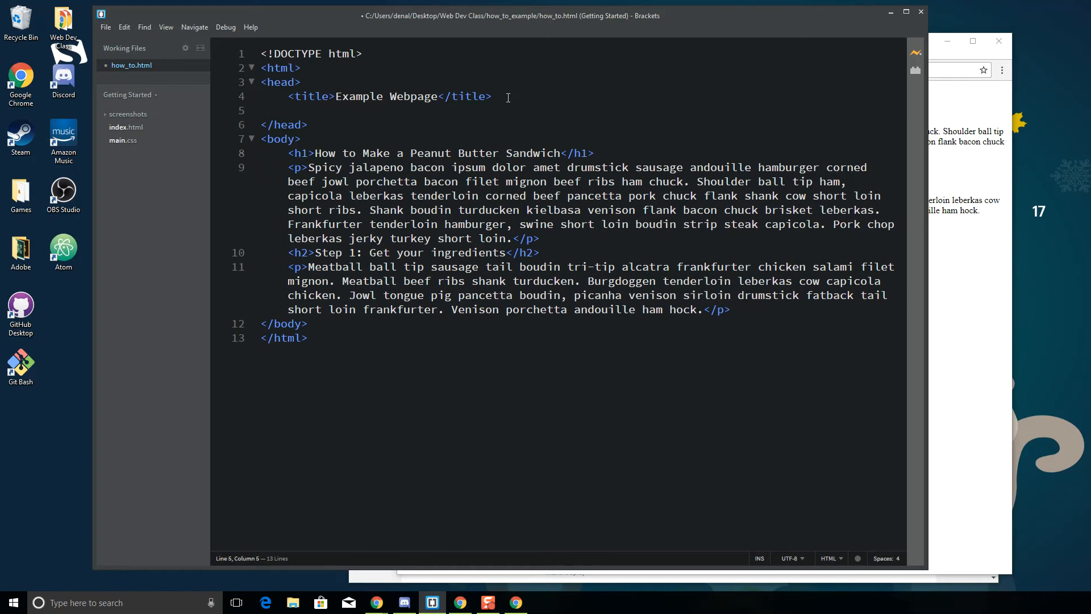
# - Write <style type="text/css"> below the title and open a blank line inside it
pyautogui.write('<')
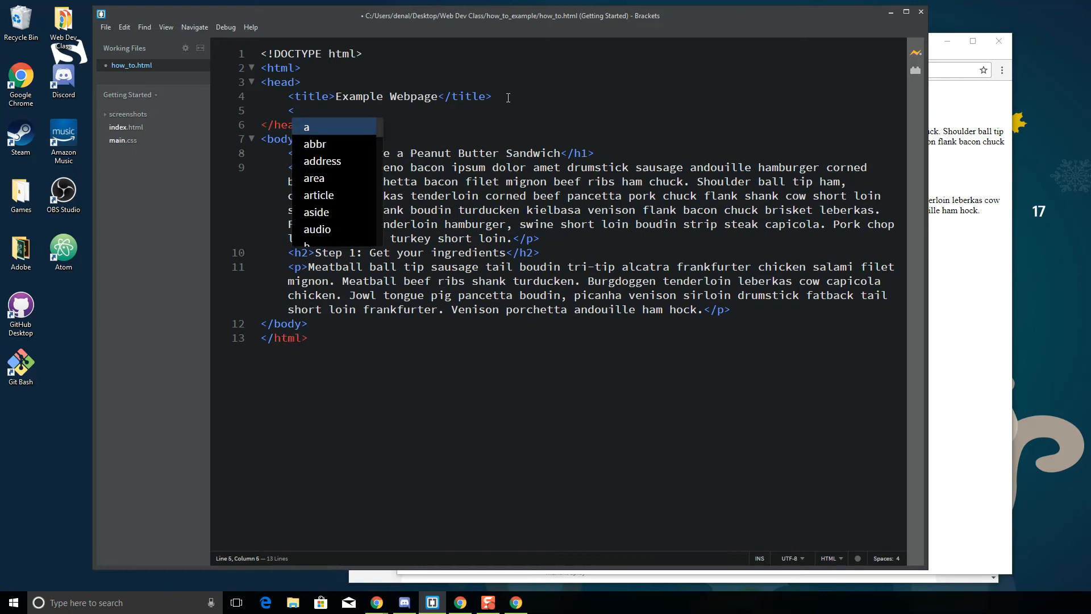
pyautogui.write('style')
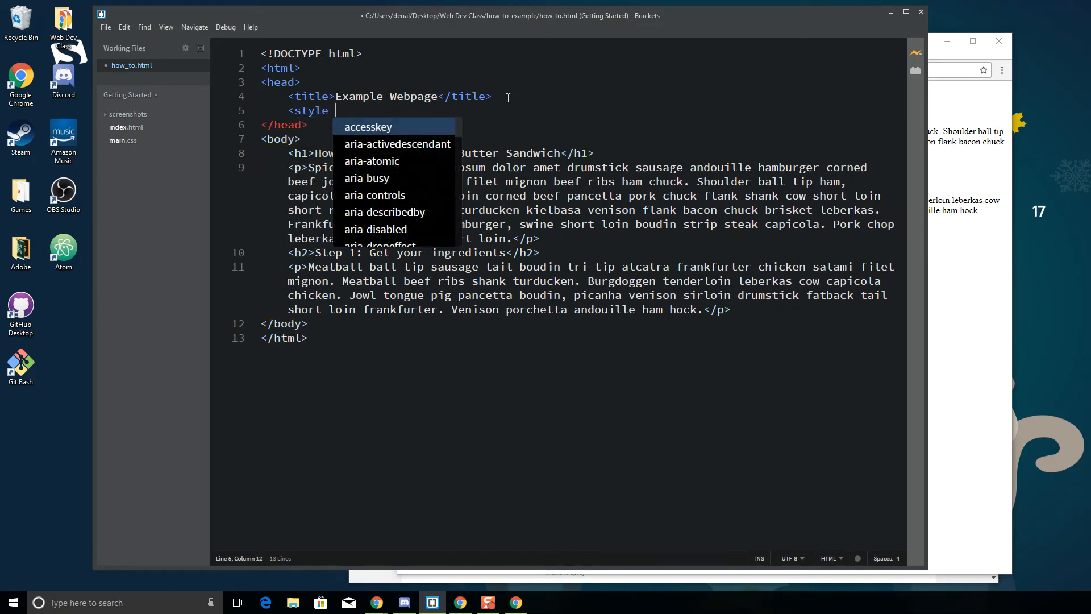
pyautogui.write('type="text/css')
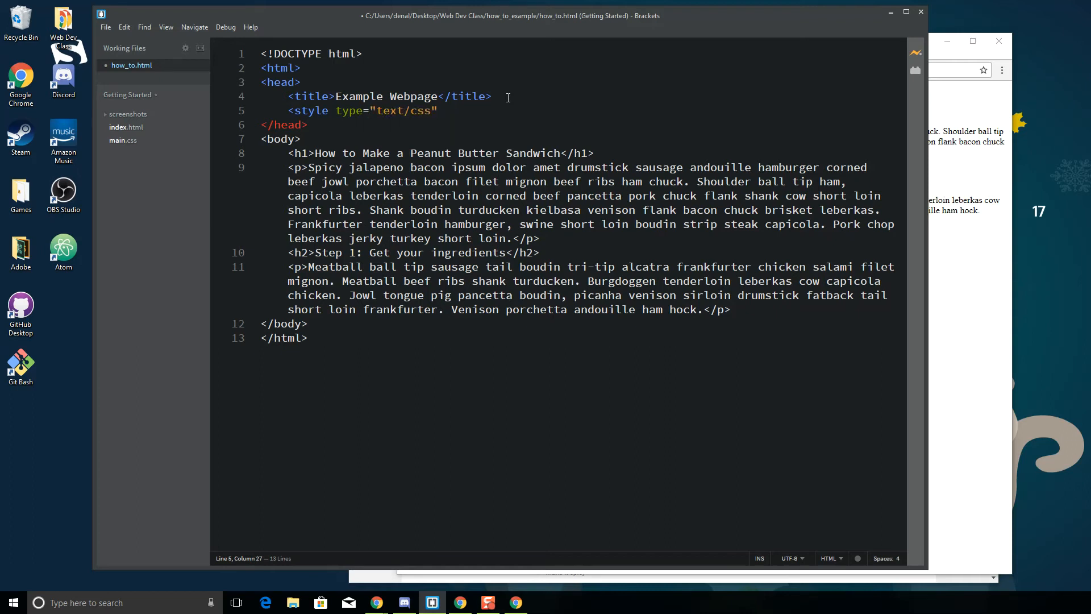
pyautogui.write('></style>')
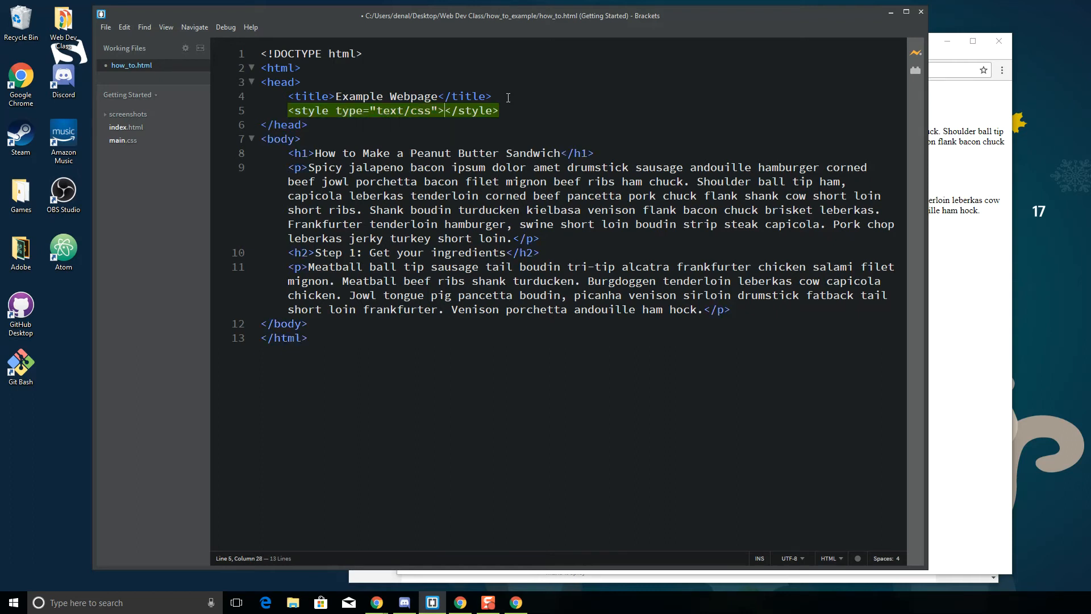
pyautogui.press('Enter')
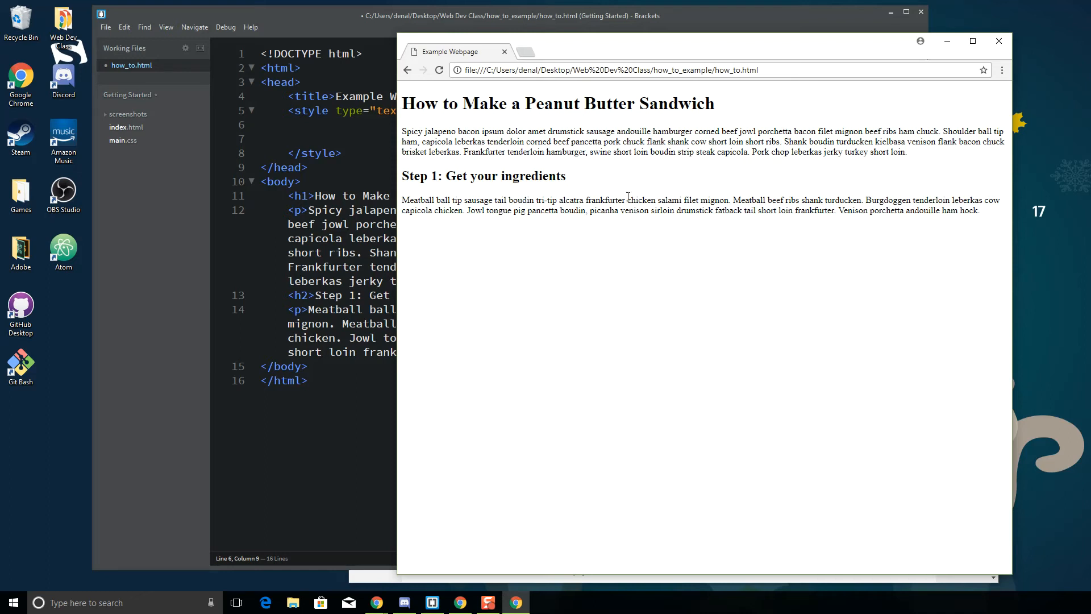
pyautogui.moveTo(633, 117)
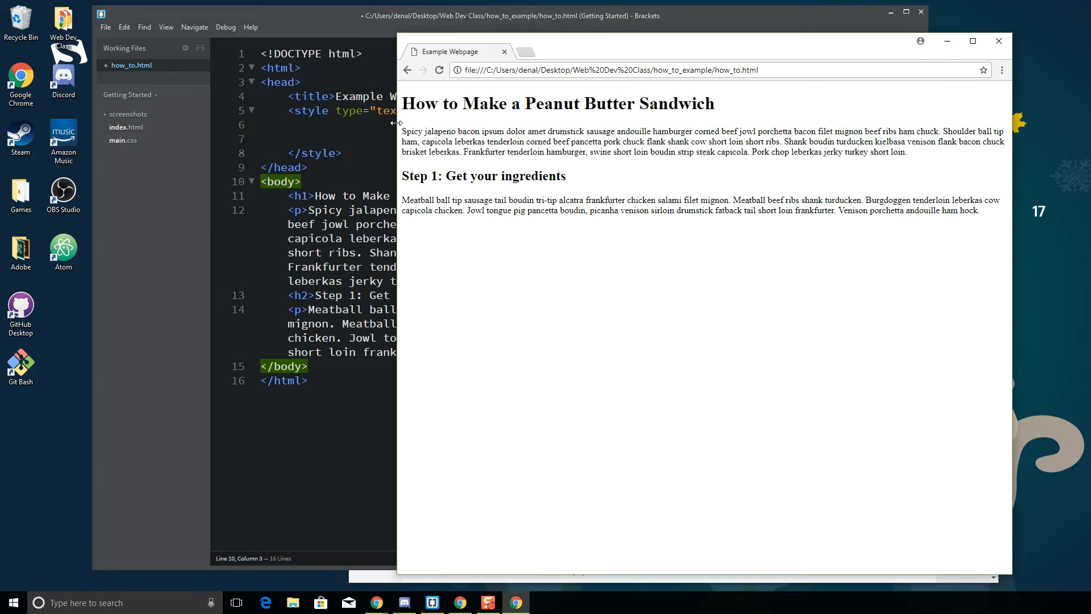
pyautogui.moveTo(531, 128)
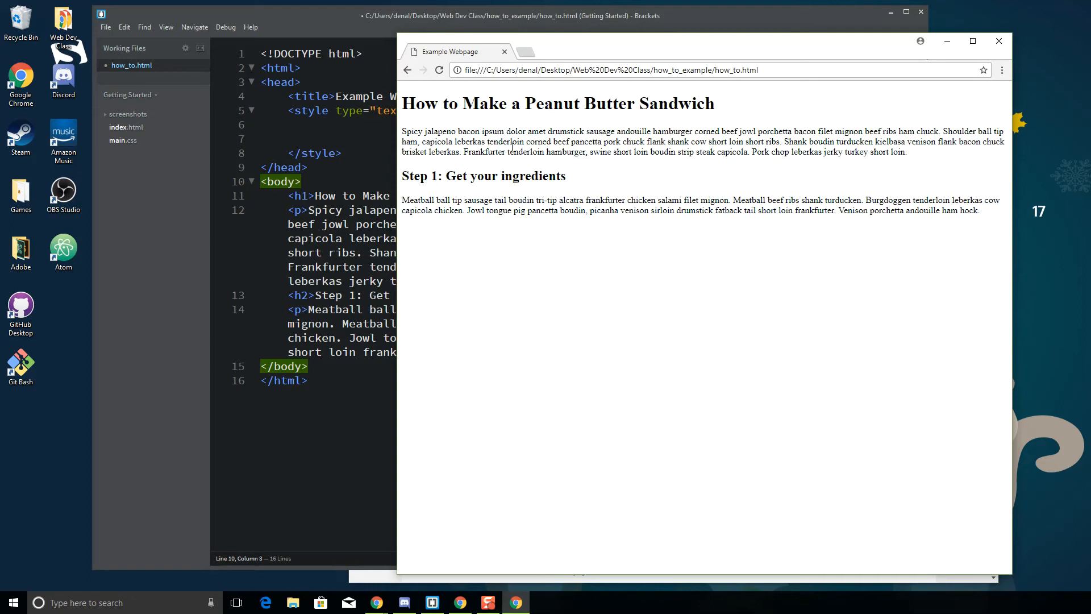
pyautogui.moveTo(187, 230)
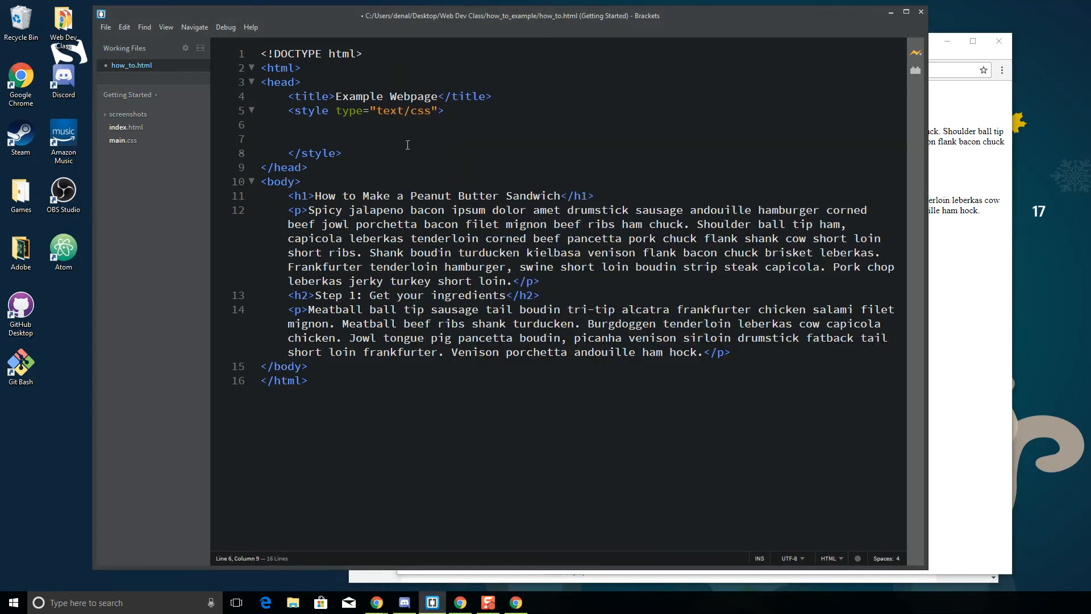
# - Add a body rule with margin: 10% inside the style block
pyautogui.write('body')
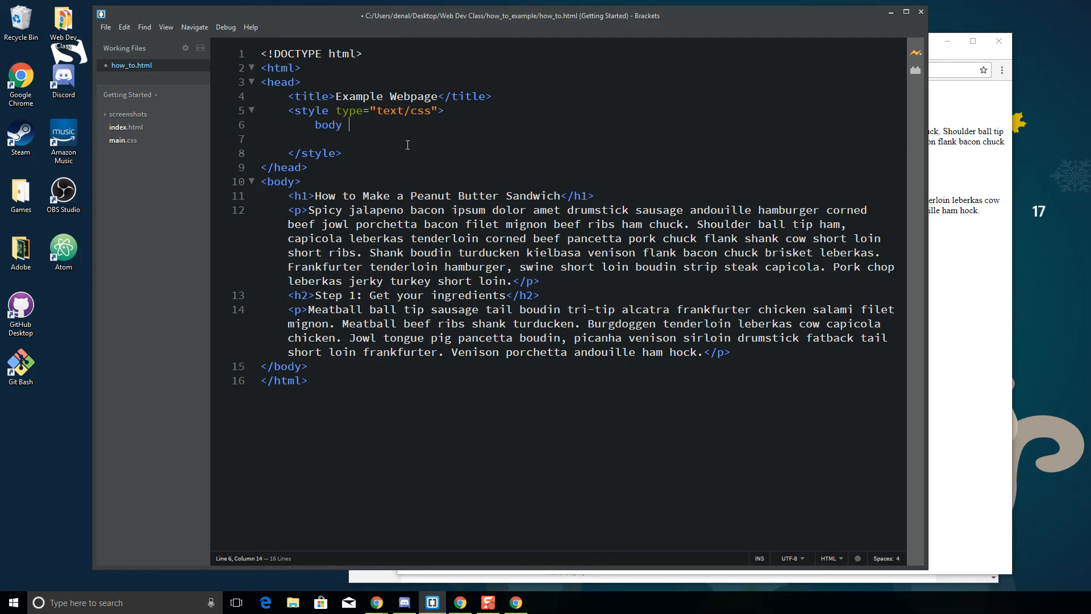
pyautogui.write('{')
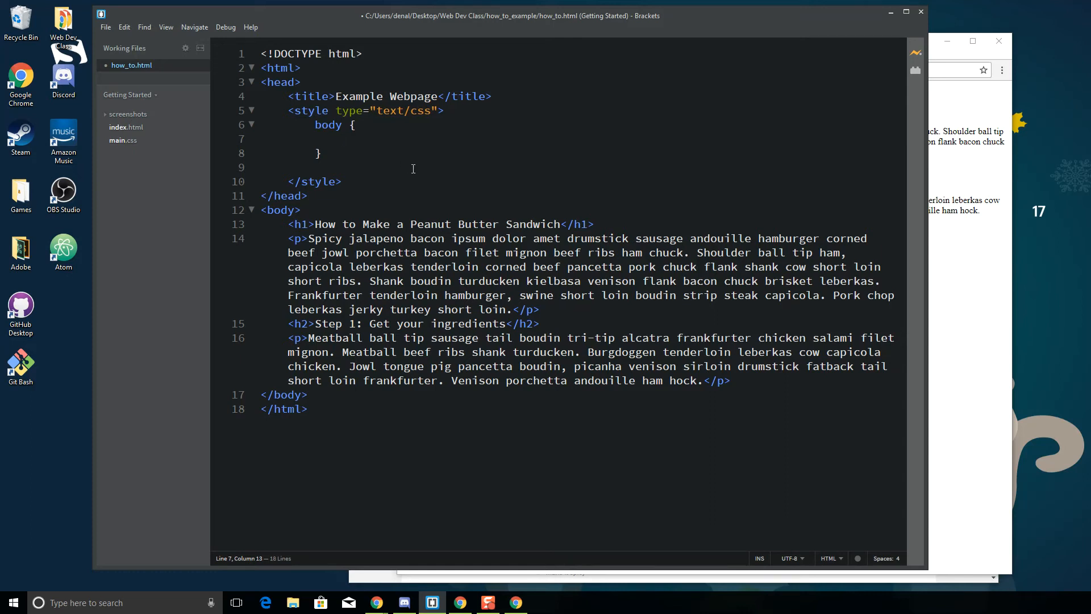
pyautogui.moveTo(420, 171)
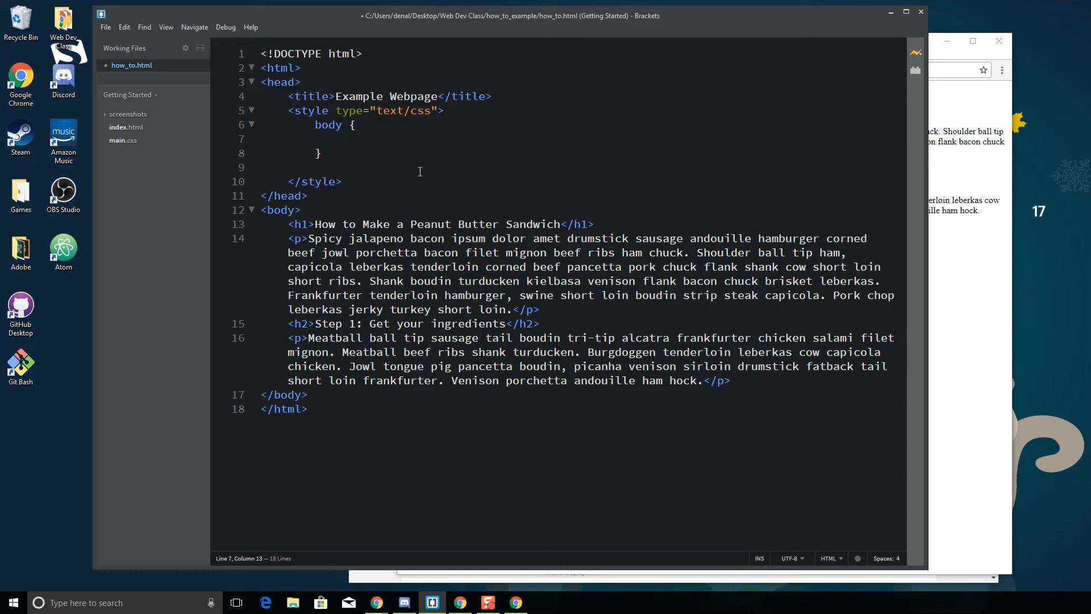
pyautogui.write('margin')
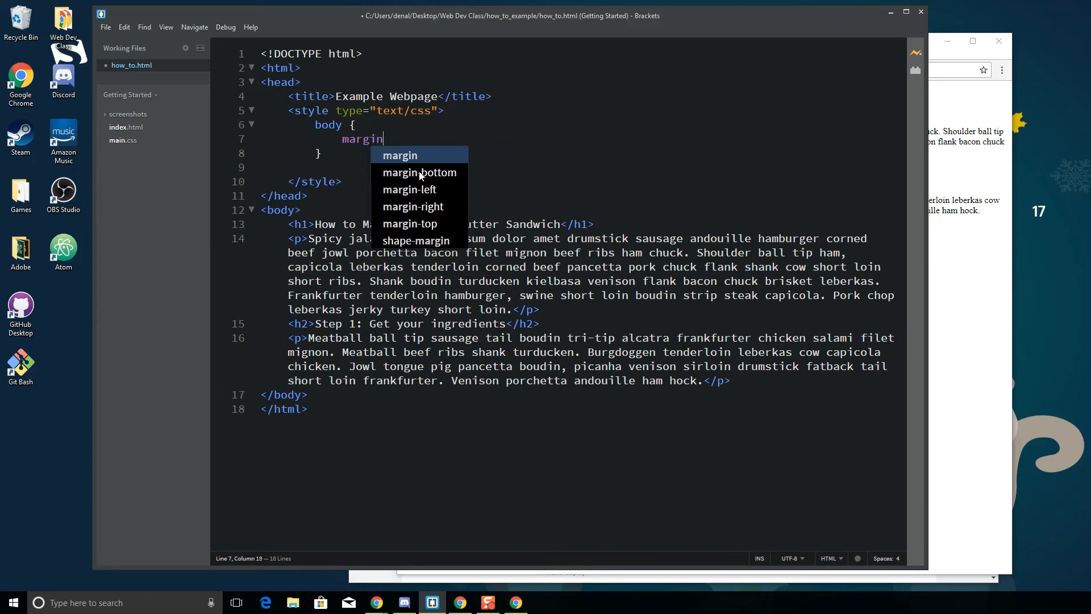
pyautogui.write(': 10')
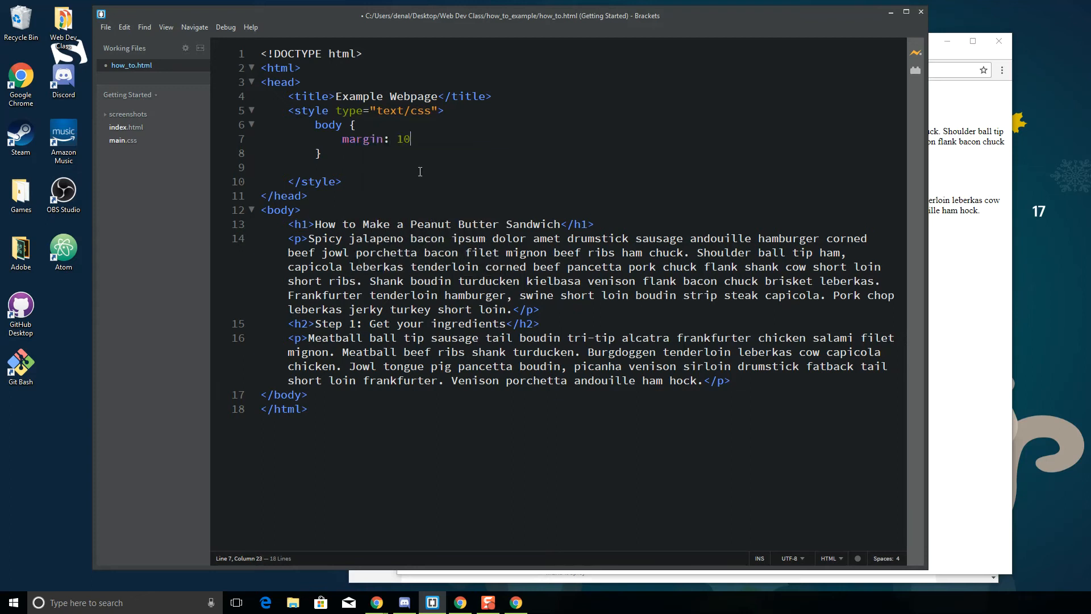
pyautogui.write('%;')
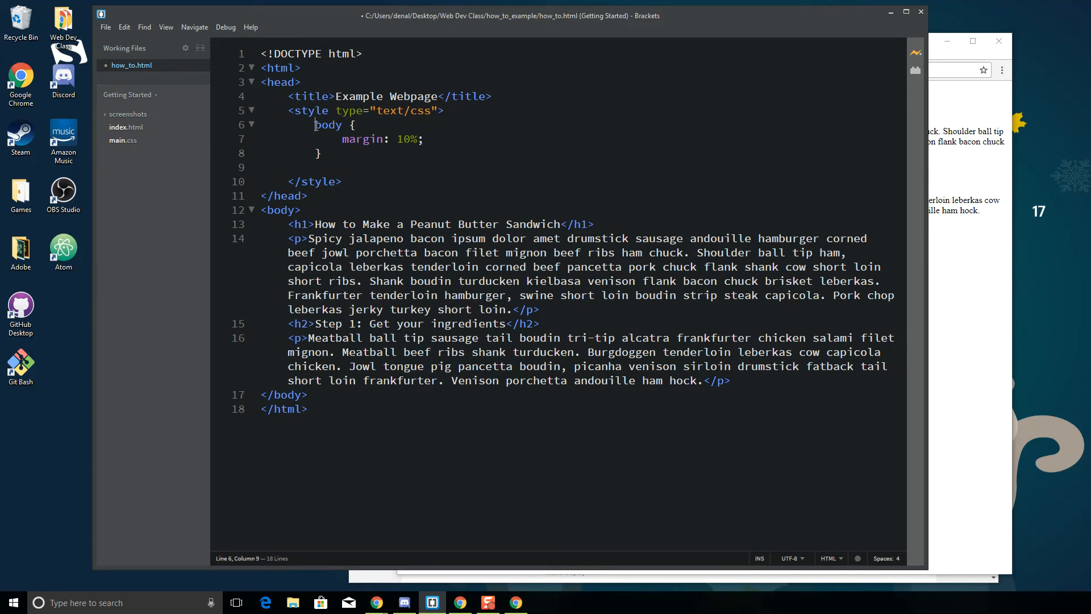
# - Return to the margin rule and make the Chrome preview window taller
pyautogui.doubleClick(328, 125)
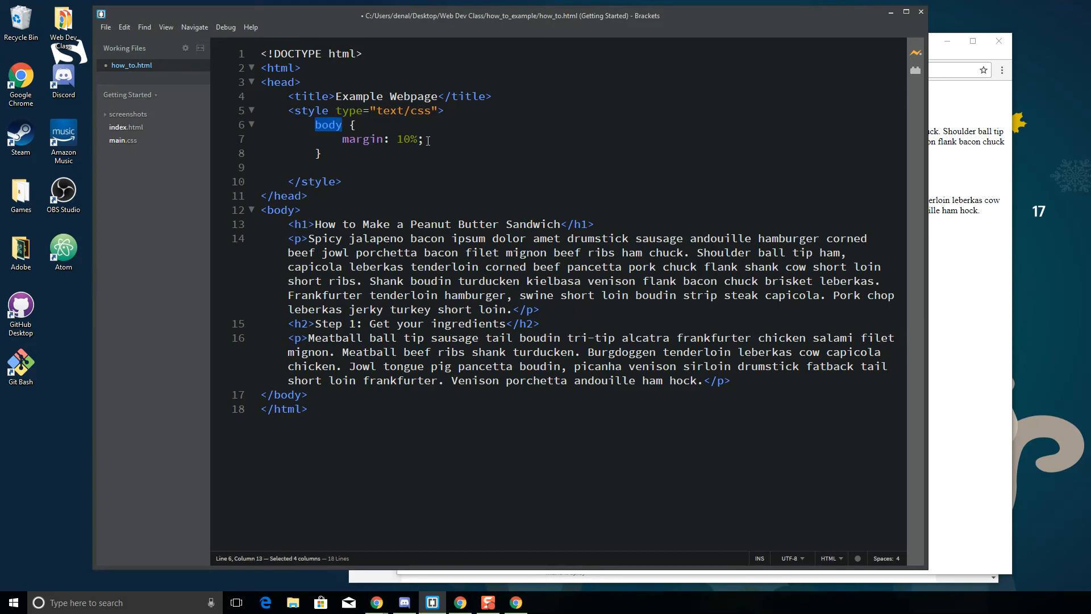
pyautogui.click(105, 28)
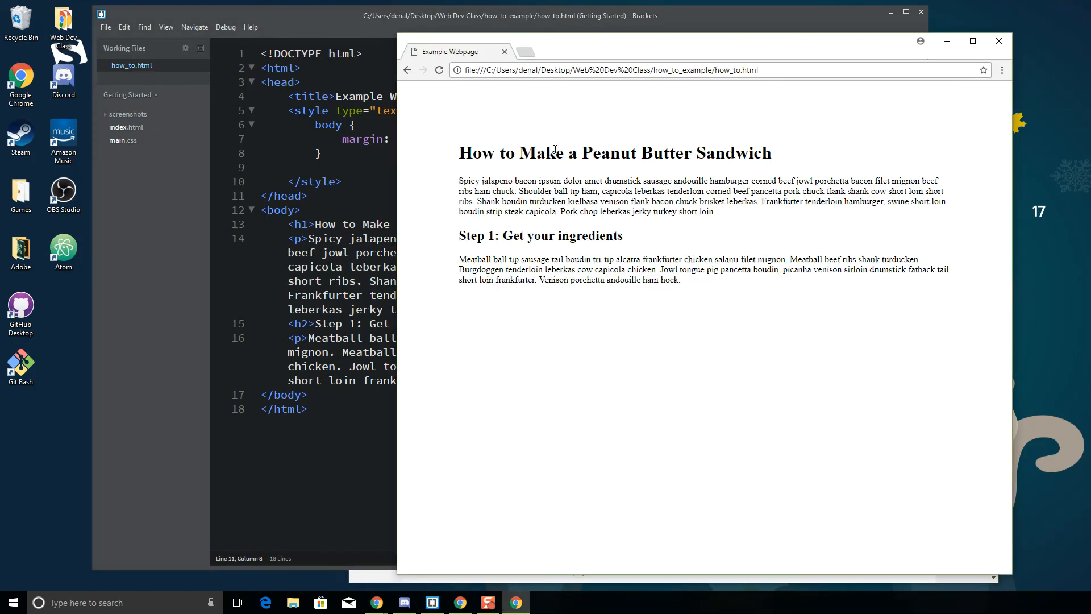
pyautogui.moveTo(988, 193)
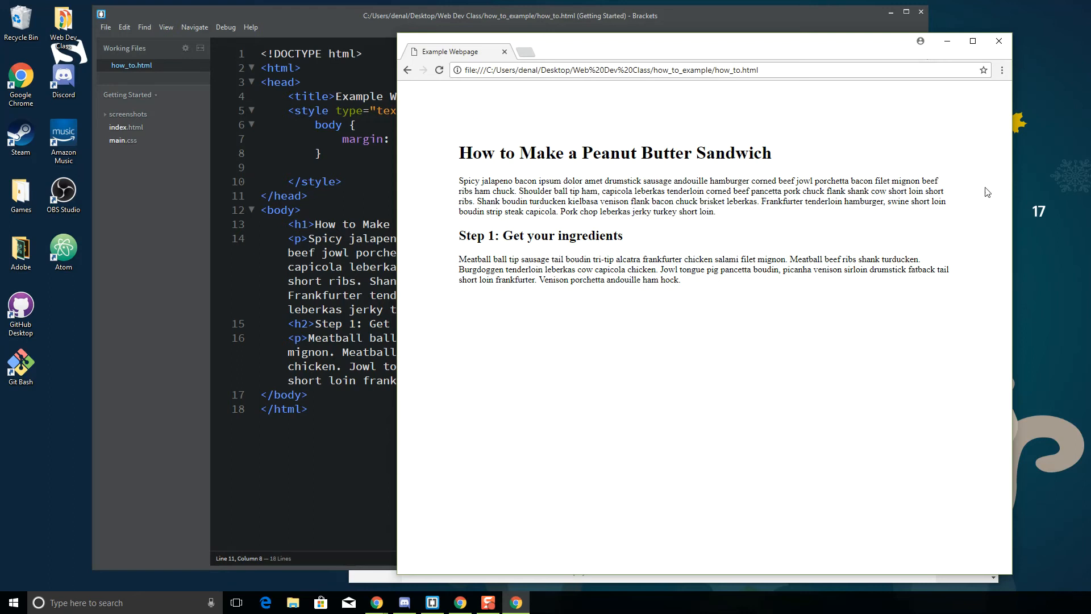
pyautogui.moveTo(640, 525)
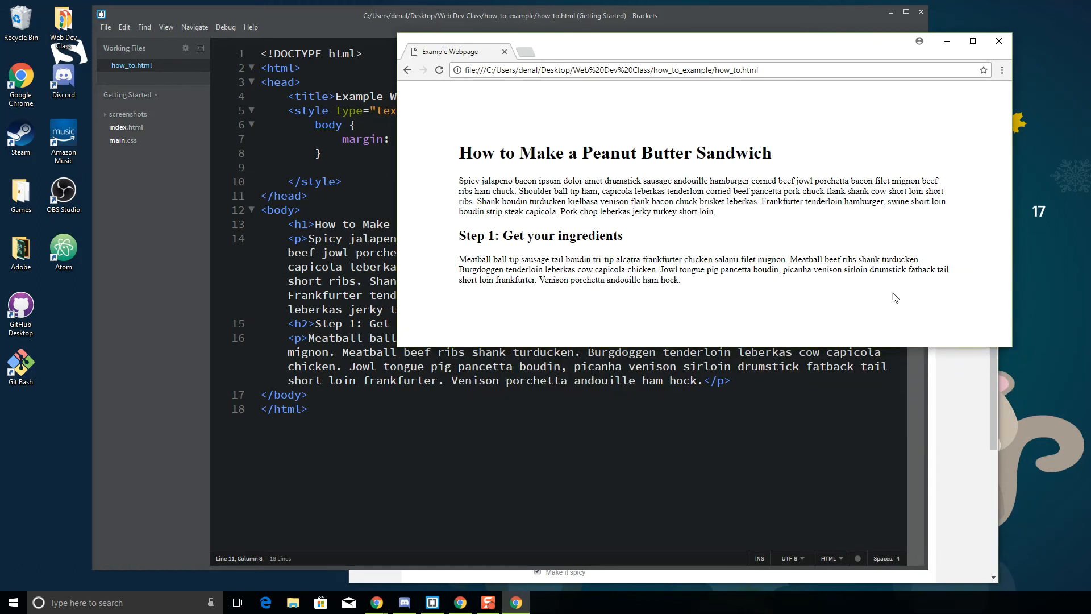
pyautogui.moveTo(980, 352)
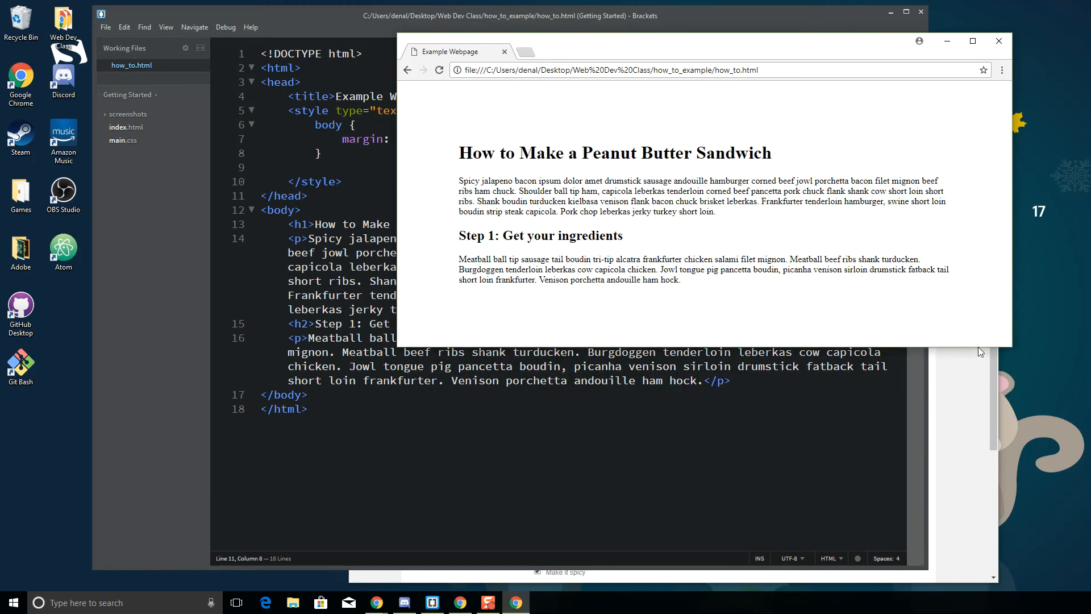
pyautogui.moveTo(982, 351); pyautogui.dragTo(979, 343)
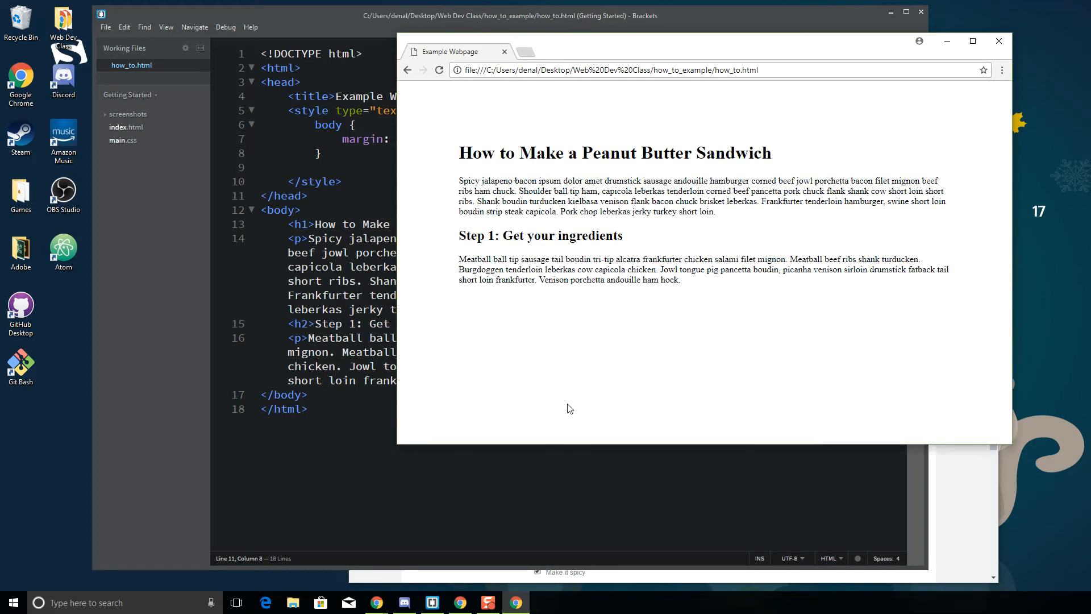
pyautogui.moveTo(647, 249)
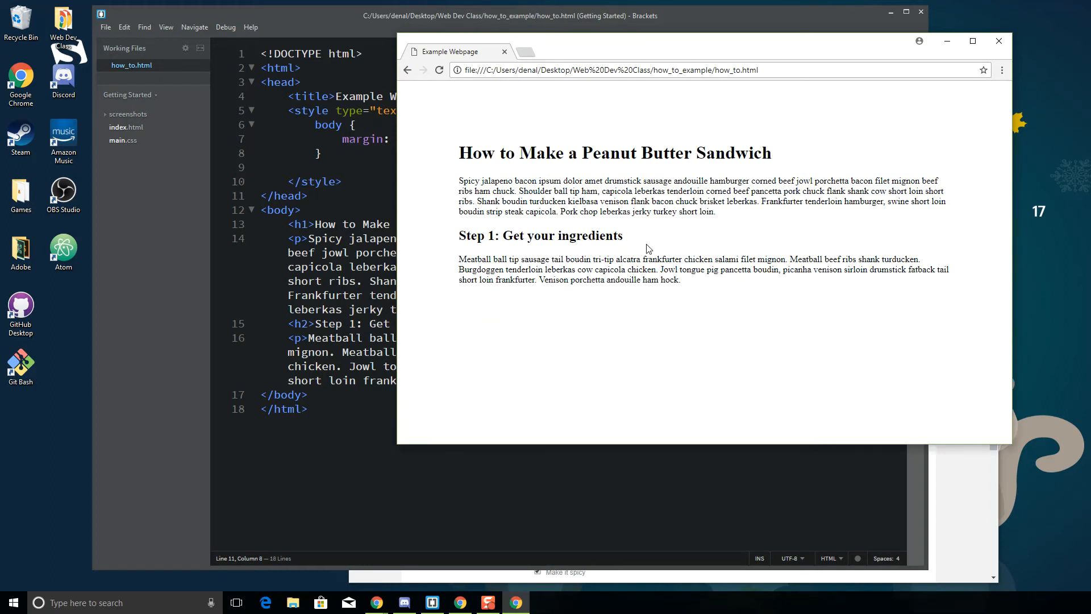
pyautogui.moveTo(528, 102)
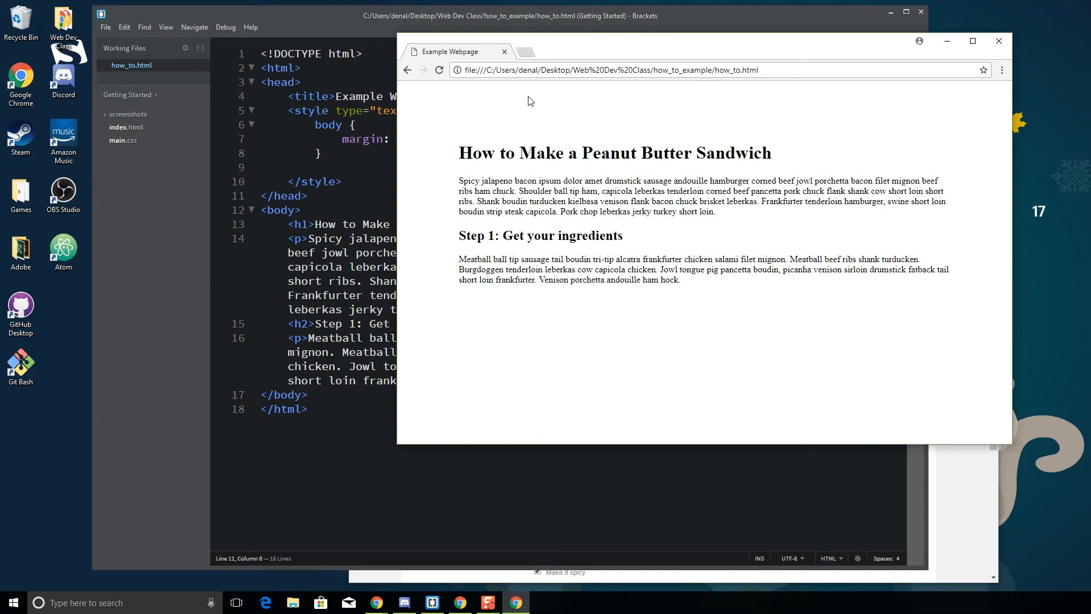
pyautogui.moveTo(524, 116)
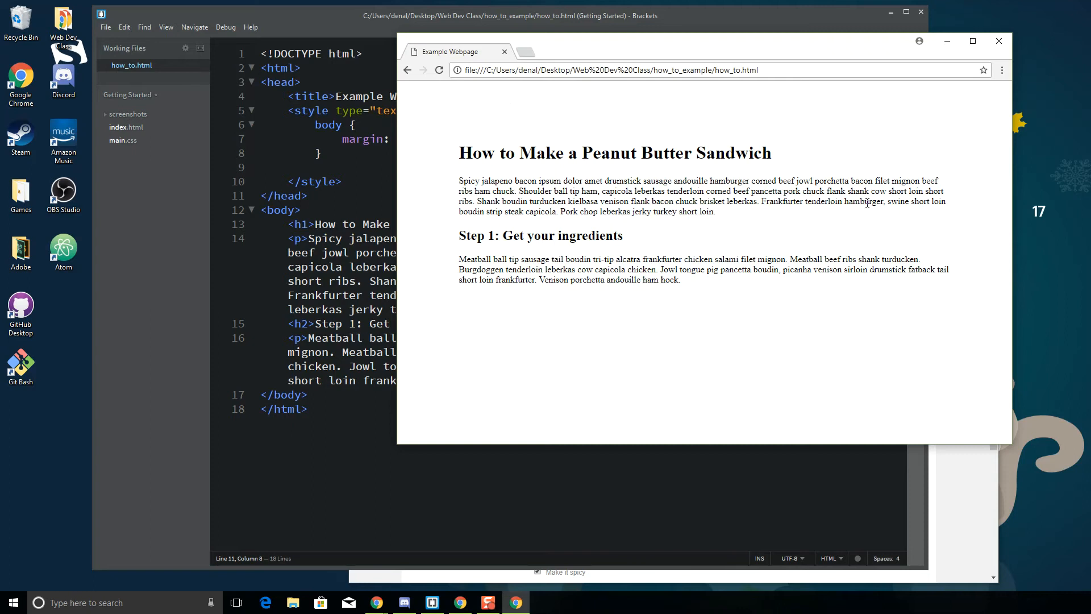
pyautogui.moveTo(655, 322)
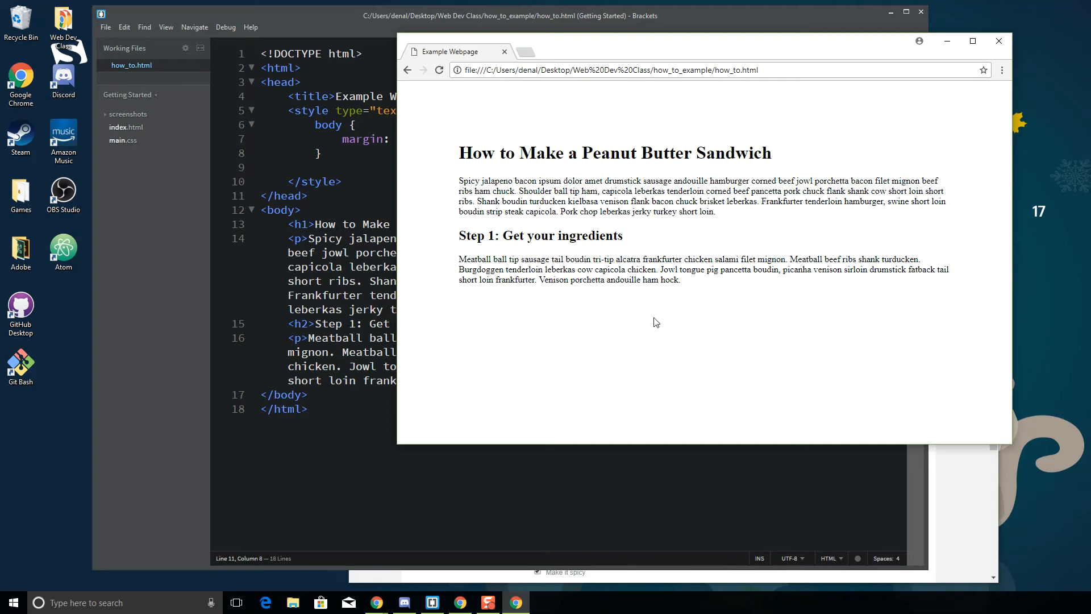
pyautogui.moveTo(521, 177)
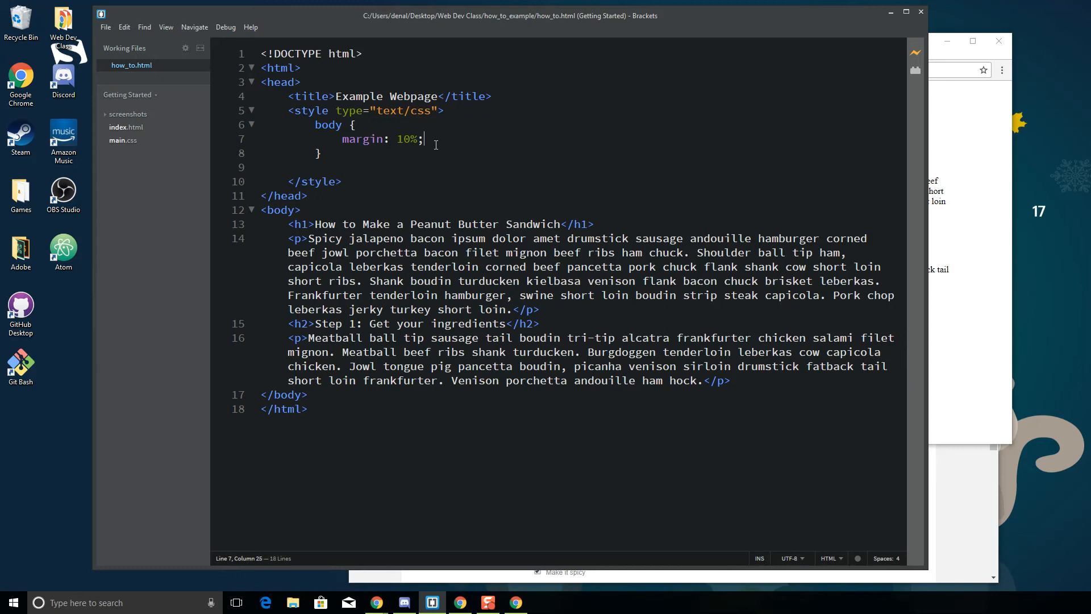
# - Give the body margin-top 5% and separate margin-left and margin-right of 10%
pyautogui.write('m')
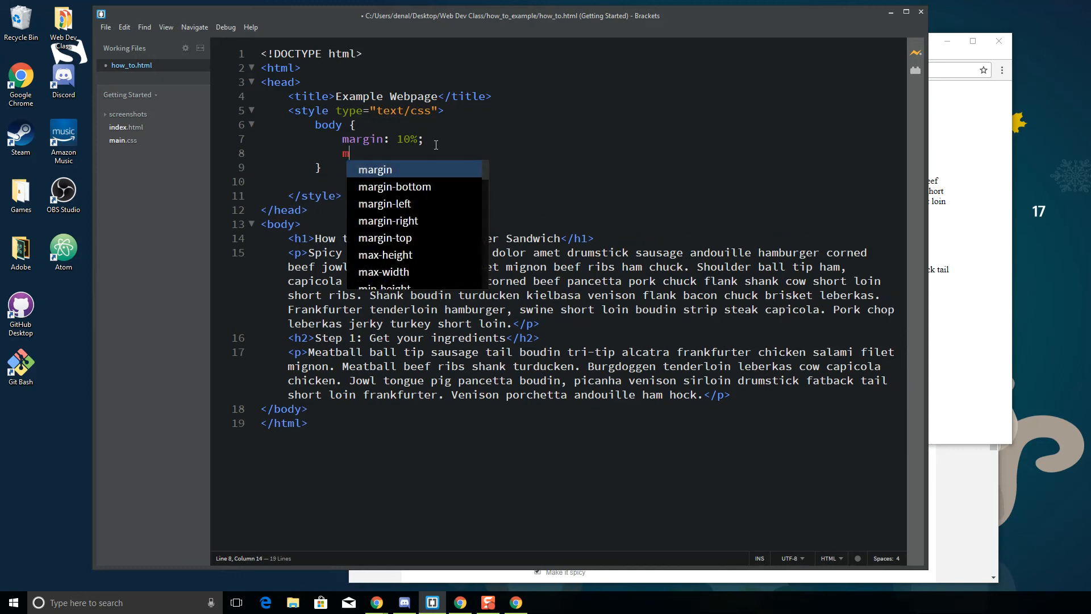
pyautogui.write('argin-top:')
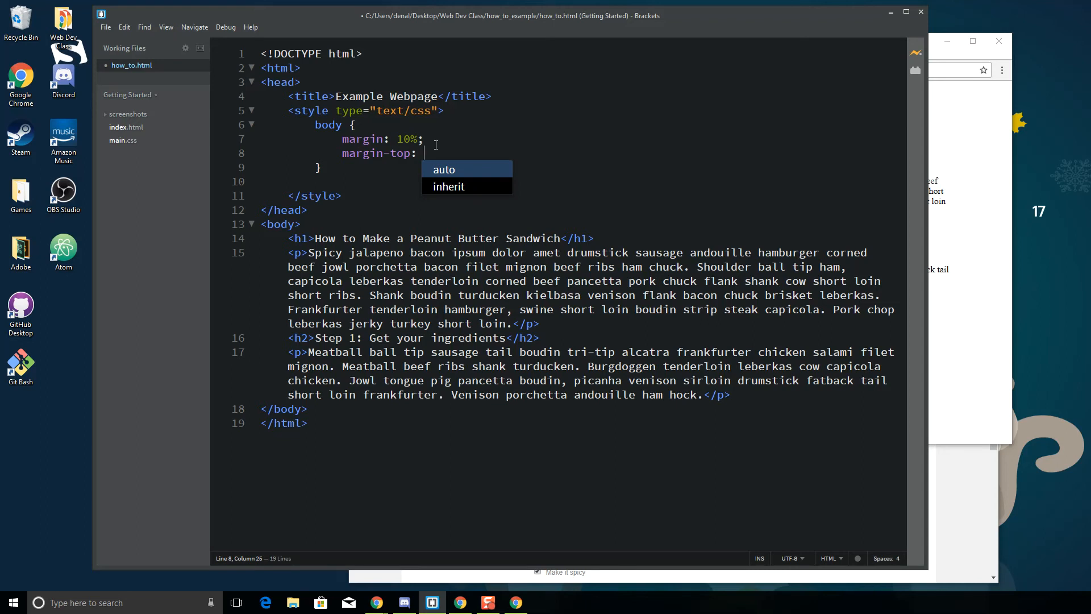
pyautogui.write('5%;')
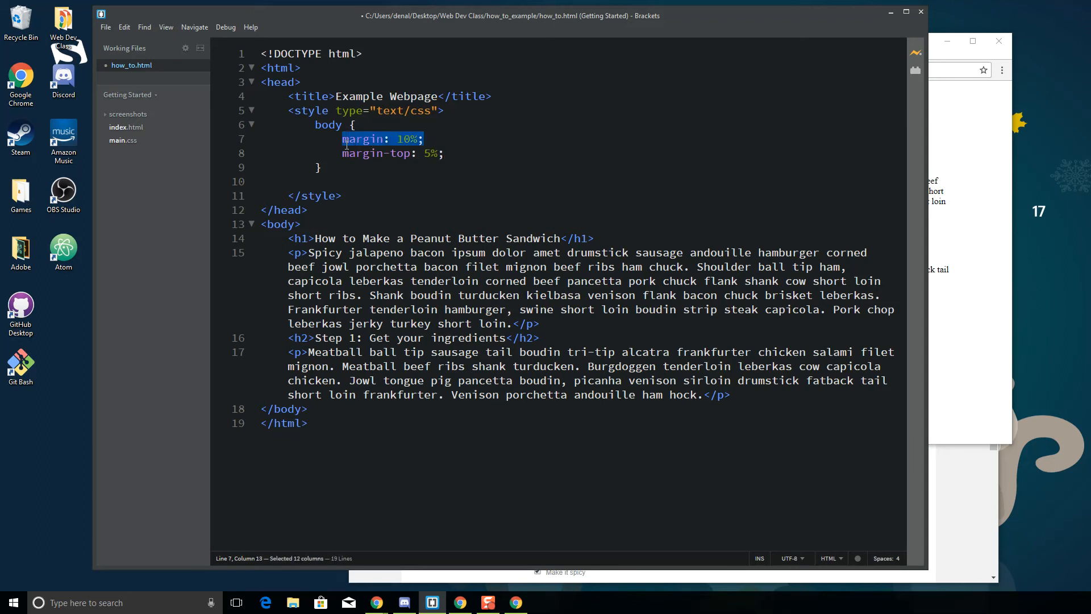
pyautogui.write('margin')
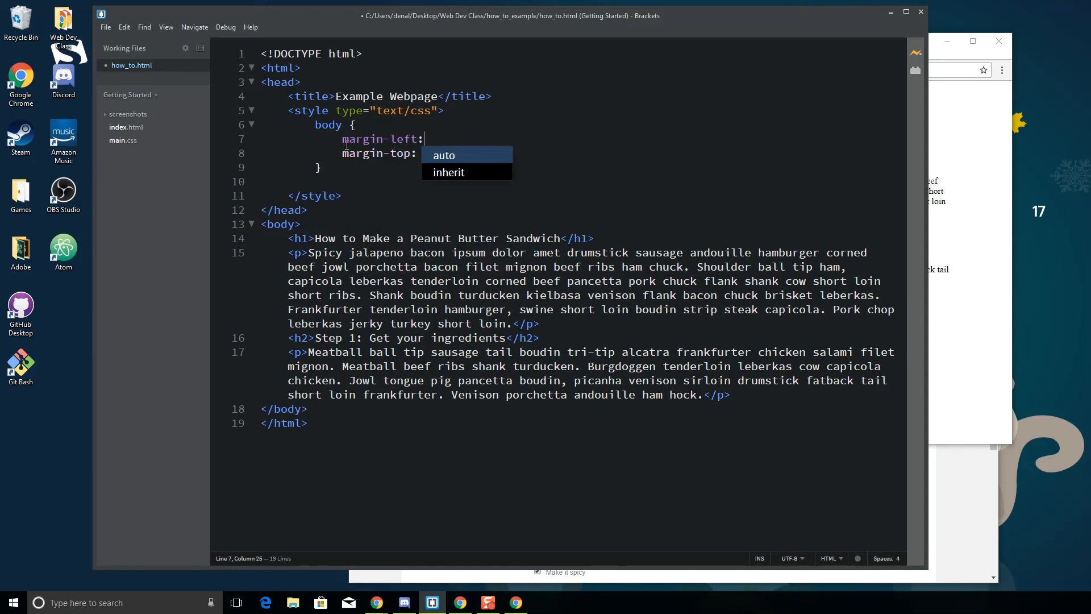
pyautogui.write('10%;')
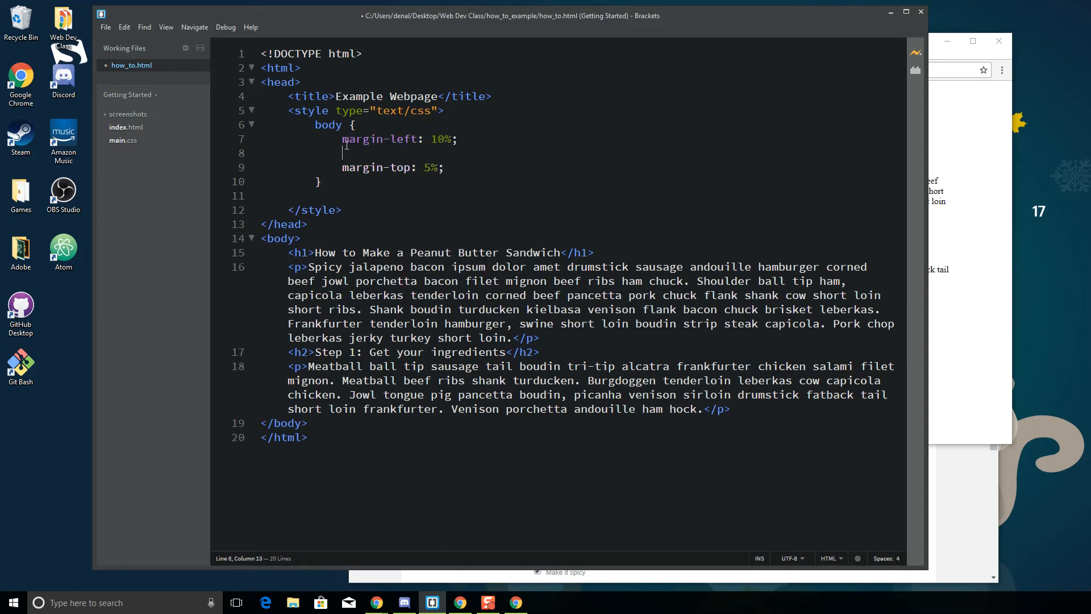
pyautogui.write('margin-right: 10%;')
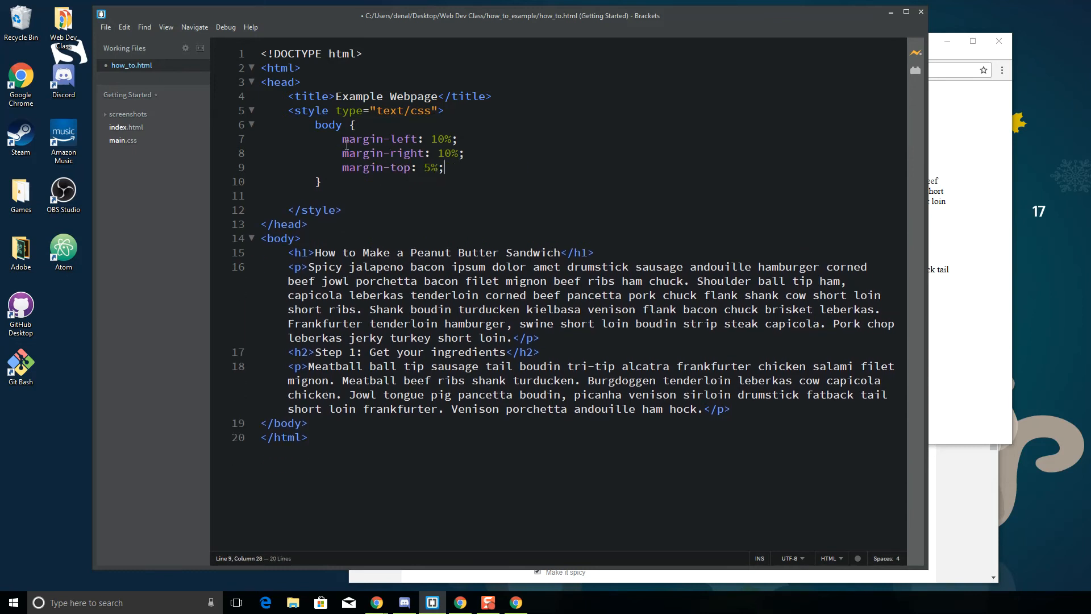
# - Add margin-bottom: 5 to the body rule and bring the browser preview forward
pyautogui.write('margin')
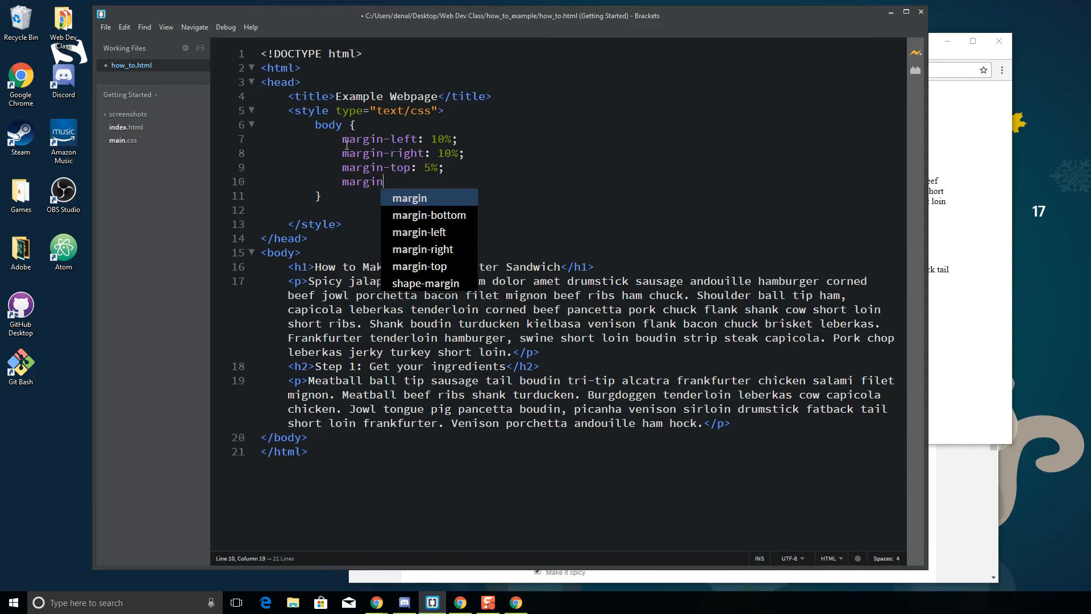
pyautogui.write('-bottom: 5')
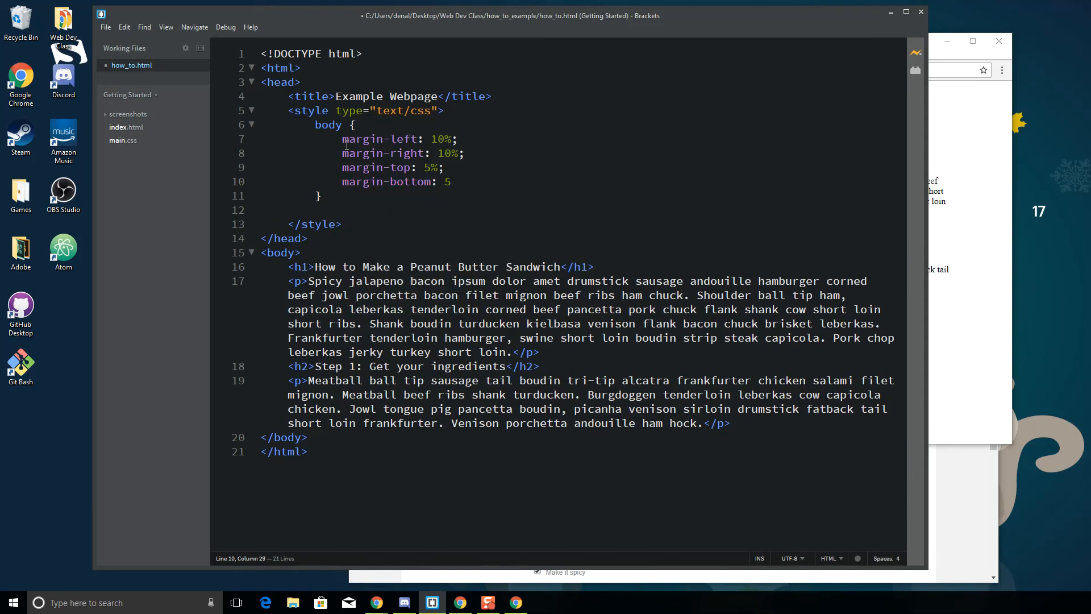
pyautogui.click(105, 27)
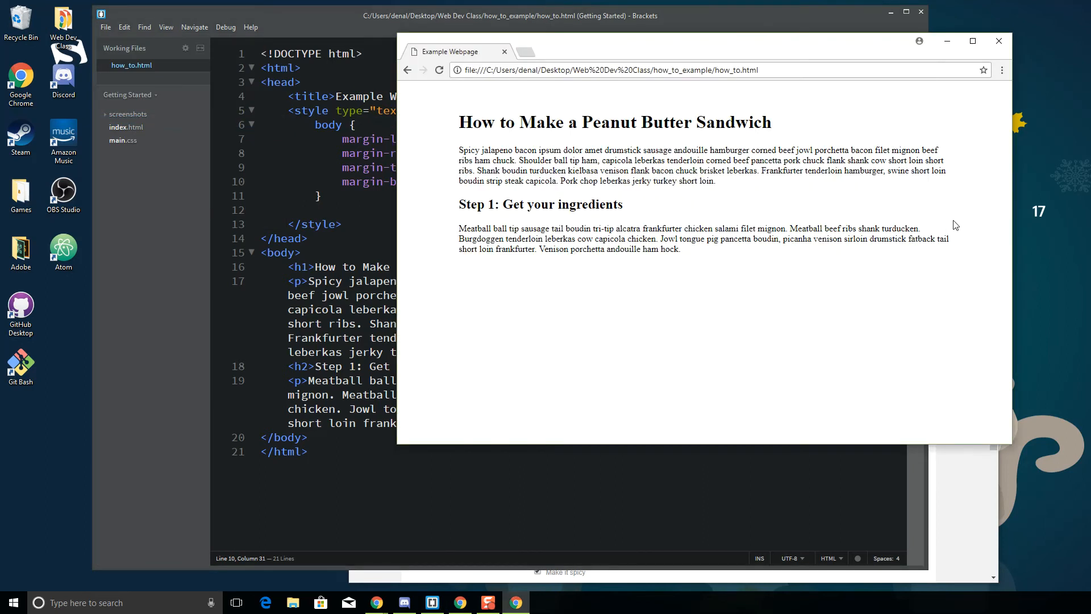
pyautogui.moveTo(435, 175)
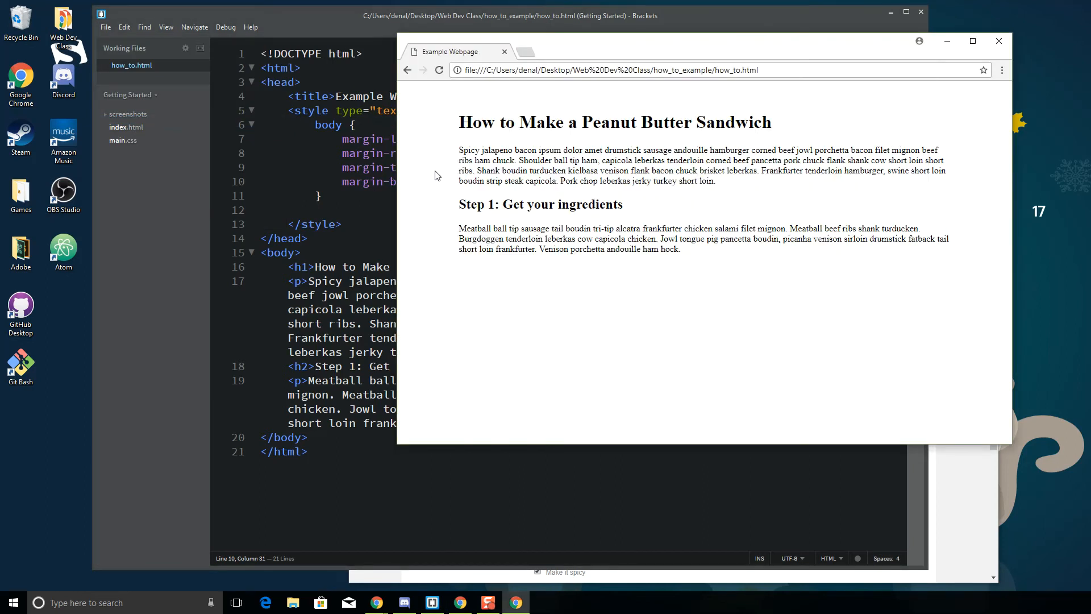
pyautogui.moveTo(969, 191)
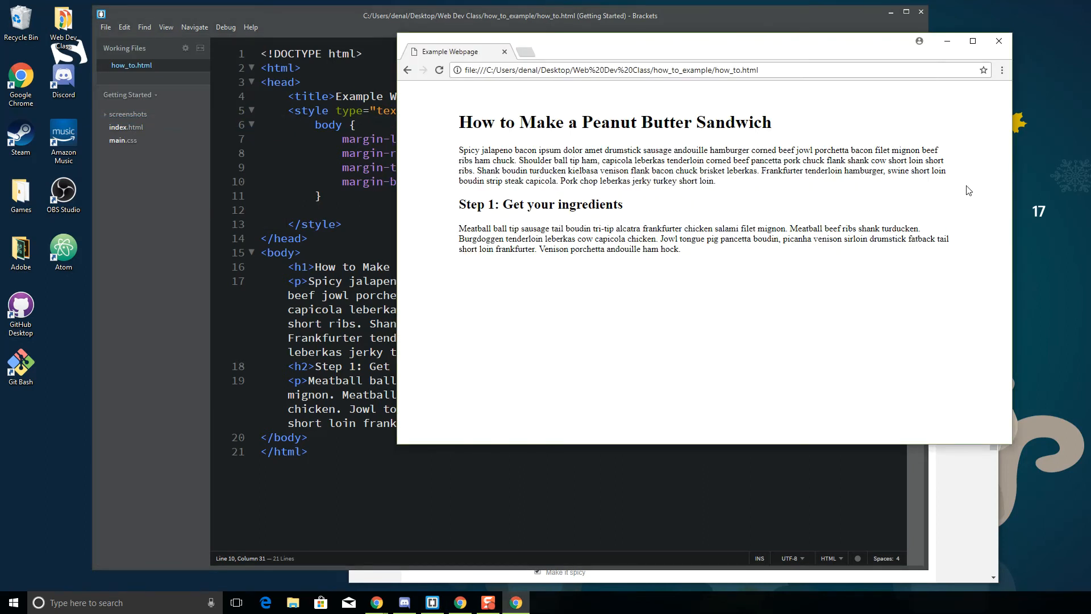
pyautogui.moveTo(697, 390)
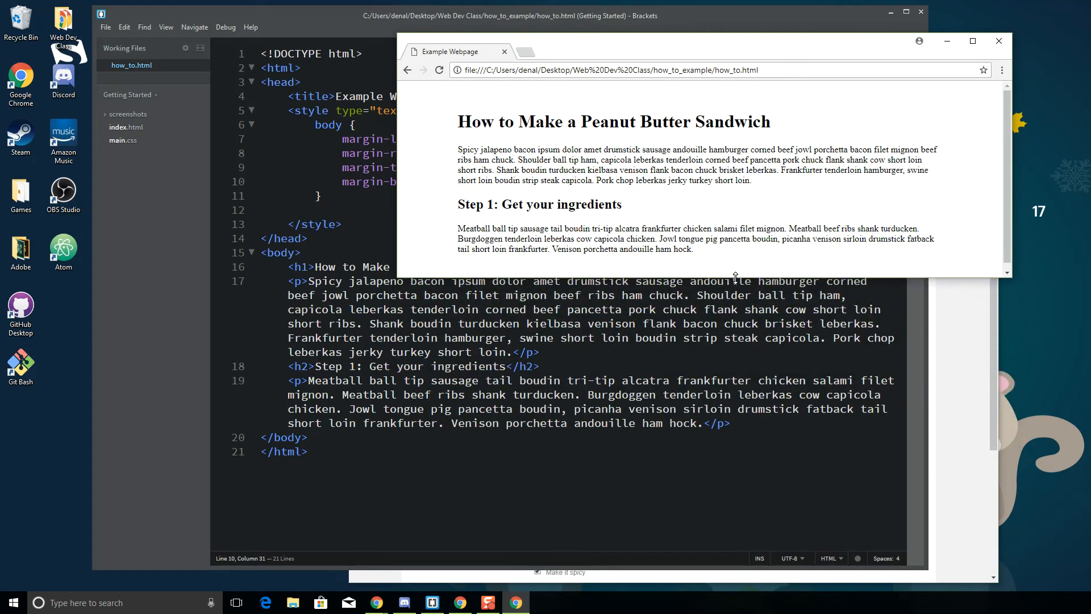
# - Resize the Chrome window shorter to check how the margins behave
pyautogui.moveTo(736, 276); pyautogui.dragTo(740, 351)
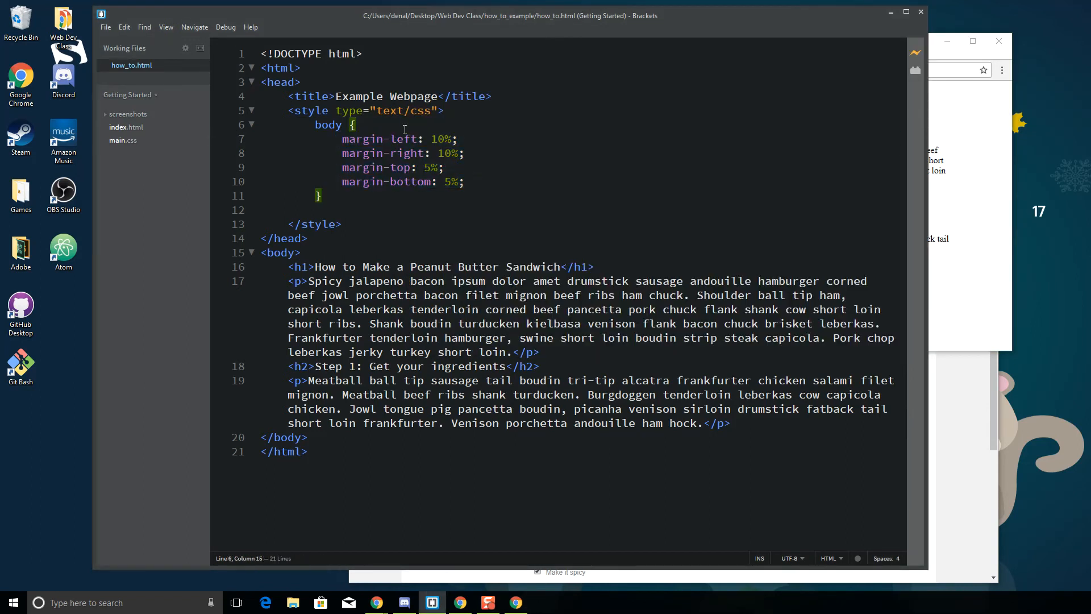
# - Write the shorthand margin: 5% 10% 5% 10%; on a new line in the body rule
pyautogui.press('enter')
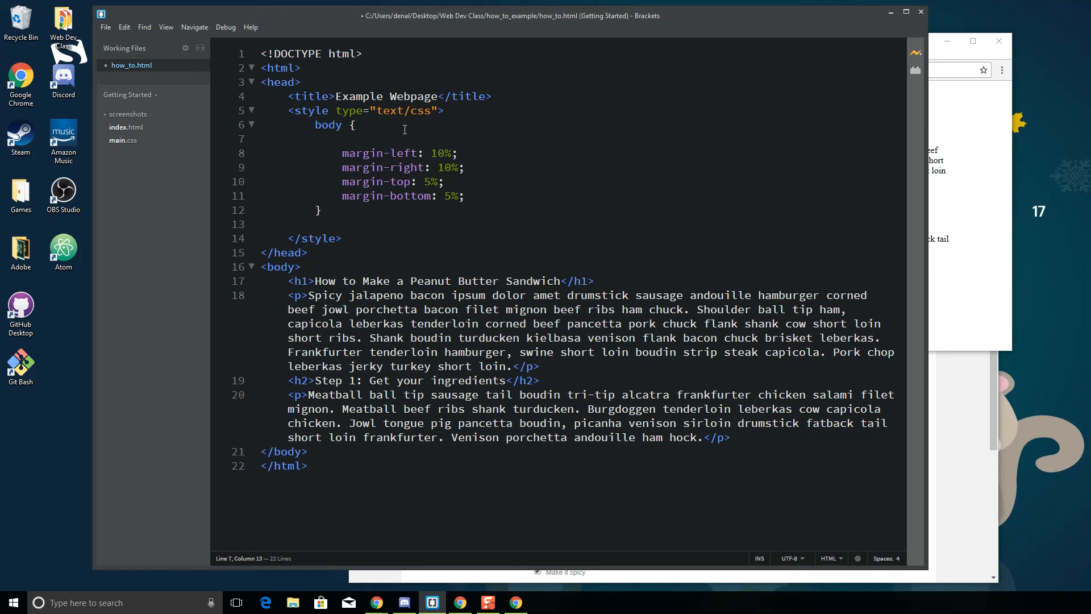
pyautogui.write('margin:')
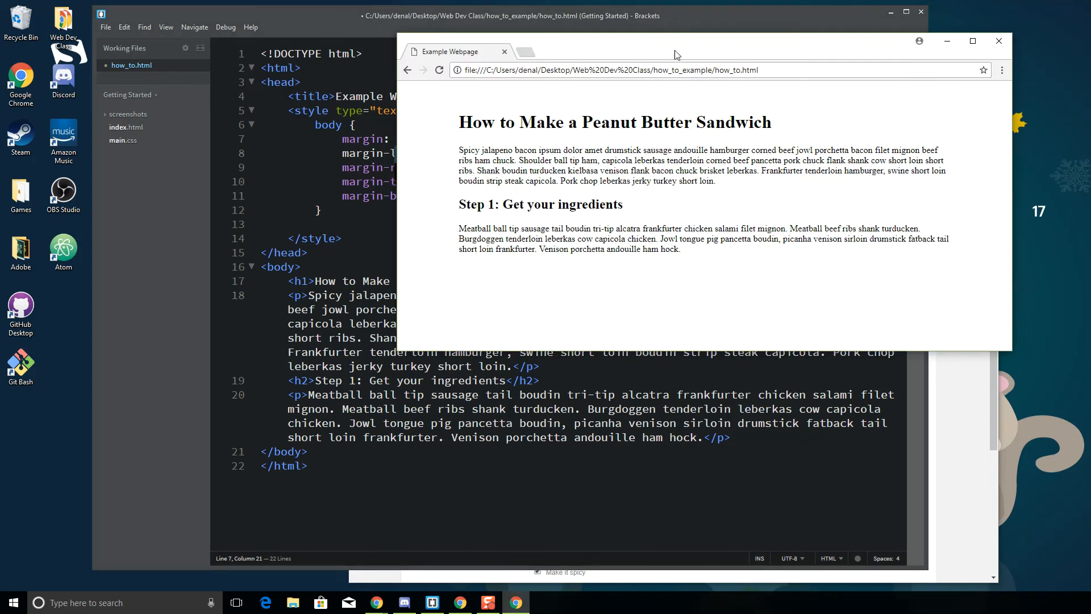
pyautogui.moveTo(689, 50)
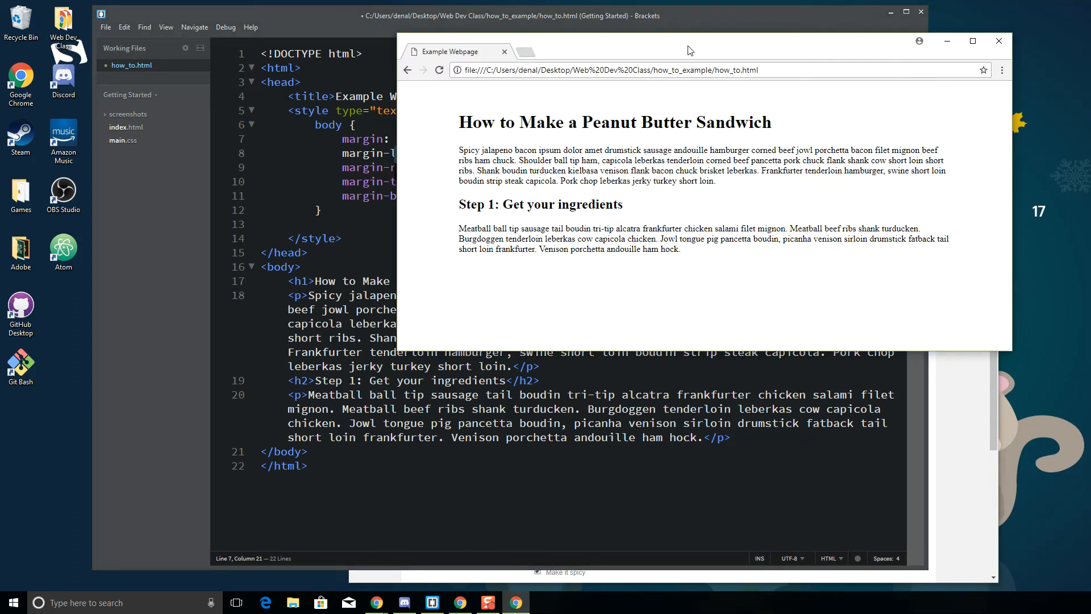
pyautogui.moveTo(692, 95)
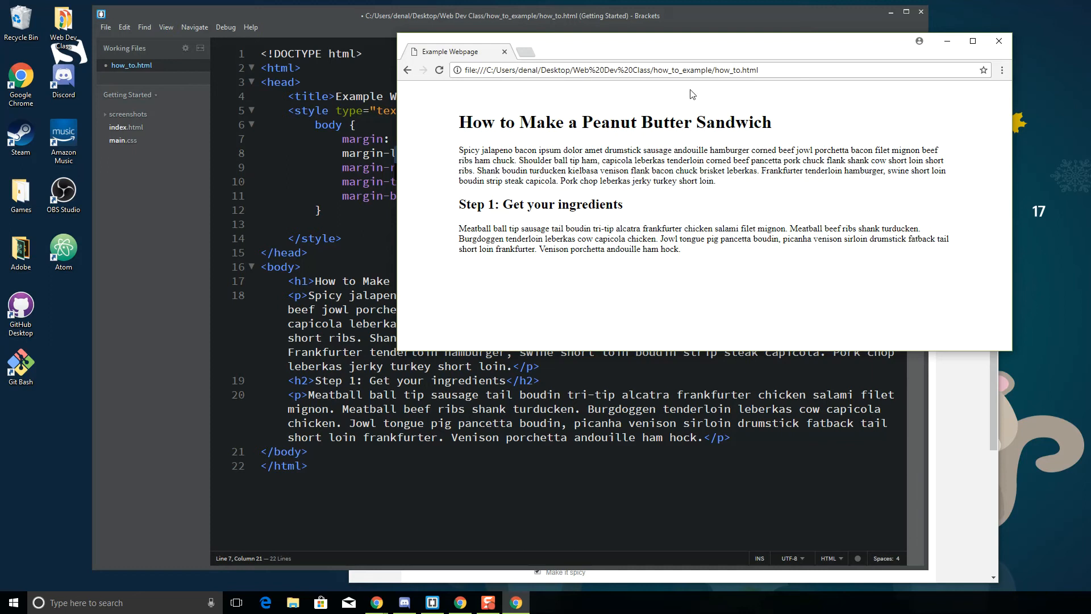
pyautogui.moveTo(671, 51)
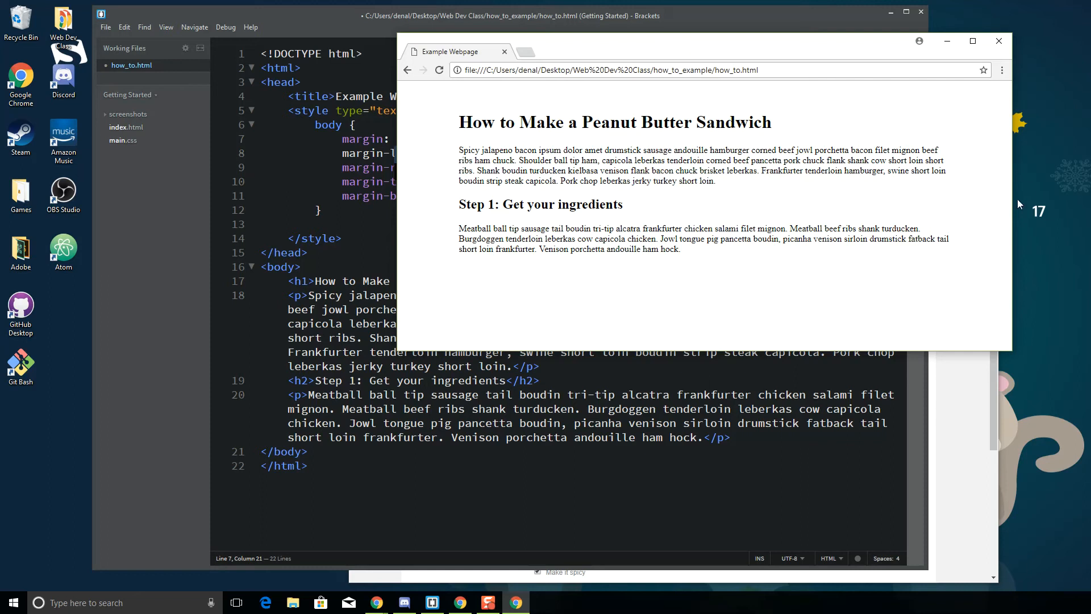
pyautogui.moveTo(1000, 193)
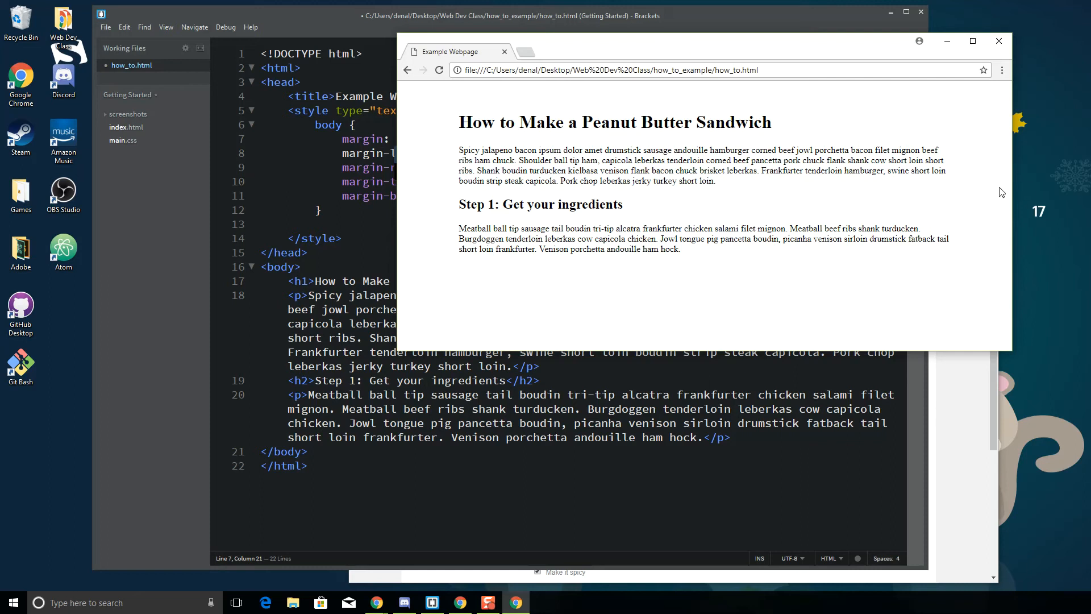
pyautogui.moveTo(997, 208)
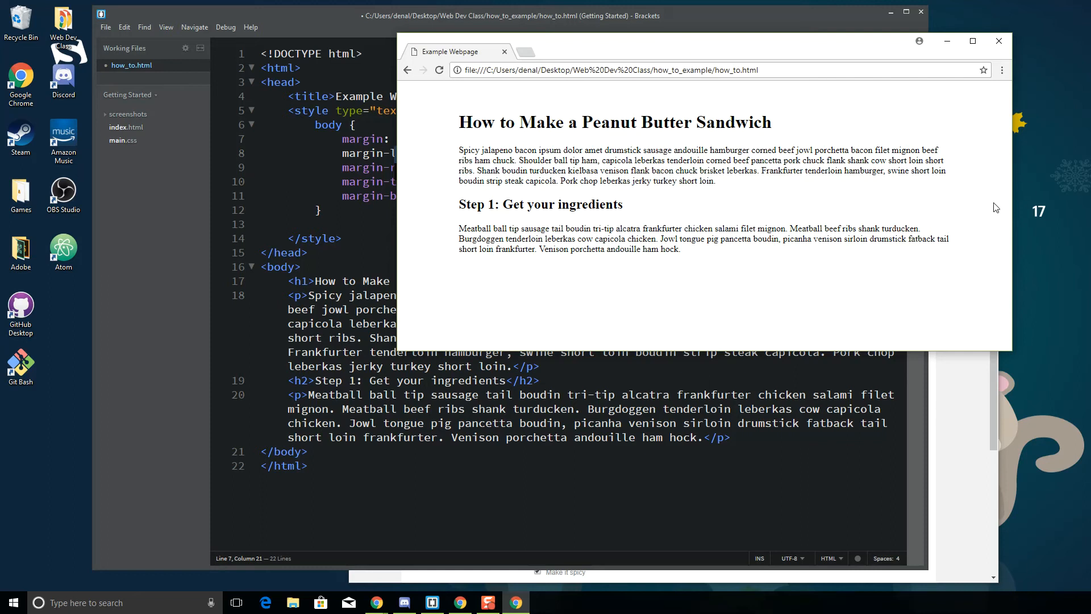
pyautogui.moveTo(673, 336)
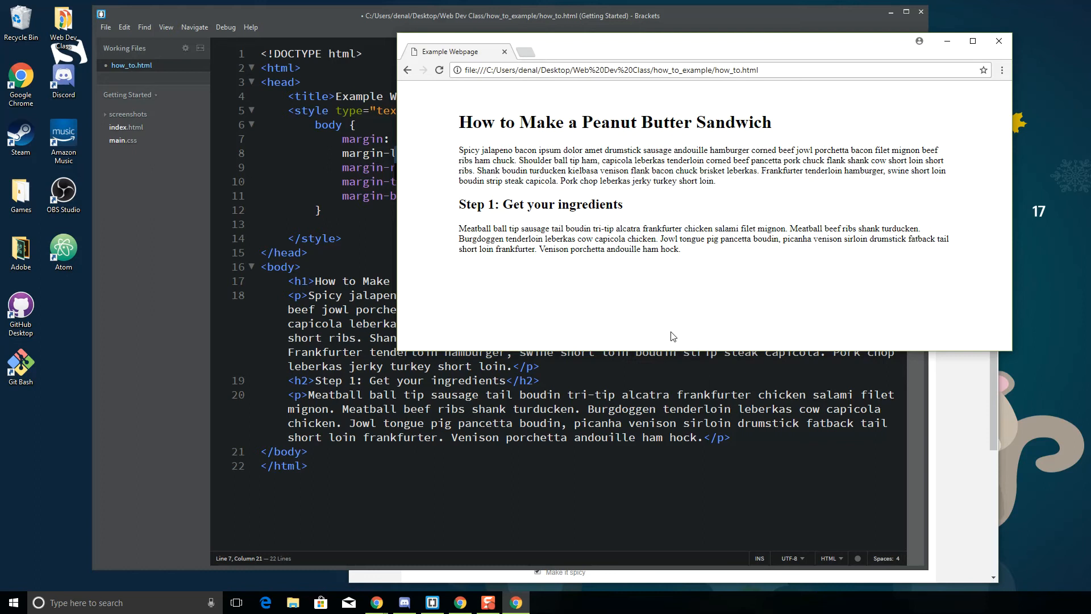
pyautogui.moveTo(417, 187)
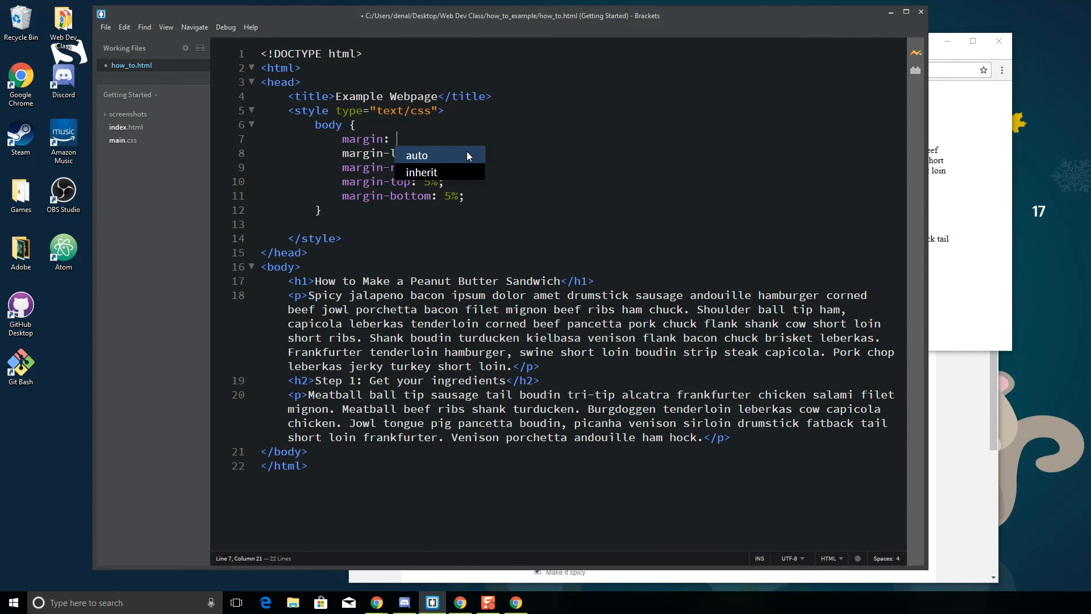
pyautogui.write('5%')
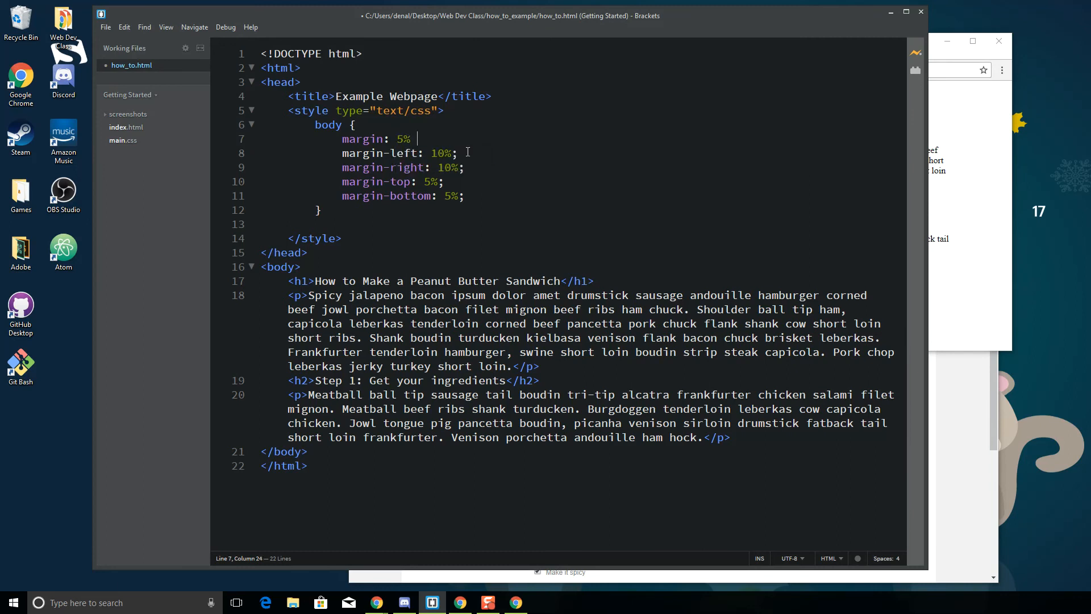
pyautogui.write('10% 5% 10%;')
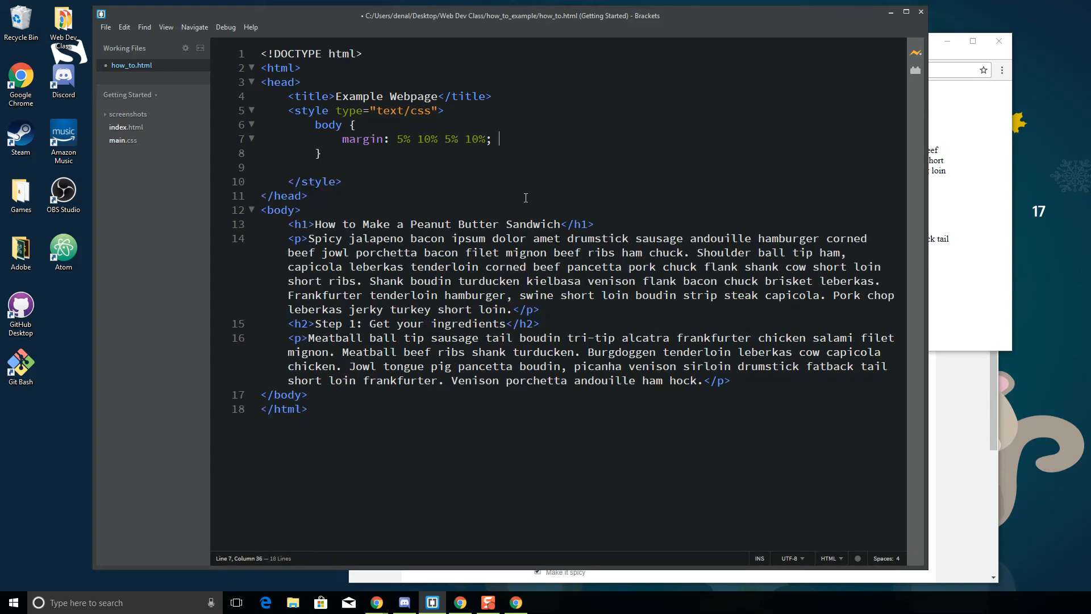
pyautogui.click(105, 26)
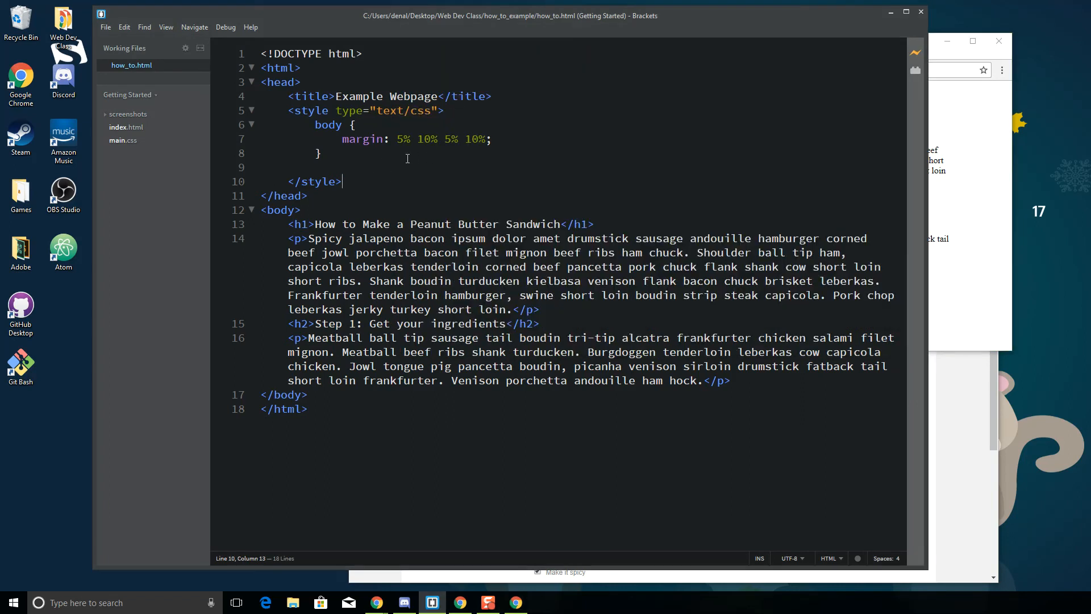
# - Delete the repeated second pair so the body margin reads 5% 10%
pyautogui.moveTo(396, 139); pyautogui.dragTo(439, 138)
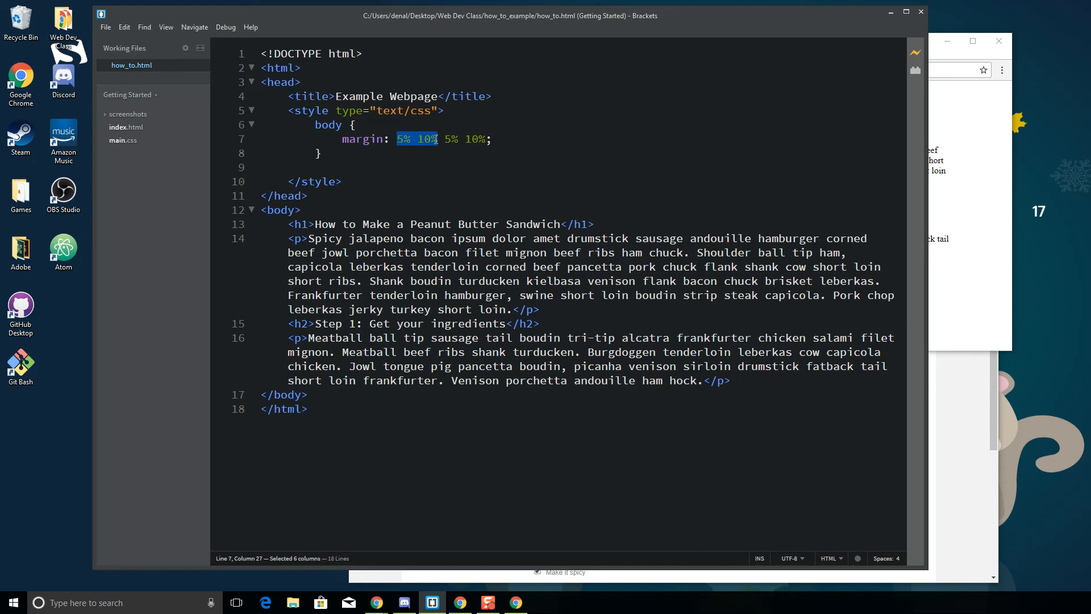
pyautogui.click(449, 138)
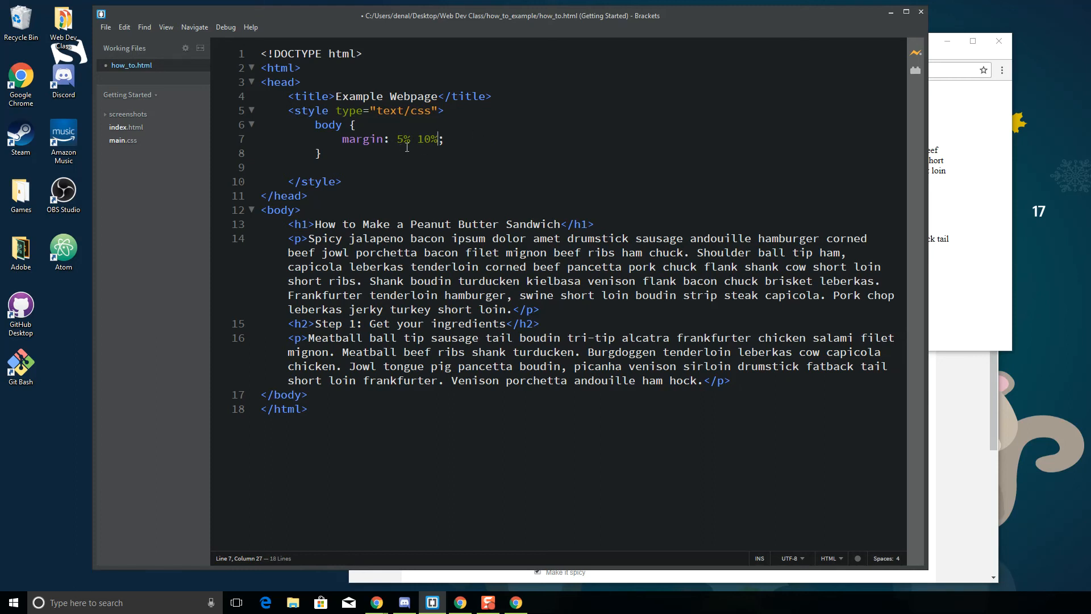
pyautogui.doubleClick(403, 139)
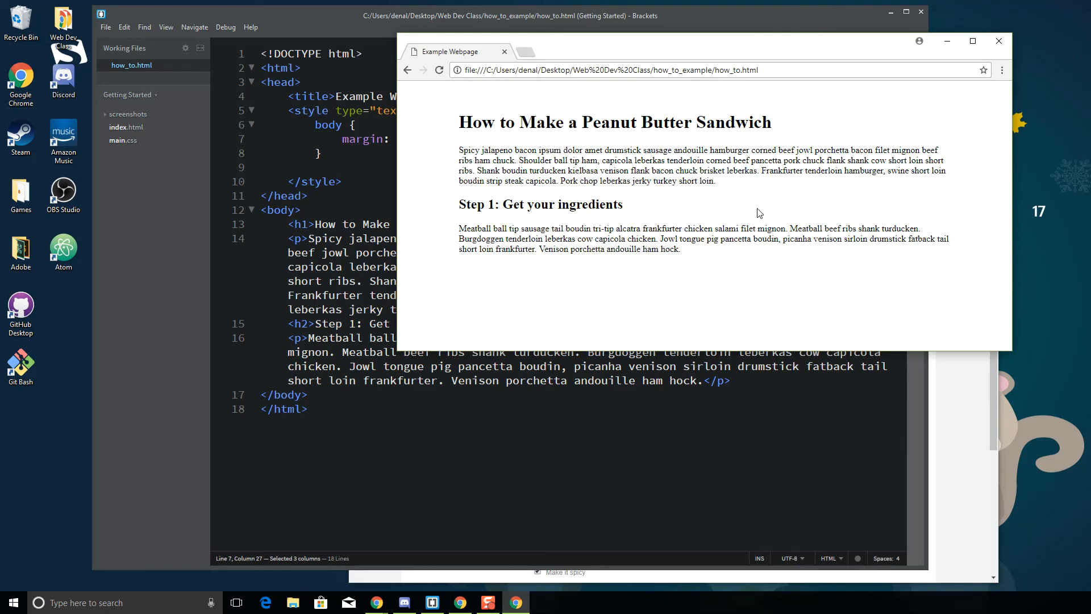
pyautogui.moveTo(457, 198)
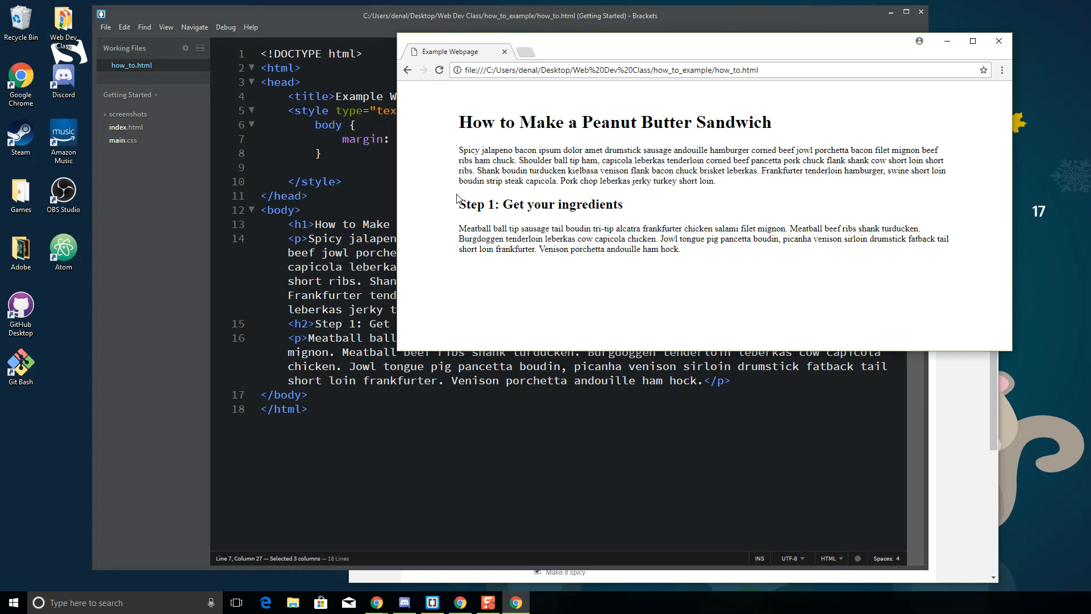
pyautogui.moveTo(459, 128)
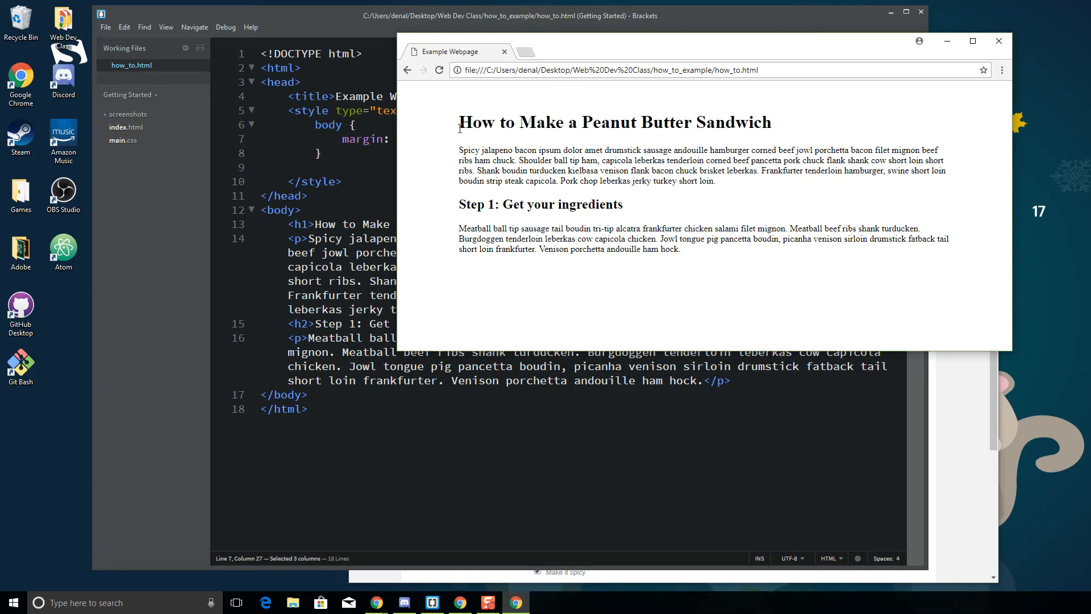
pyautogui.moveTo(731, 254)
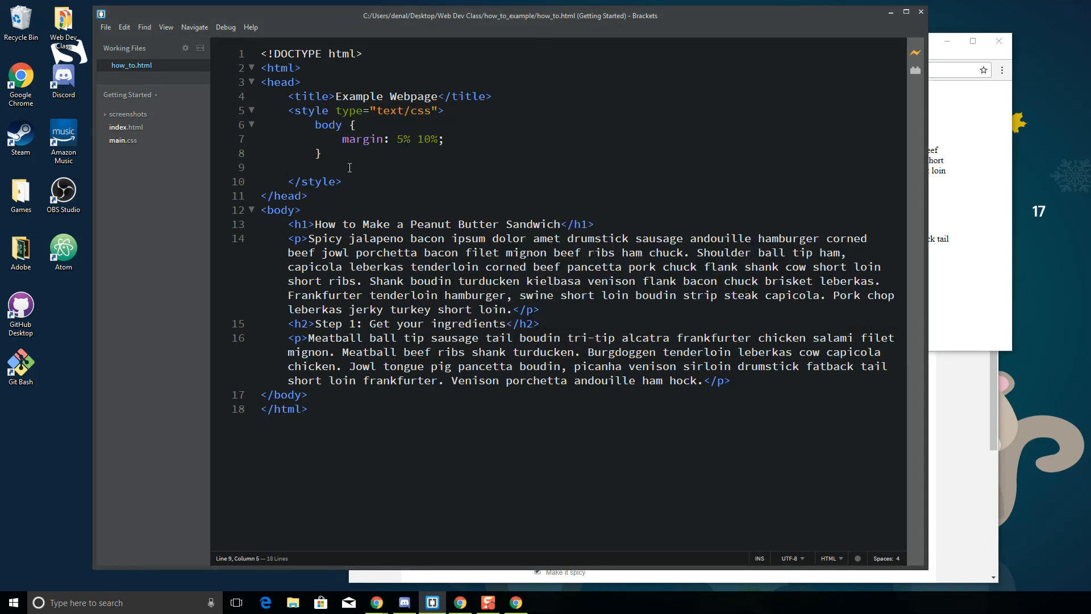
# - Add an h1 rule with a 5% margin, changing its side from top to left
pyautogui.write('h1')
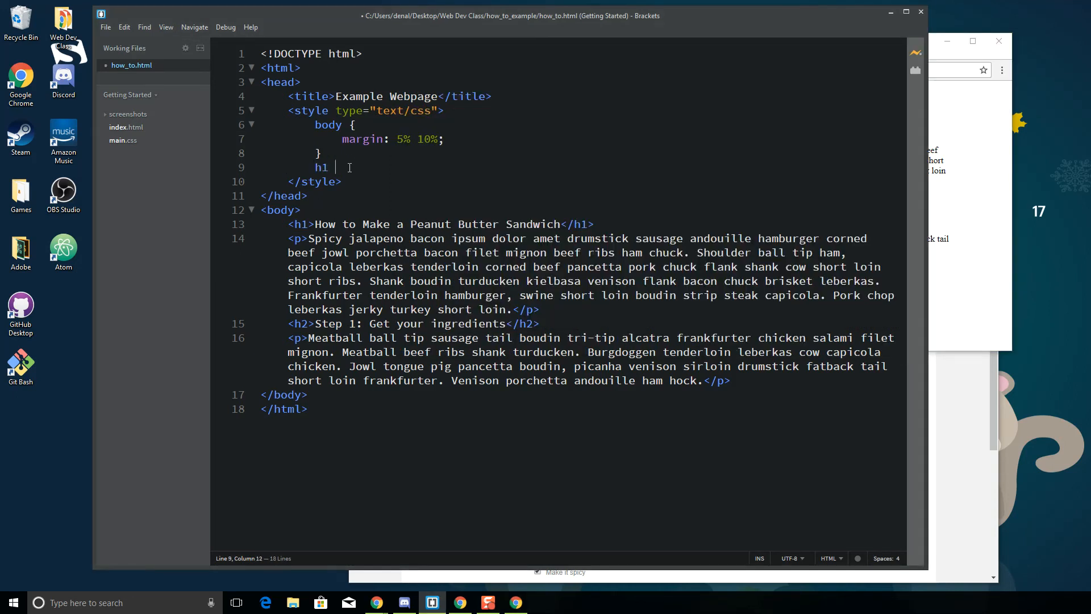
pyautogui.write('{')
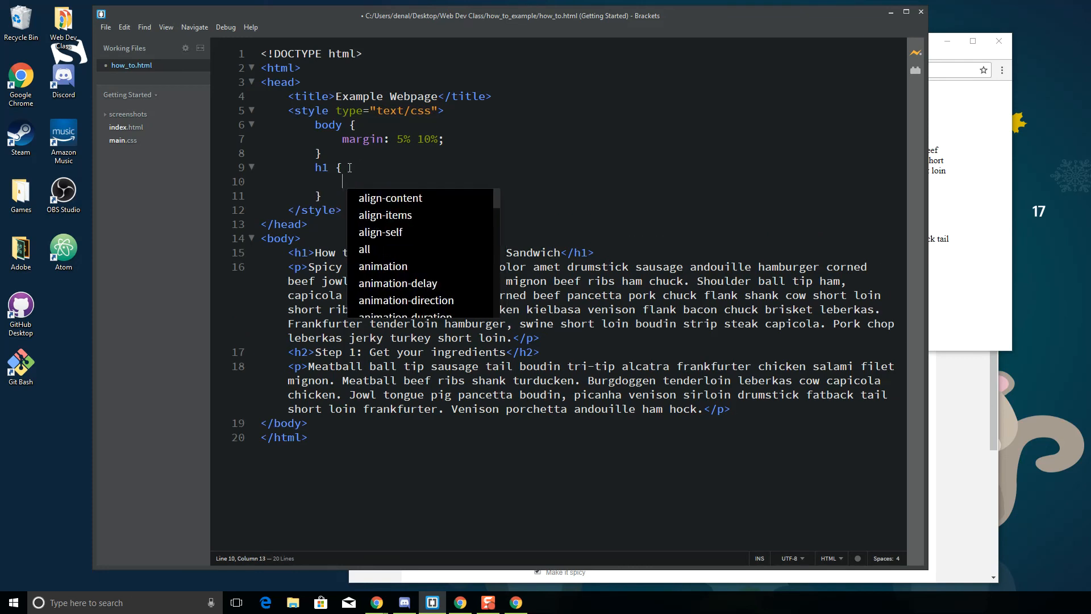
pyautogui.write('margin-top:')
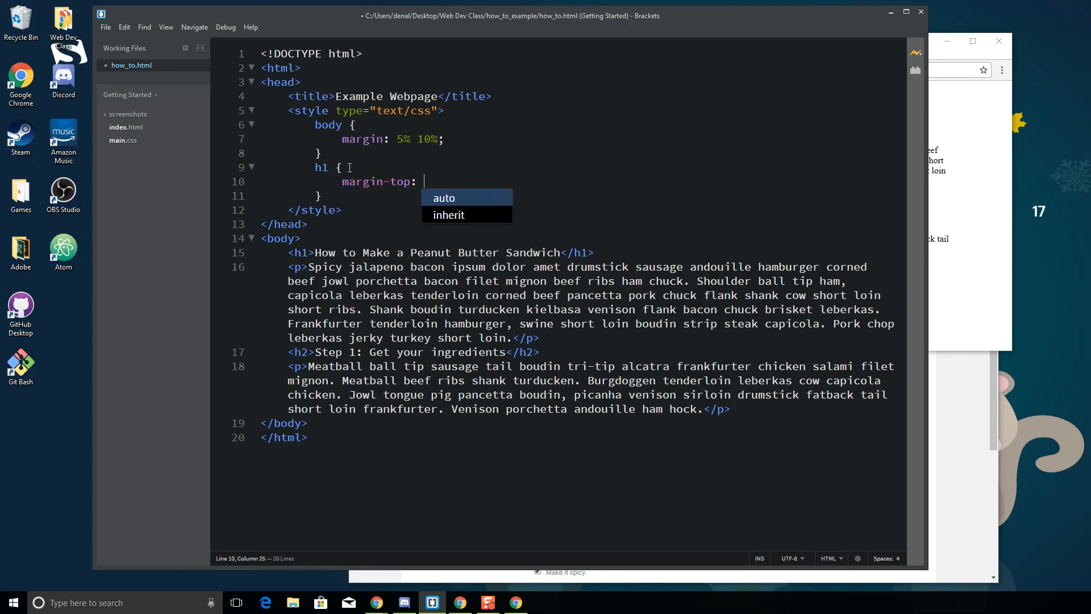
pyautogui.write('5%;')
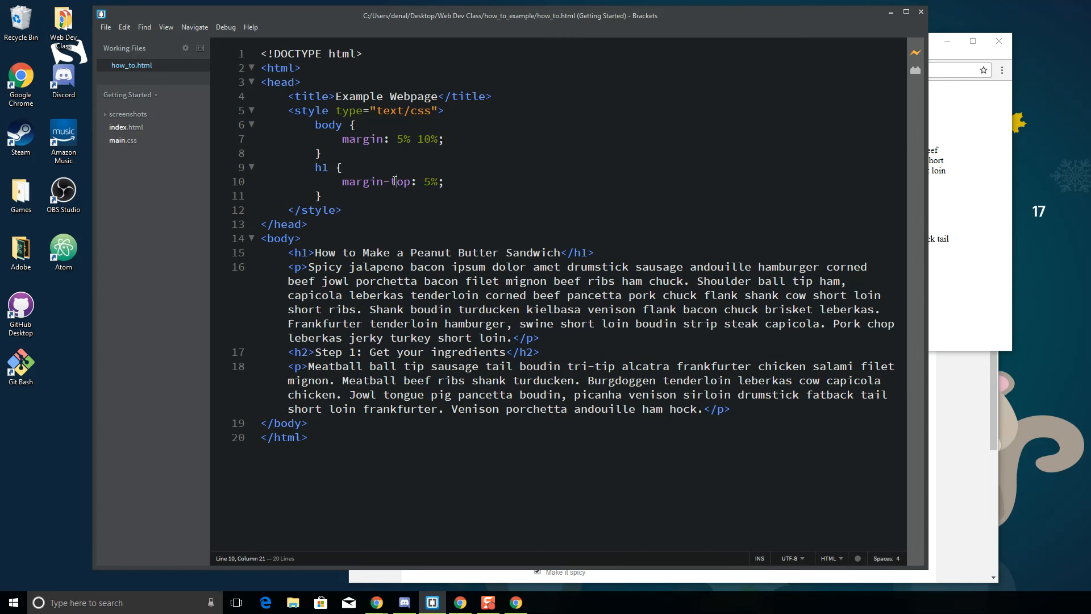
pyautogui.doubleClick(399, 182)
pyautogui.write('lef')
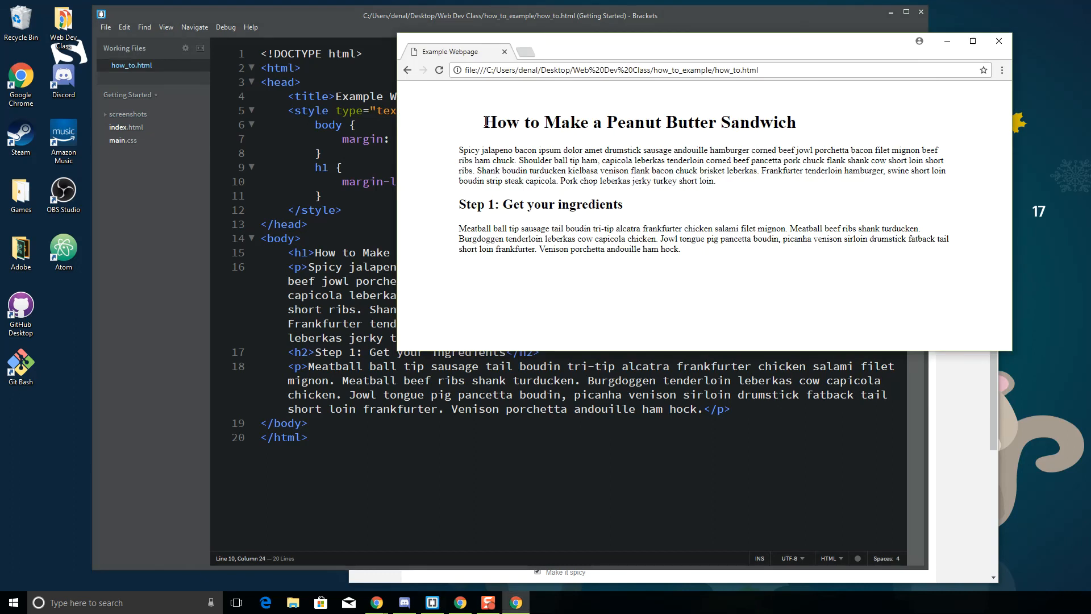
pyautogui.moveTo(459, 117)
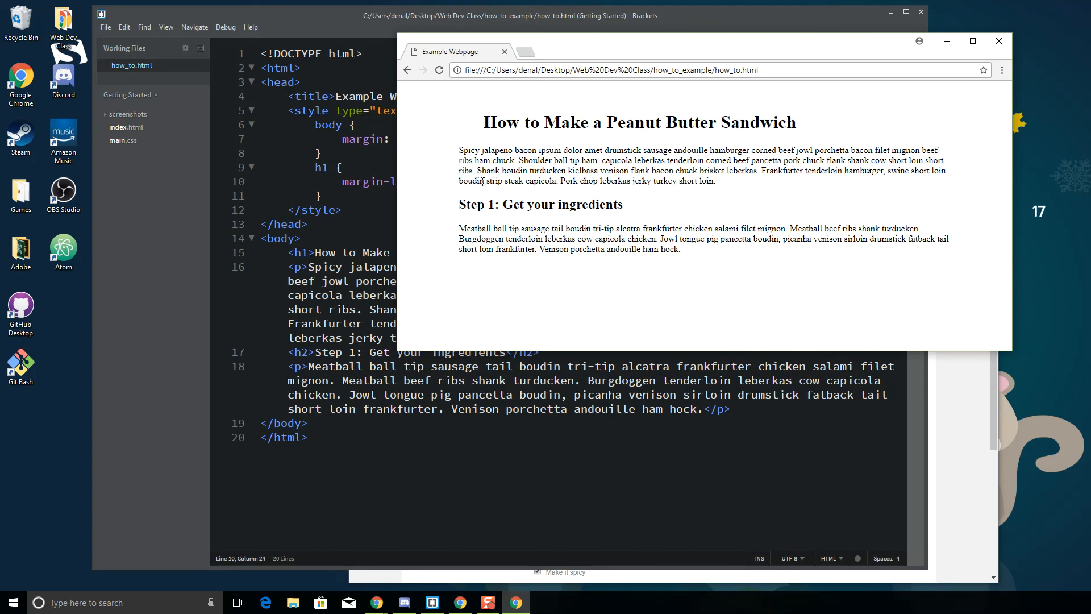
# - Add border: 1px black solid; to the h1 rule
pyautogui.click(432, 607)
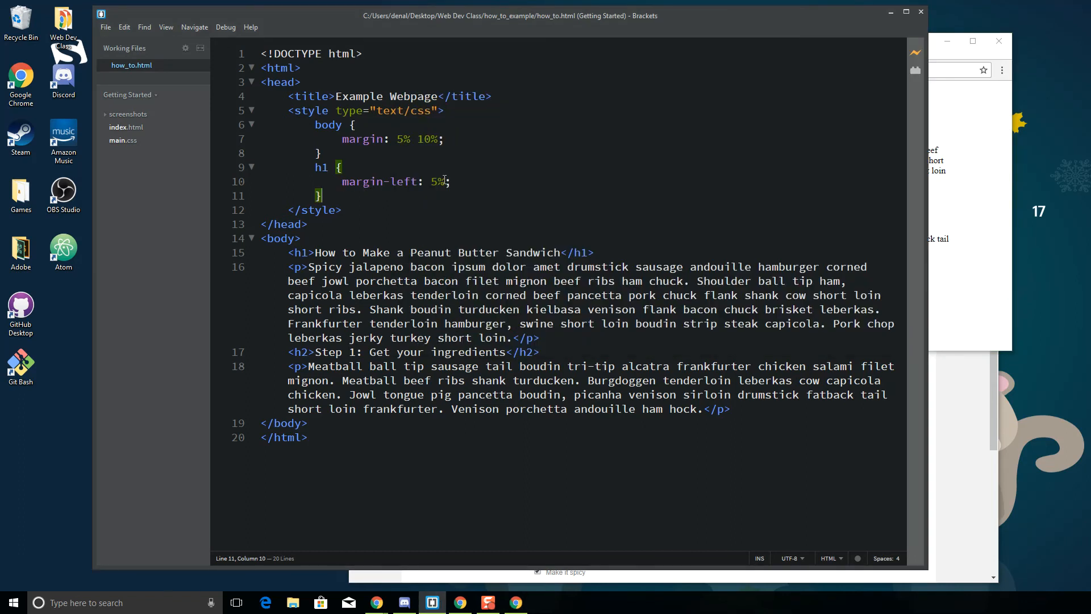
pyautogui.press('enter')
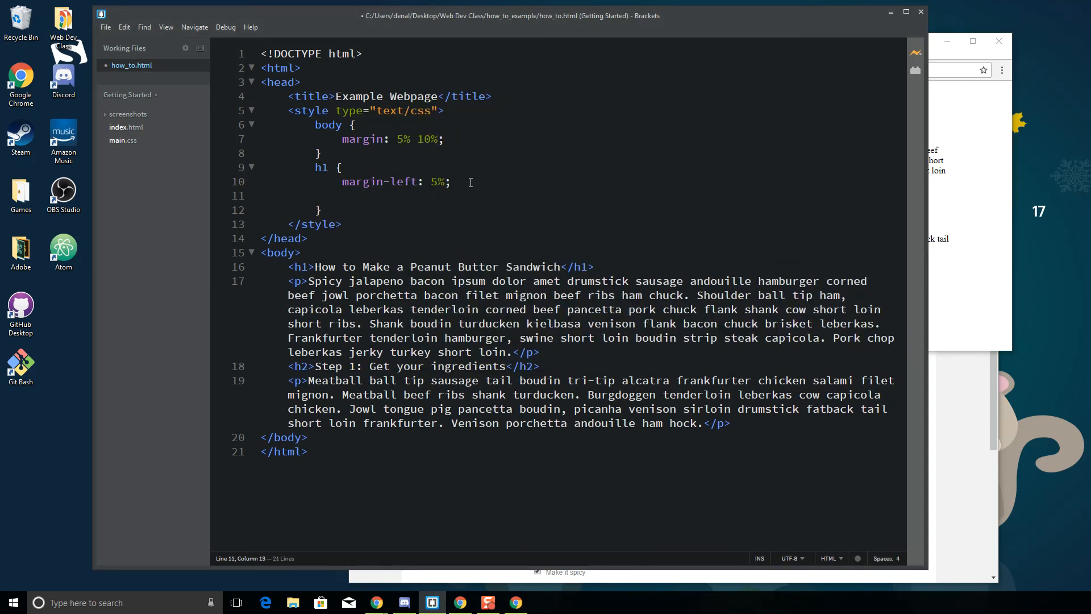
pyautogui.write('border:')
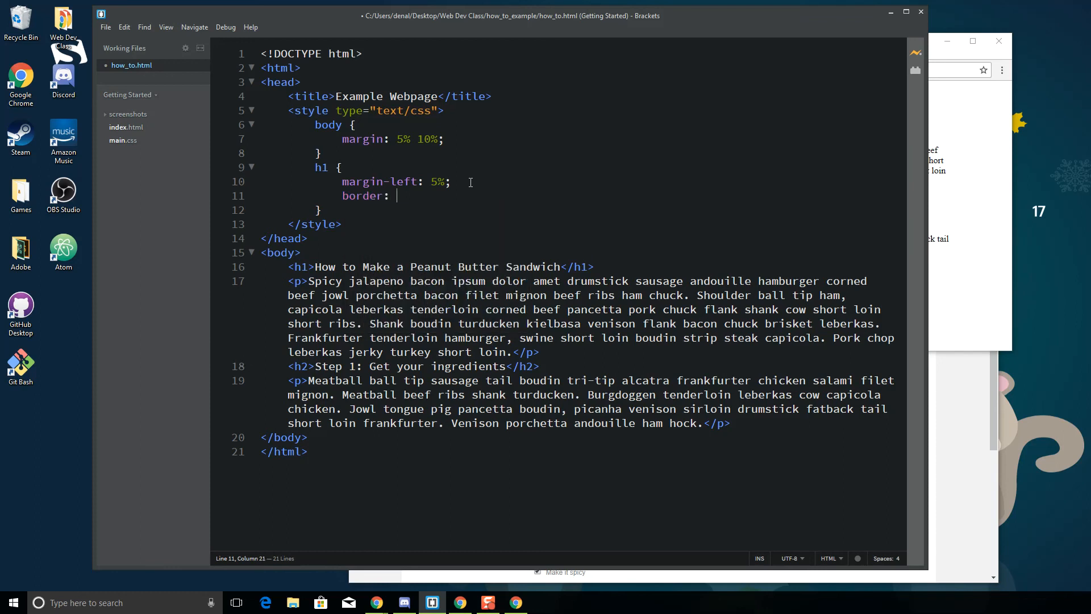
pyautogui.write('1px bl')
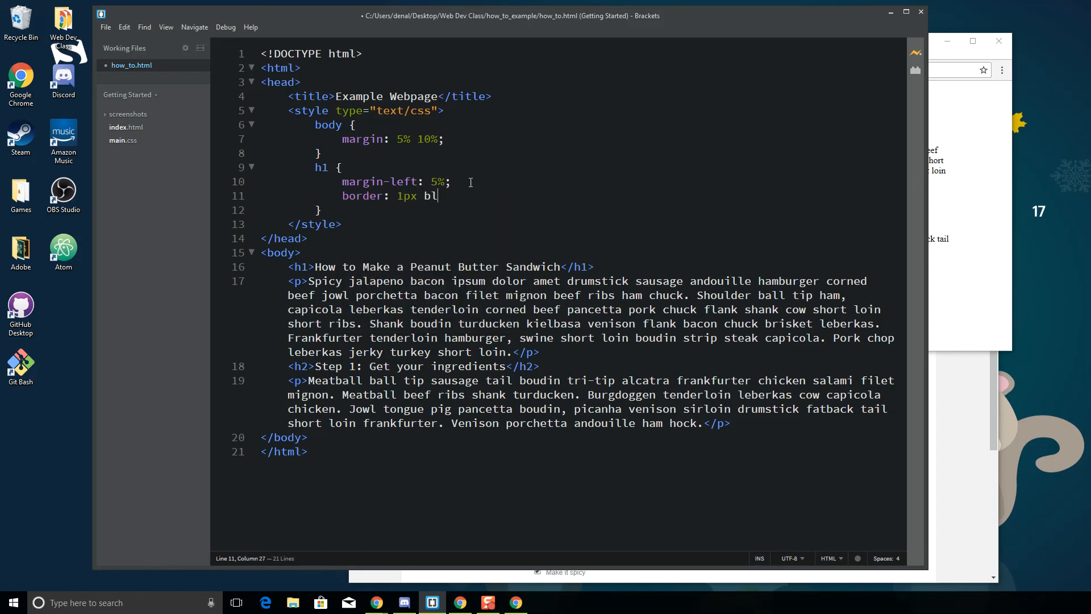
pyautogui.write('ack solid;')
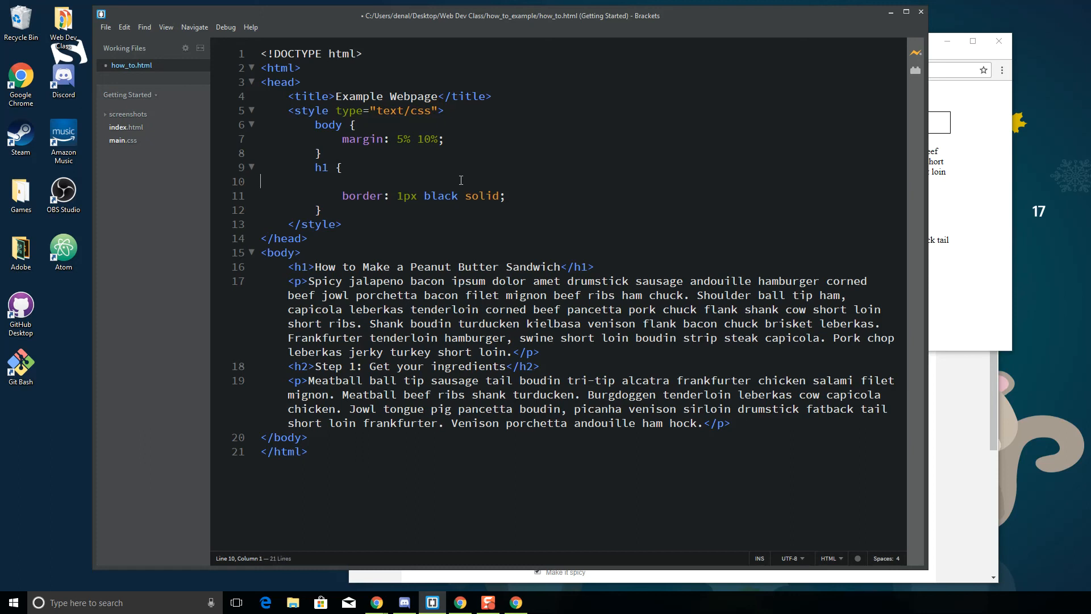
# - Check the boxed heading in the Chrome preview
pyautogui.click(104, 26)
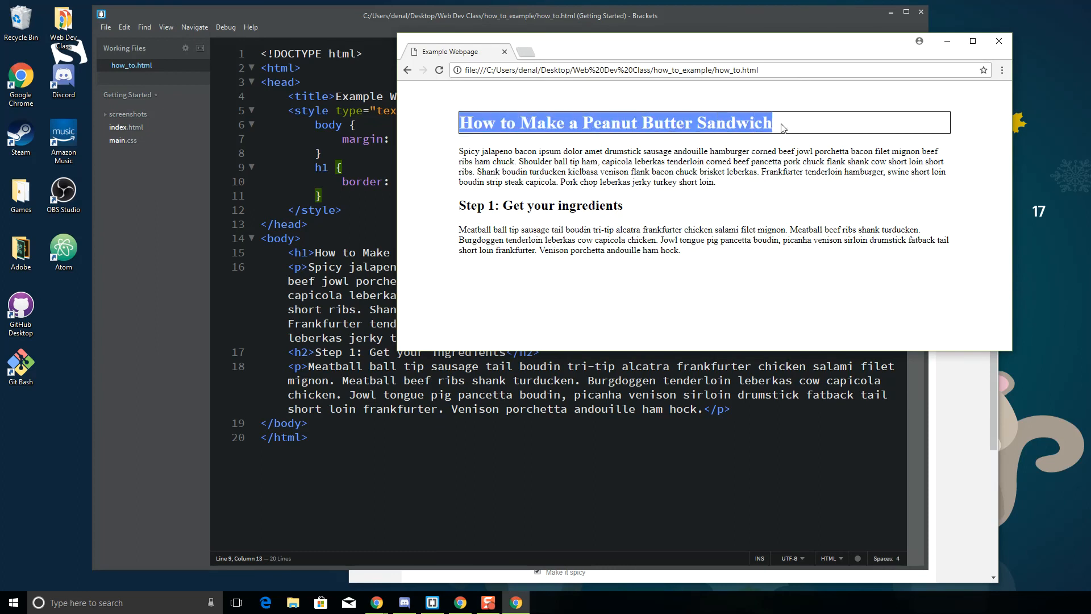
pyautogui.click(556, 132)
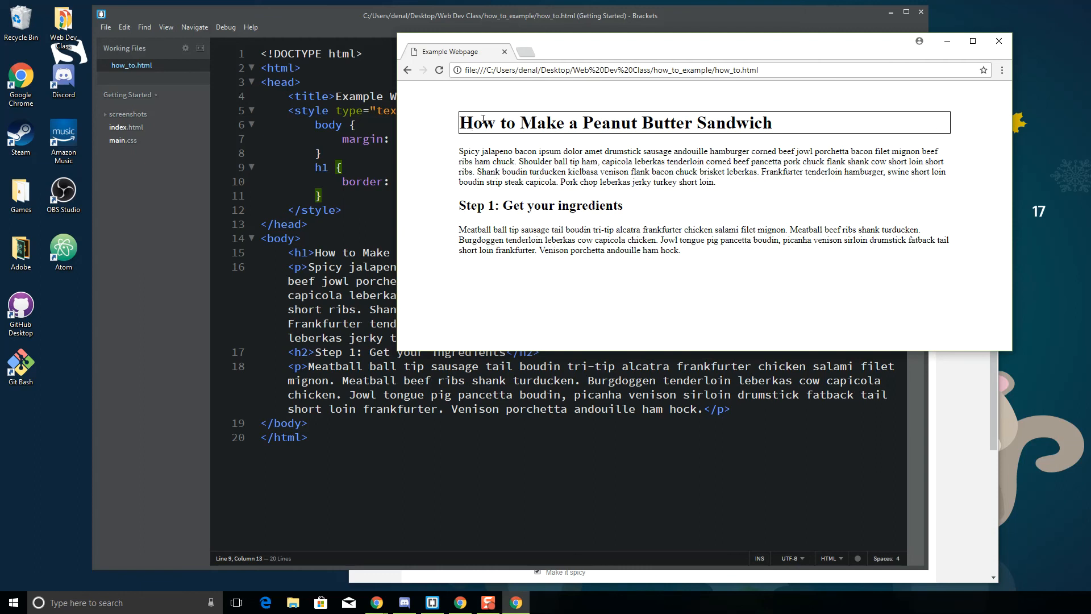
pyautogui.moveTo(978, 135)
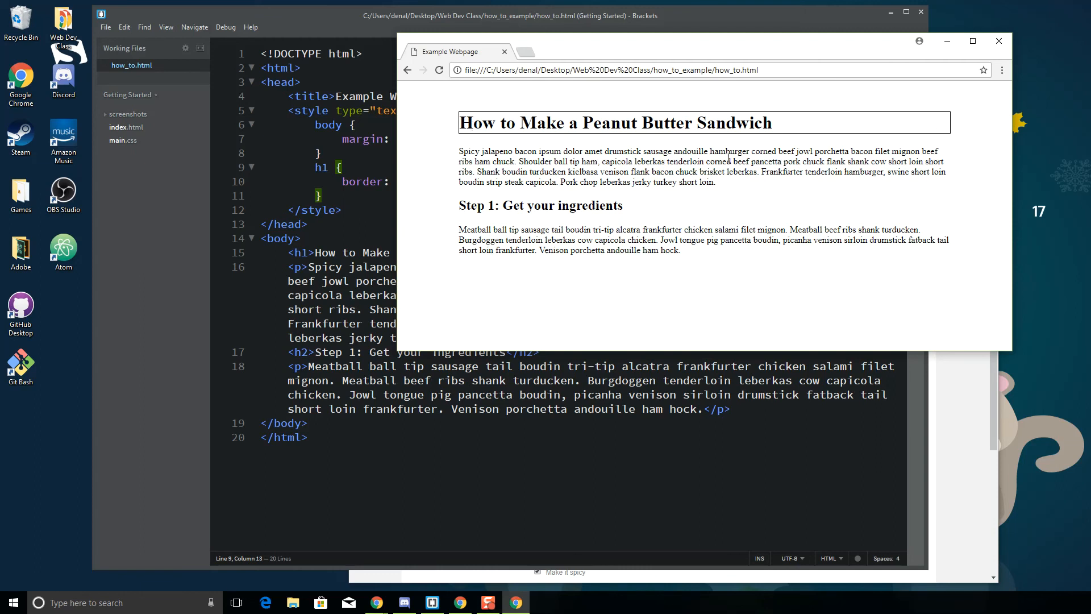
pyautogui.moveTo(960, 109)
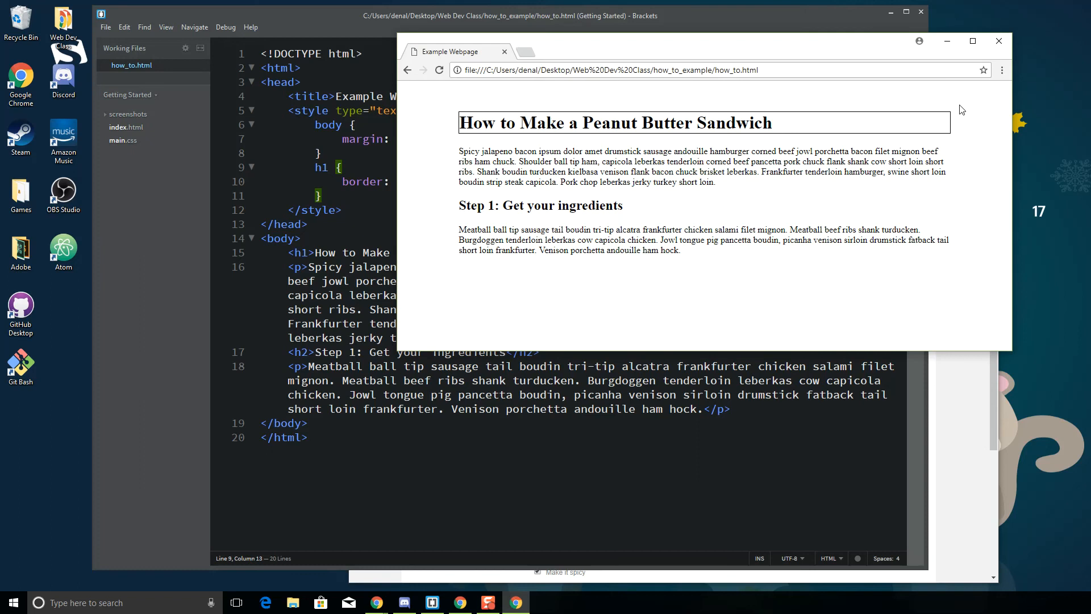
pyautogui.moveTo(631, 166)
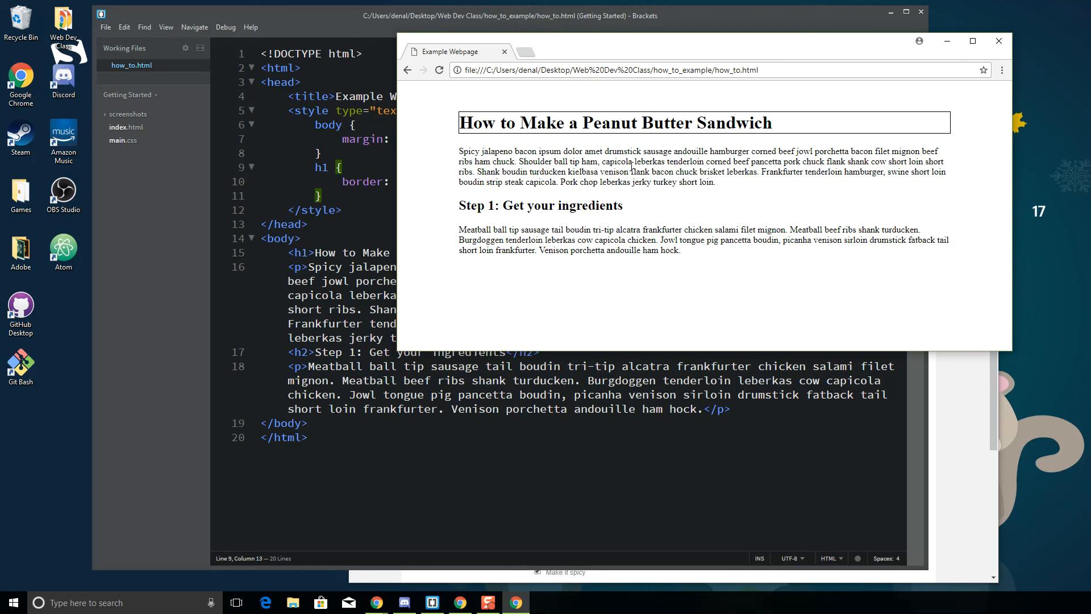
pyautogui.moveTo(948, 124)
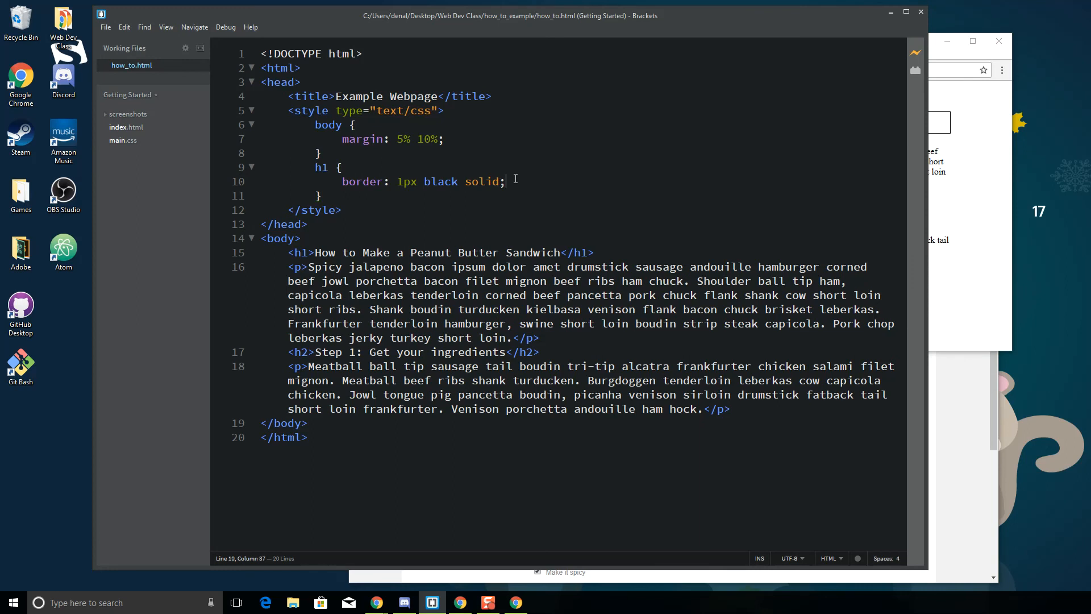
# - Add padding: 5%; to the h1 rule and check the roomier heading in Chrome
pyautogui.write('padding')
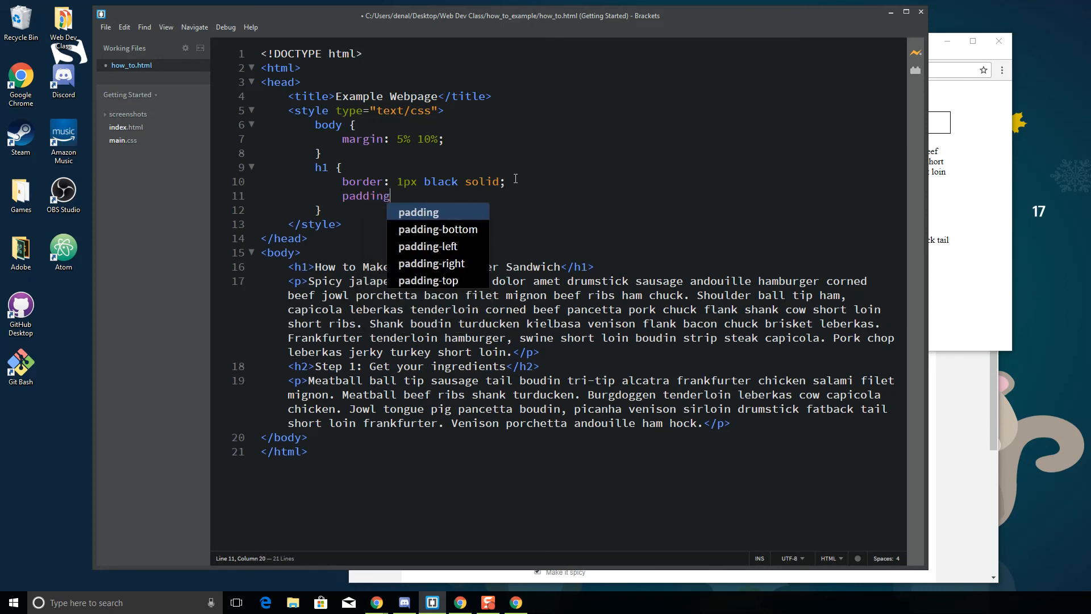
pyautogui.write(': 5%;')
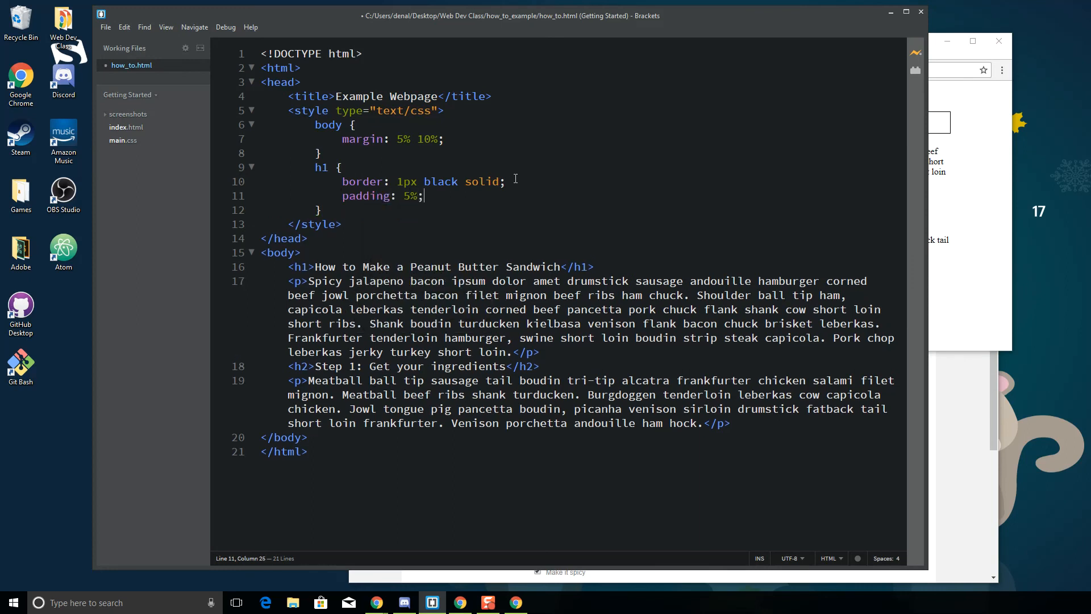
pyautogui.click(105, 27)
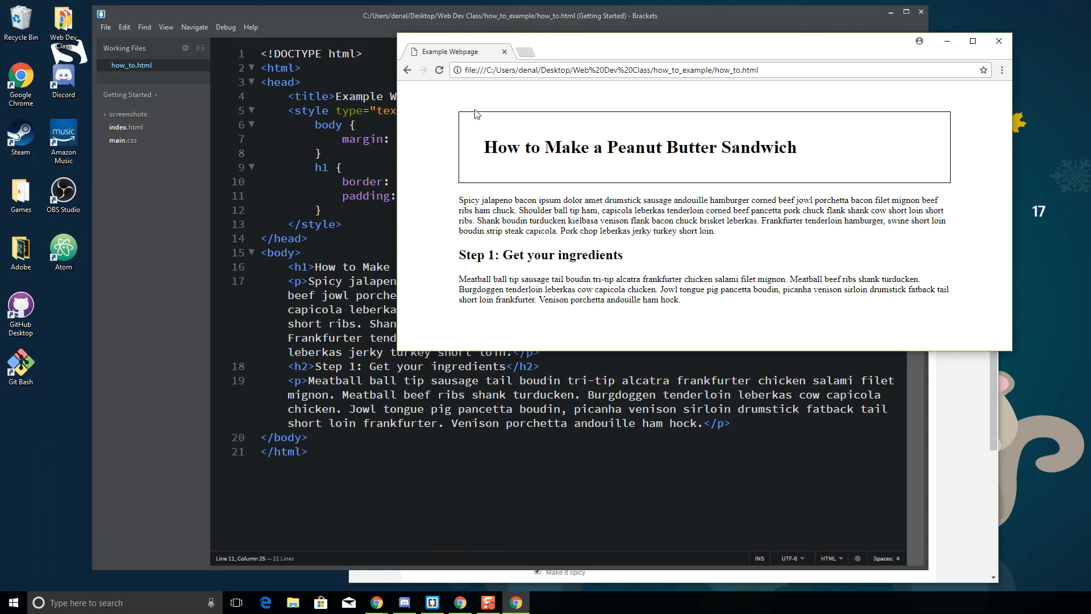
pyautogui.moveTo(480, 147)
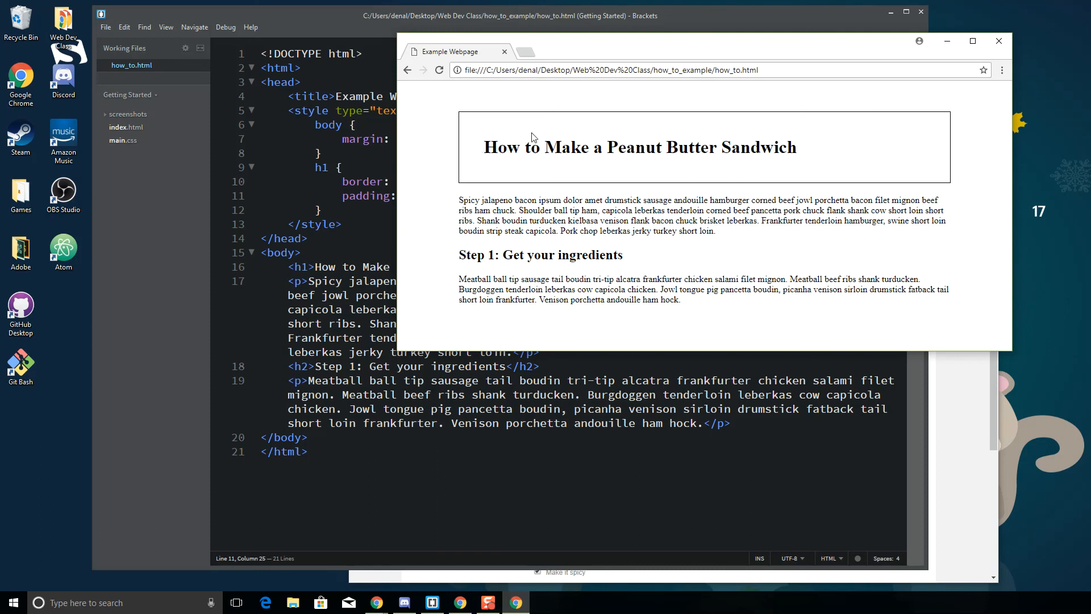
pyautogui.moveTo(524, 172)
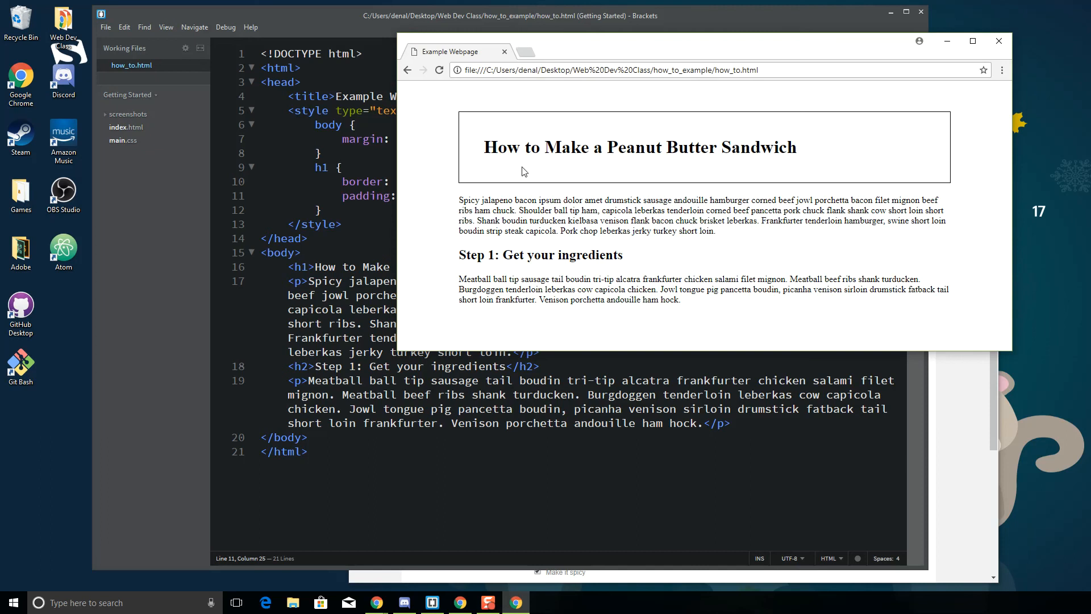
pyautogui.moveTo(561, 179)
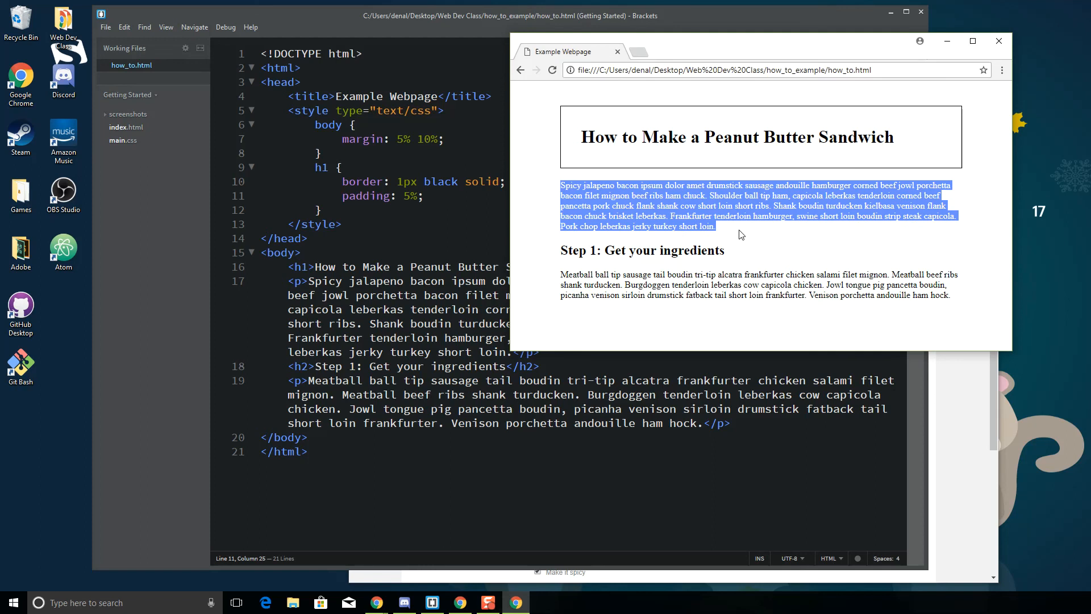
pyautogui.click(741, 234)
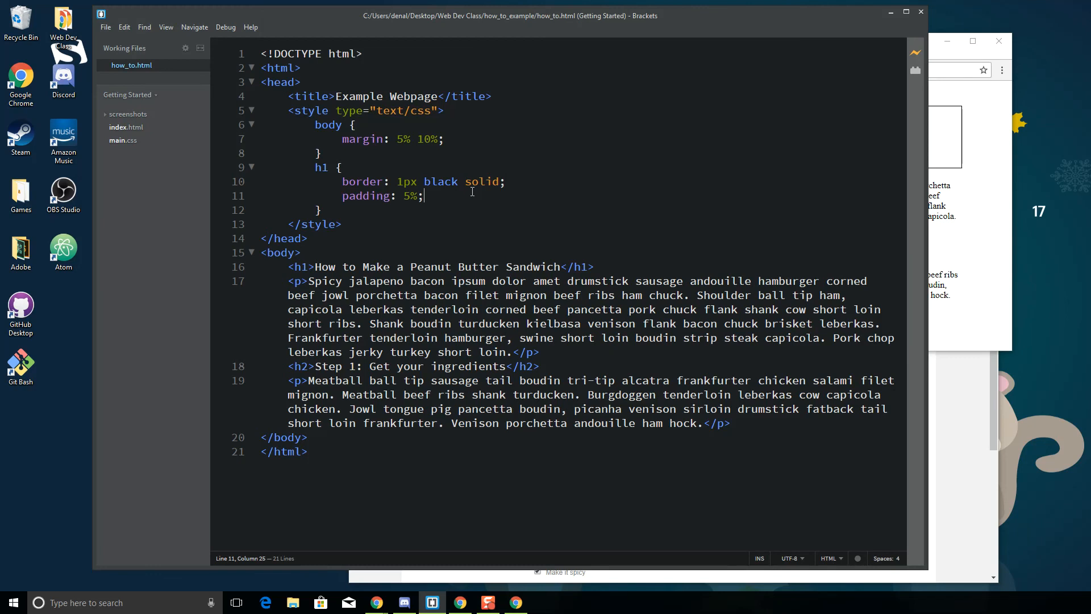
# - Add color: purple to the h1 rule, preview it, then change the value to red
pyautogui.write('color:')
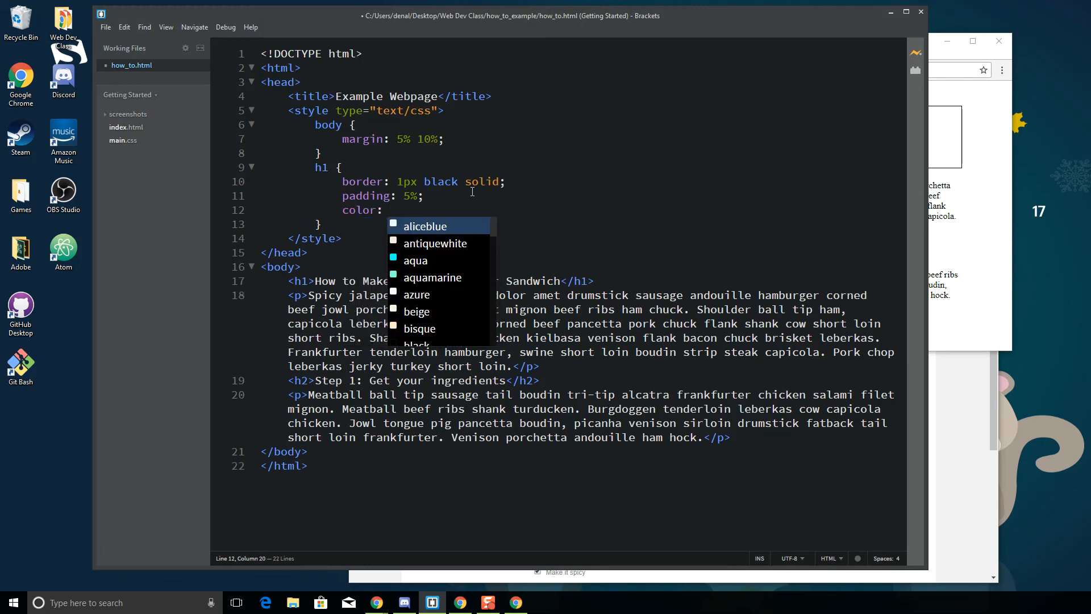
pyautogui.write('purple;')
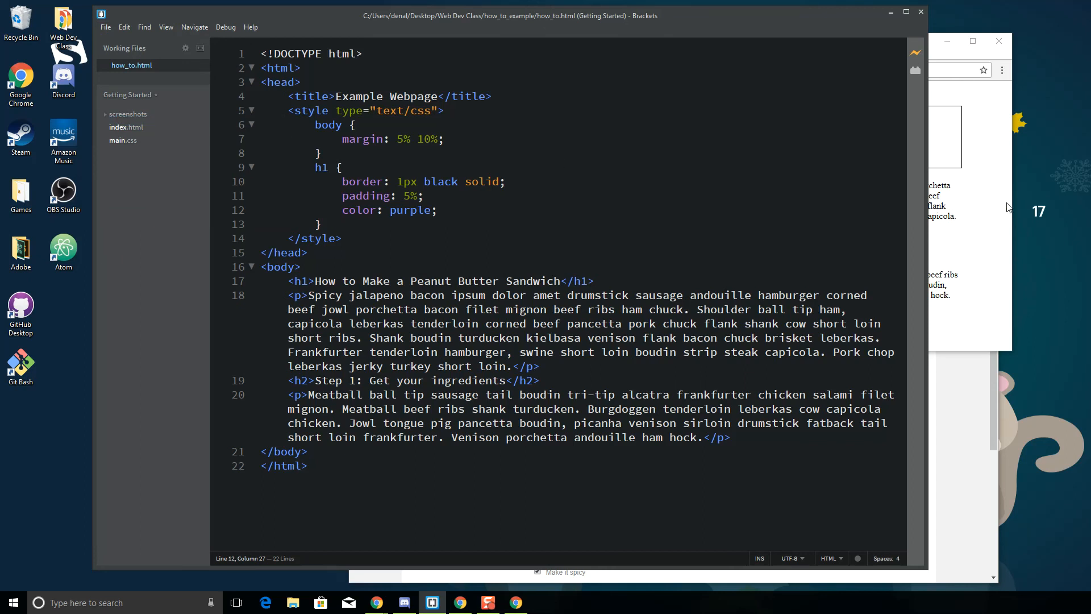
pyautogui.click(551, 69)
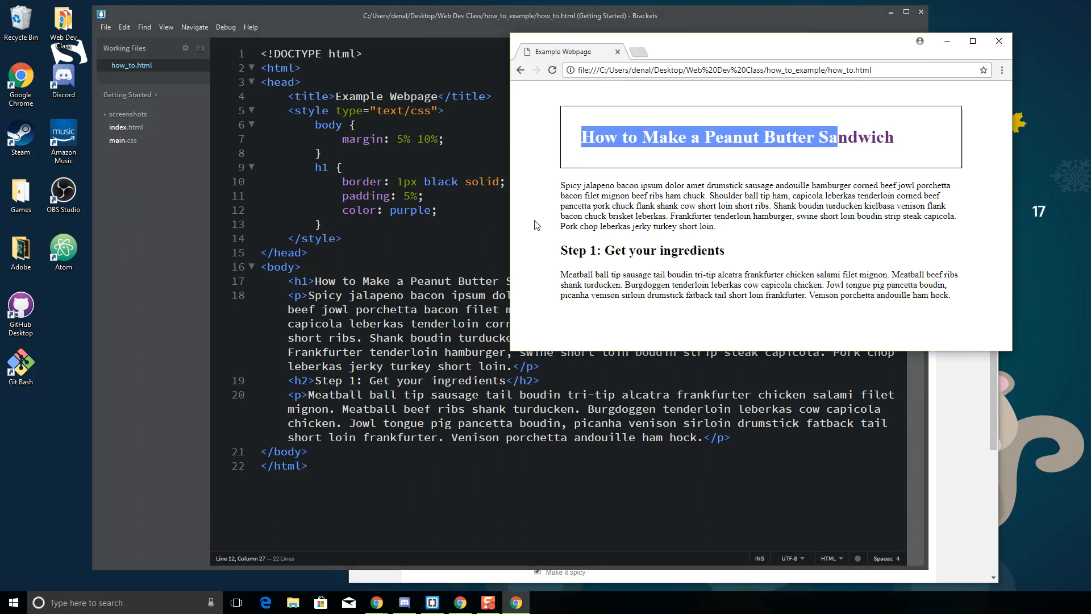
pyautogui.write('r')
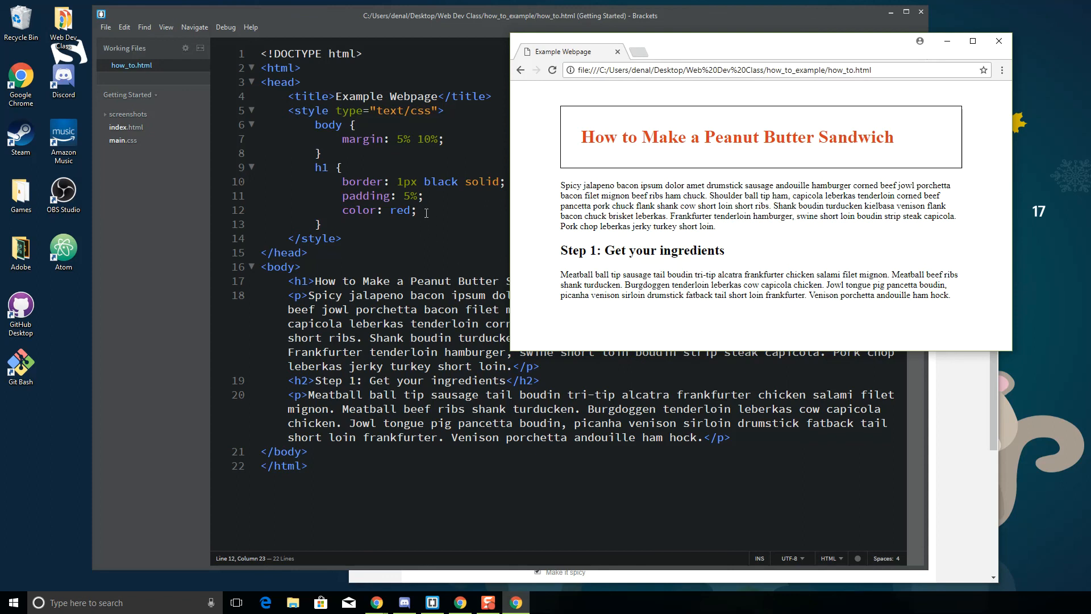
# - Add background-color: silver; to the h1 rule and save the page
pyautogui.write('bac')
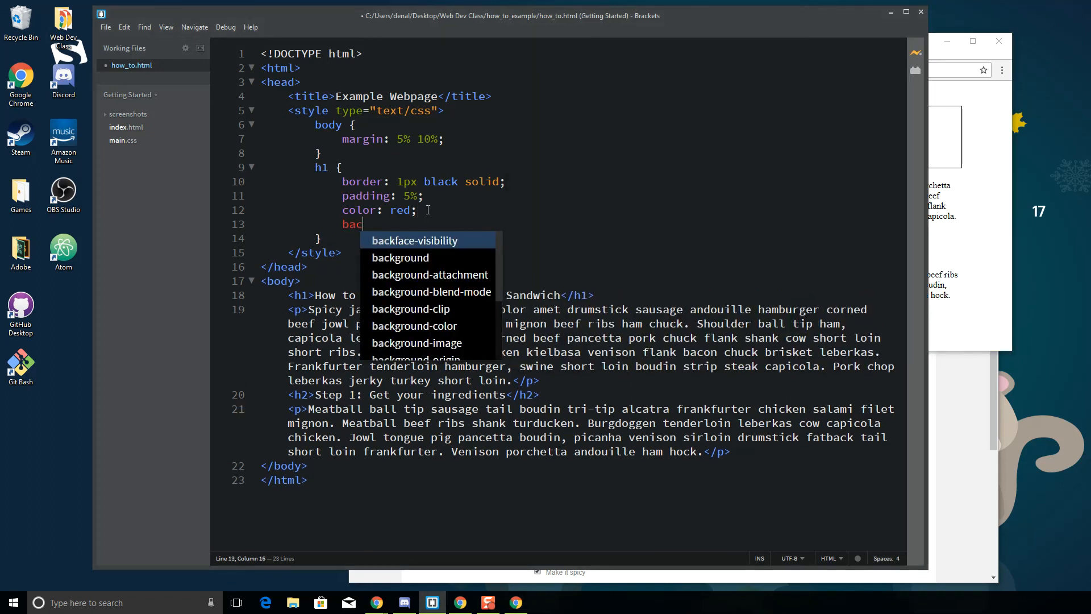
pyautogui.write('kground-color:')
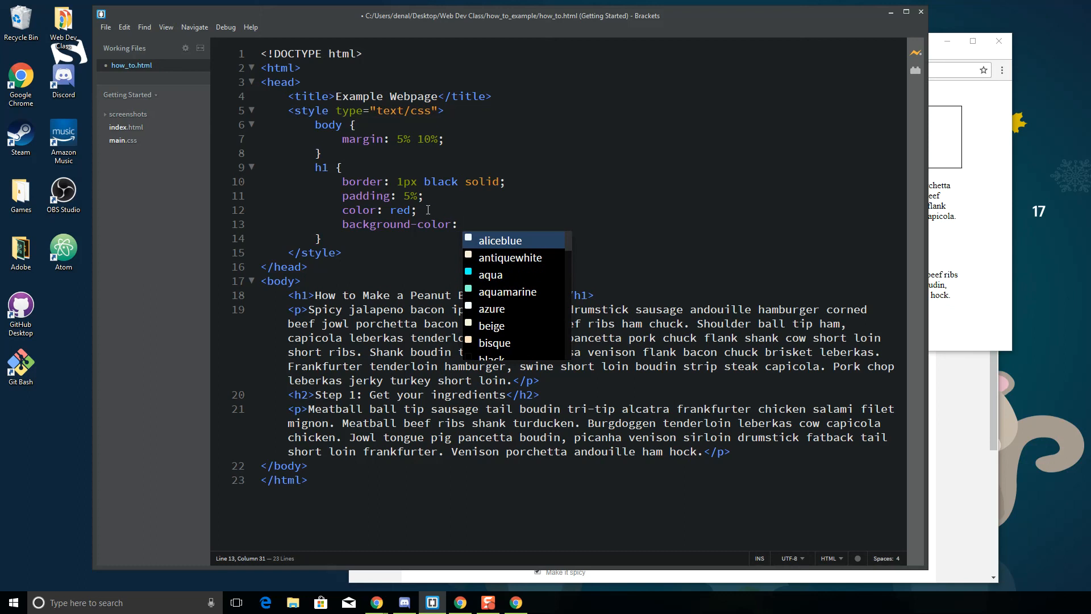
pyautogui.write('silver;')
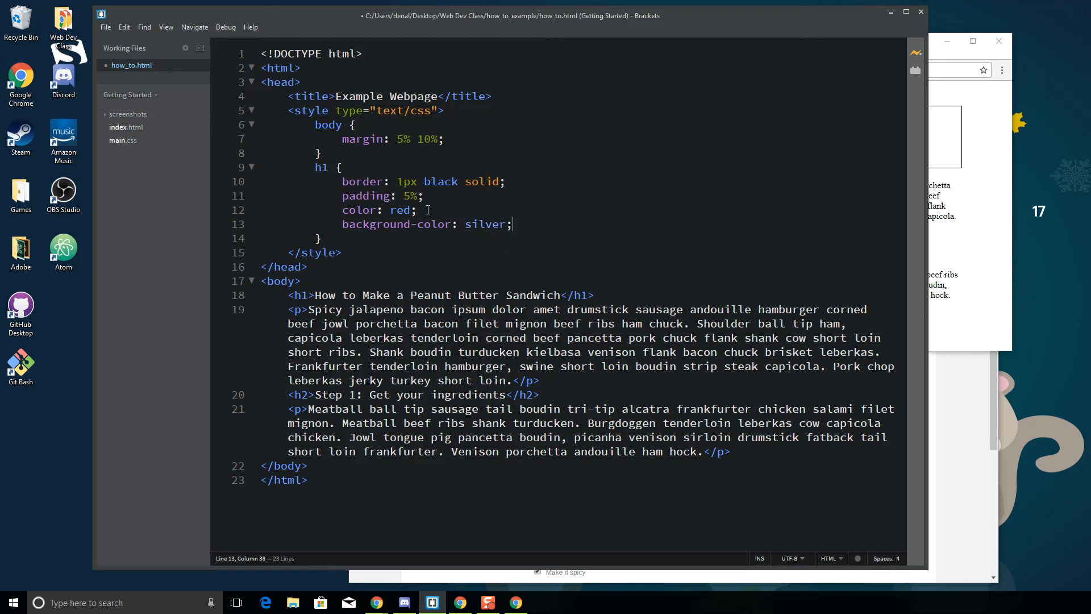
pyautogui.click(105, 26)
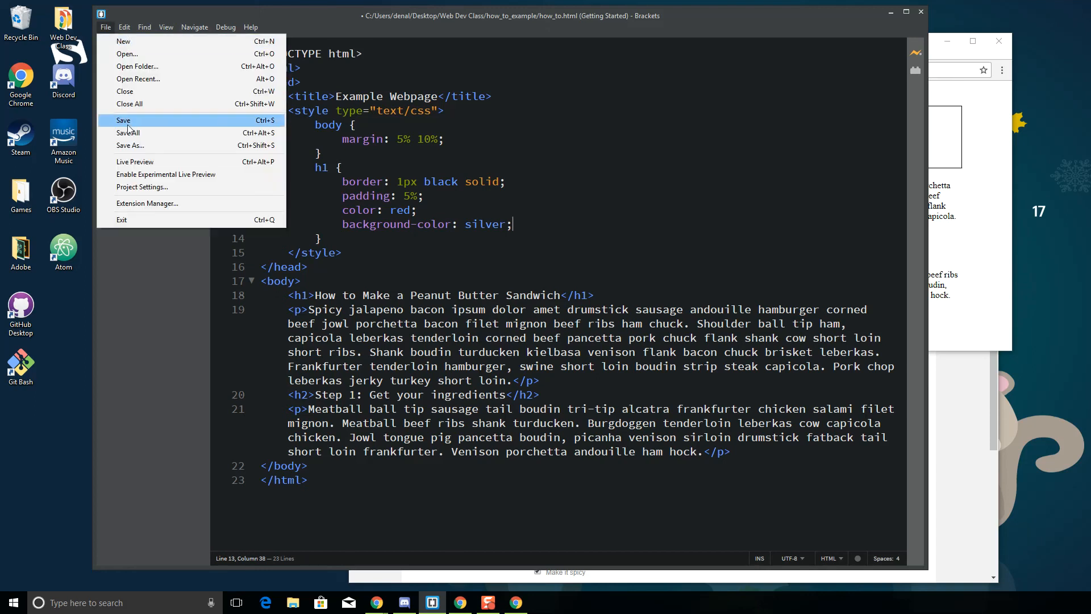
pyautogui.click(122, 119)
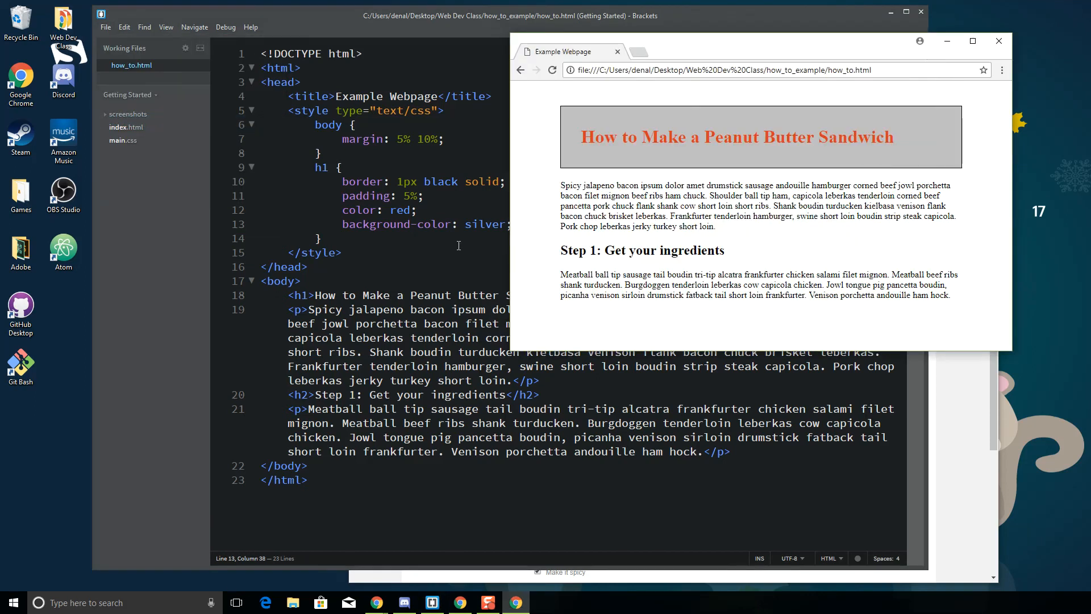
# - Change the h1 color to white for white text on the silver box
pyautogui.write('whit')
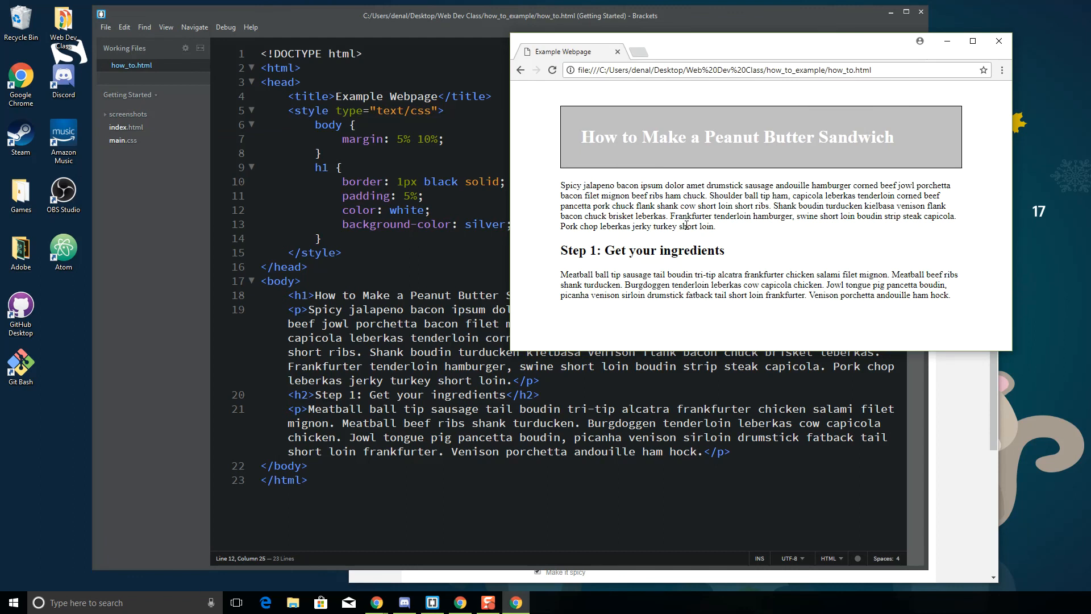
pyautogui.moveTo(997, 197)
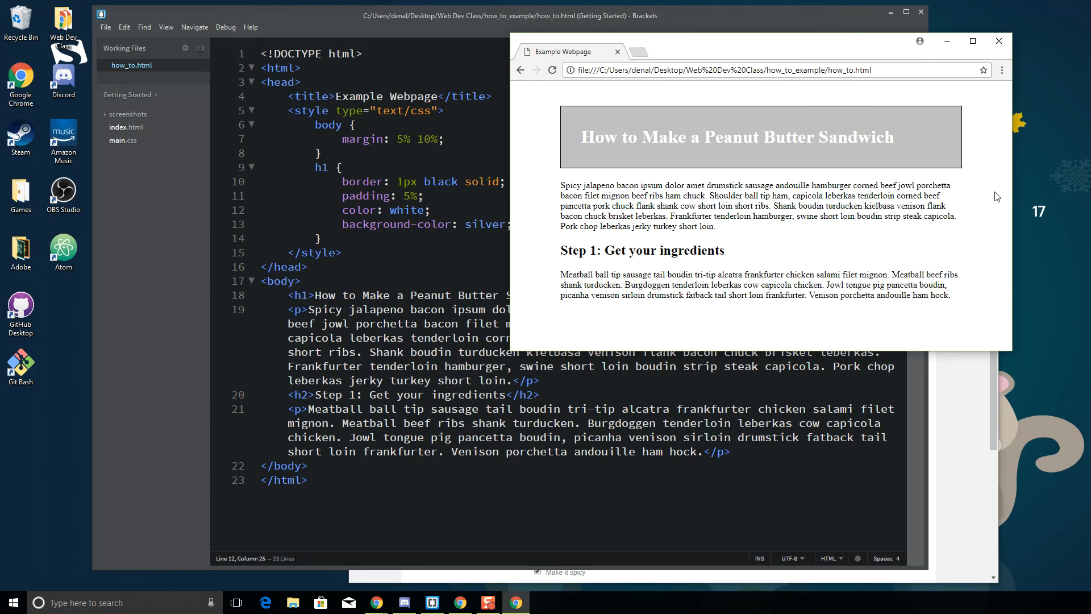
pyautogui.moveTo(606, 115)
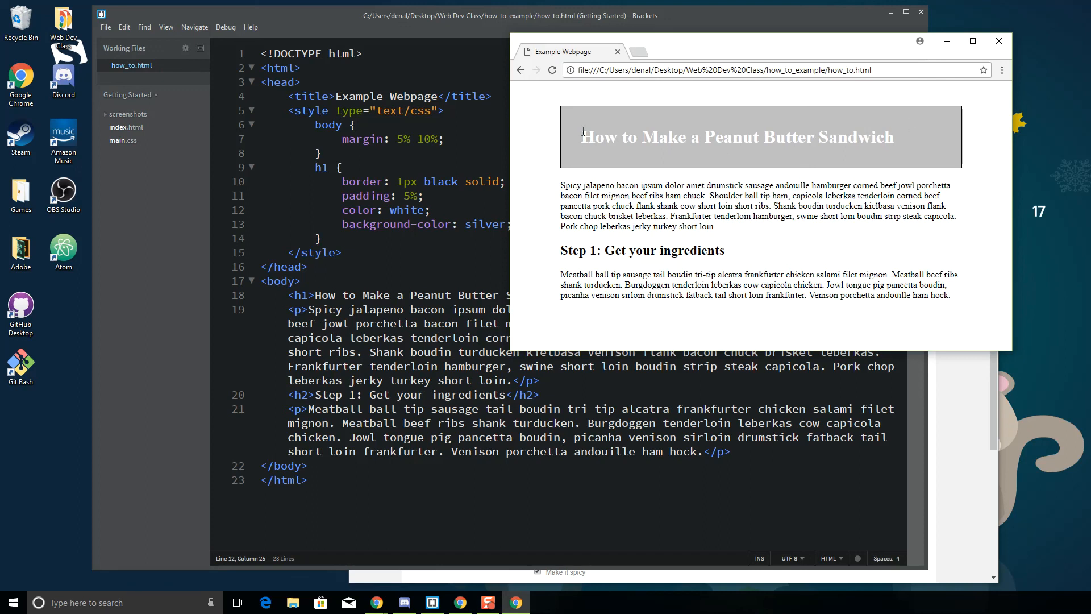
pyautogui.moveTo(564, 122)
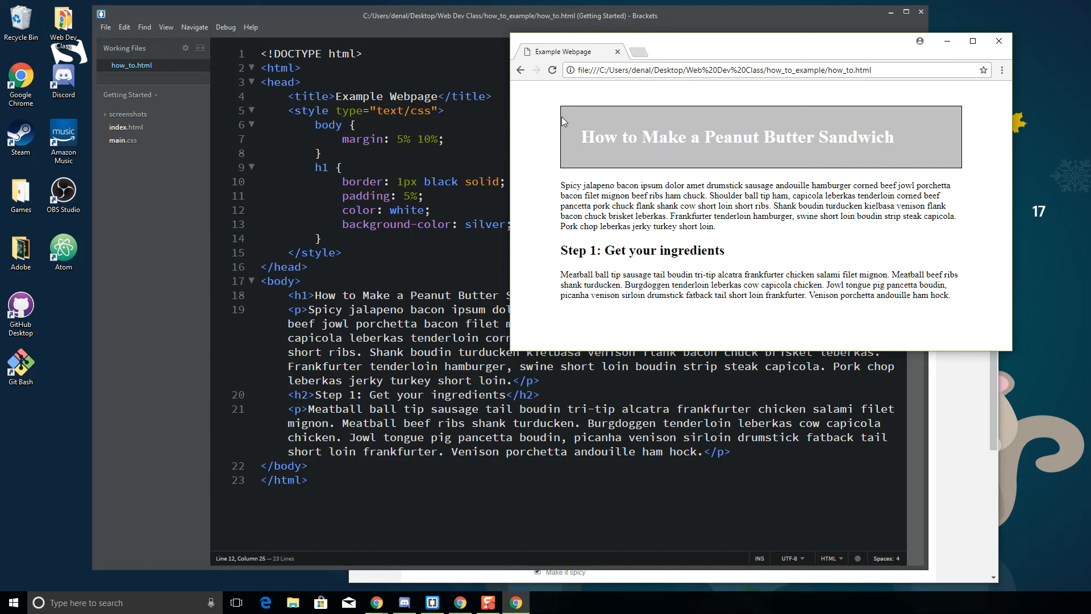
pyautogui.moveTo(983, 294)
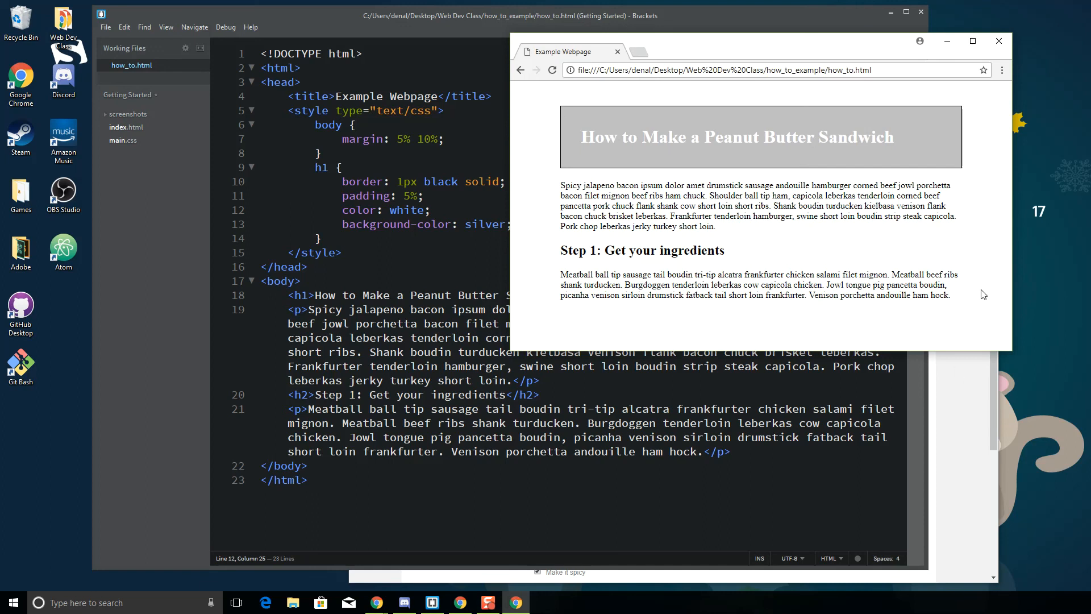
pyautogui.moveTo(864, 247)
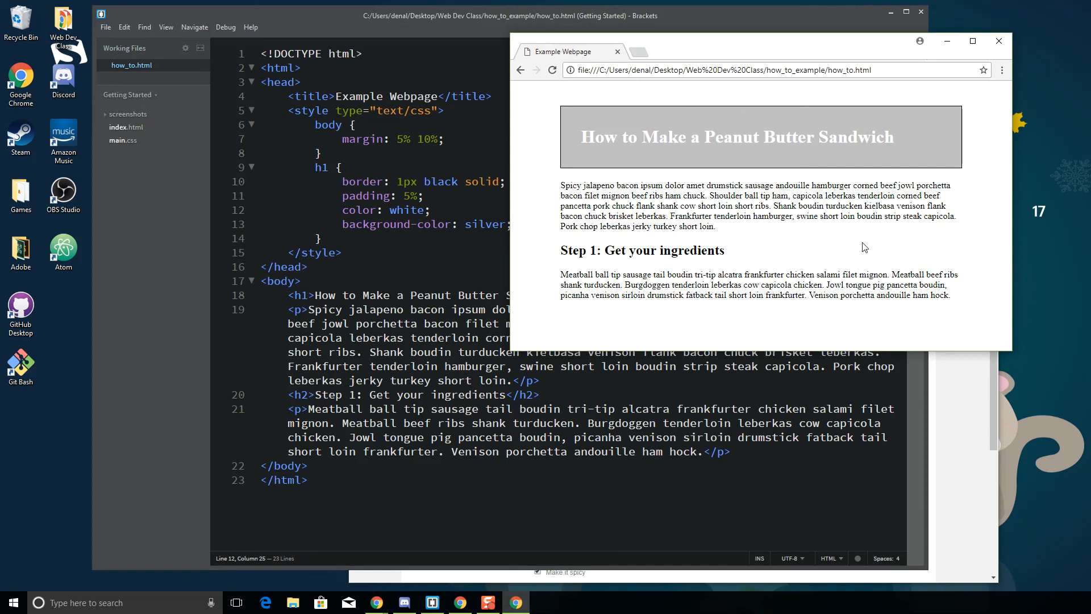
pyautogui.moveTo(936, 298)
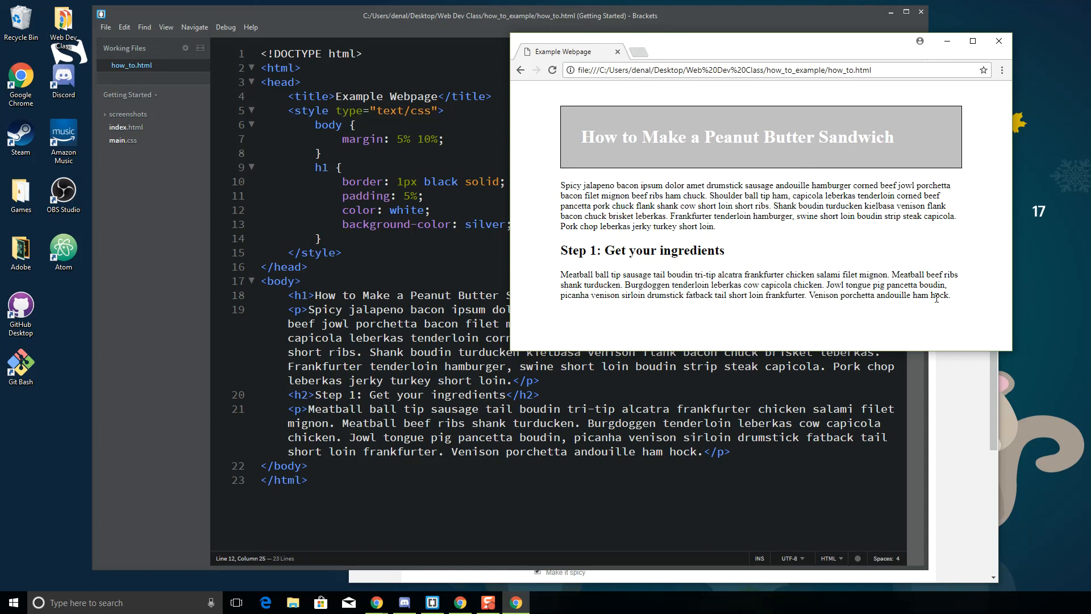